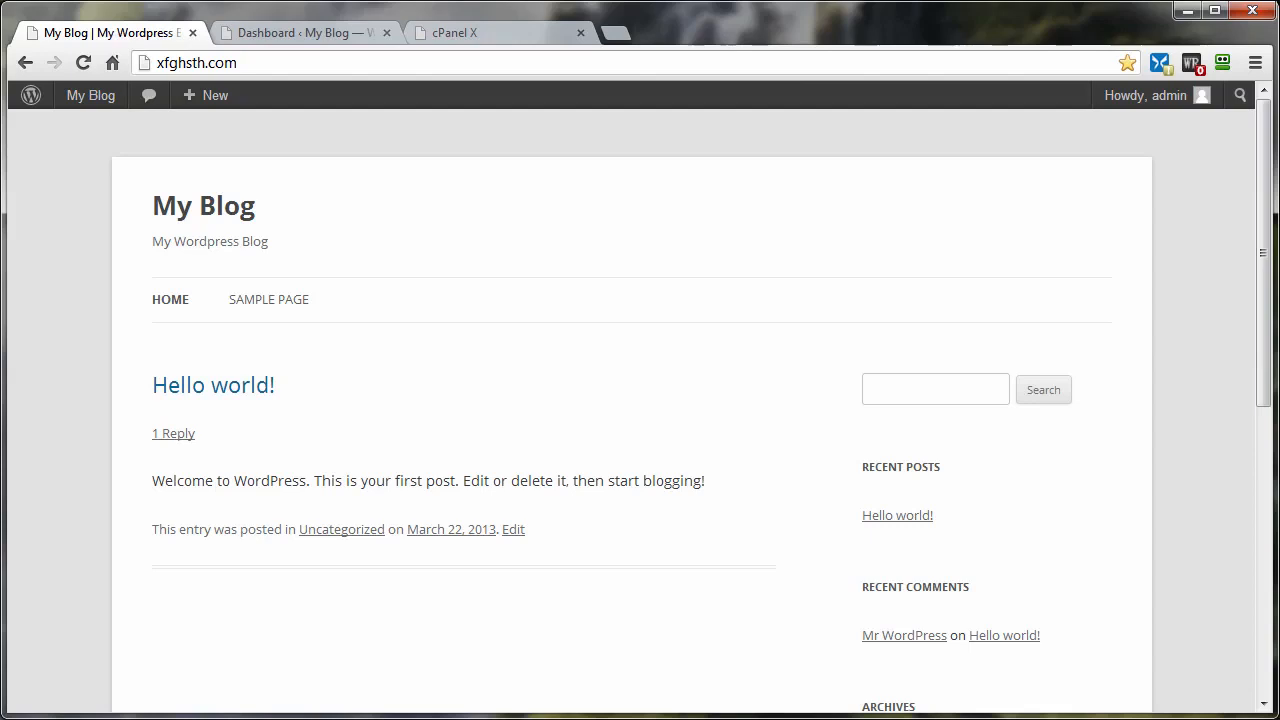
mouse_move(65, 283)
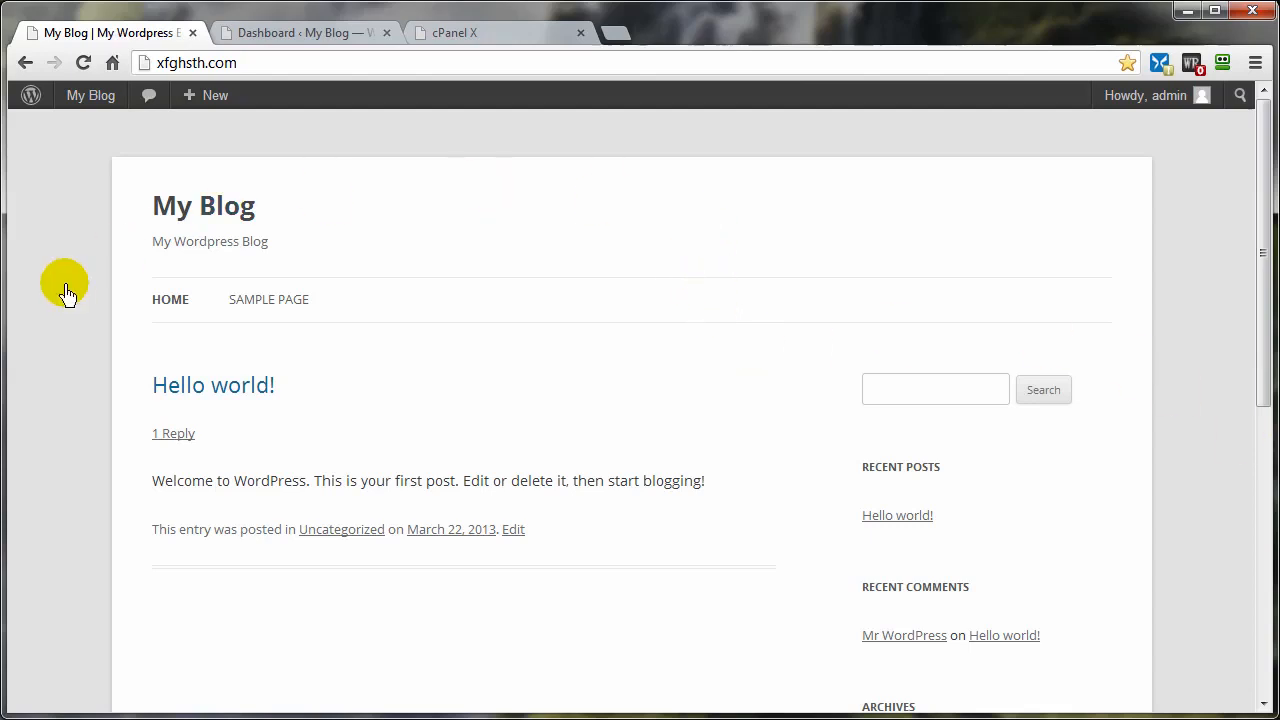
mouse_move(387, 357)
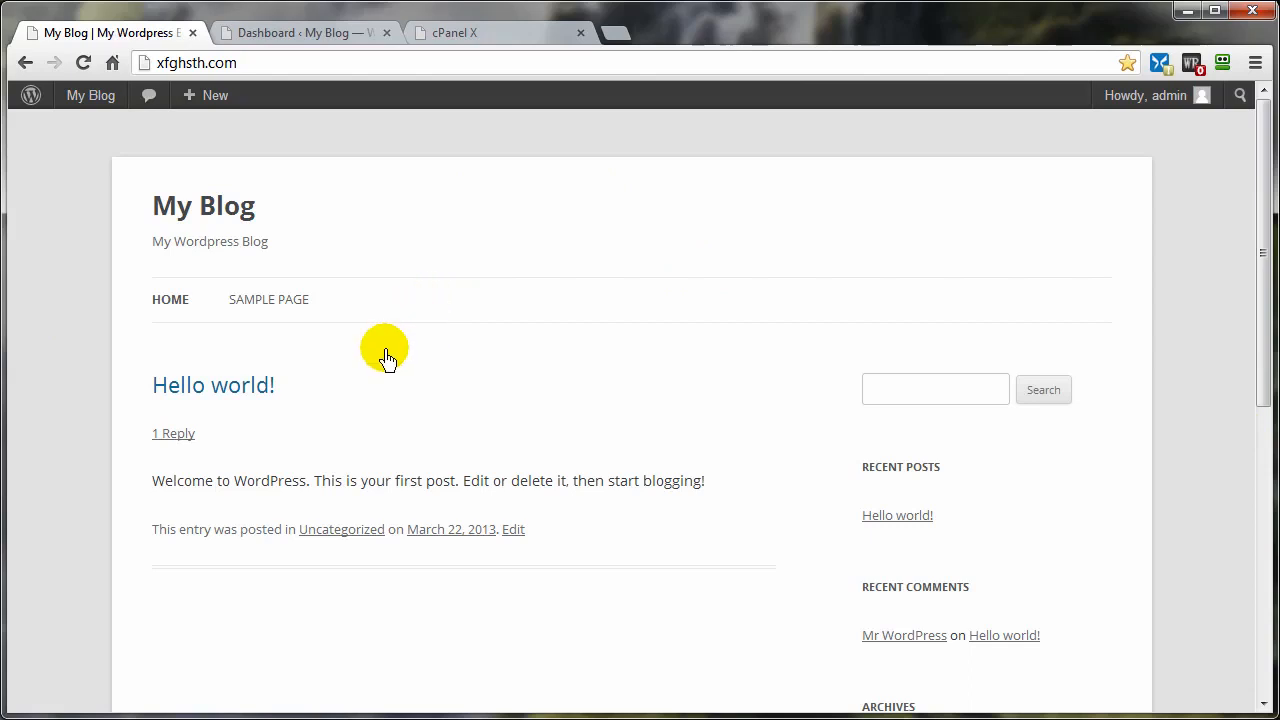
mouse_move(392, 383)
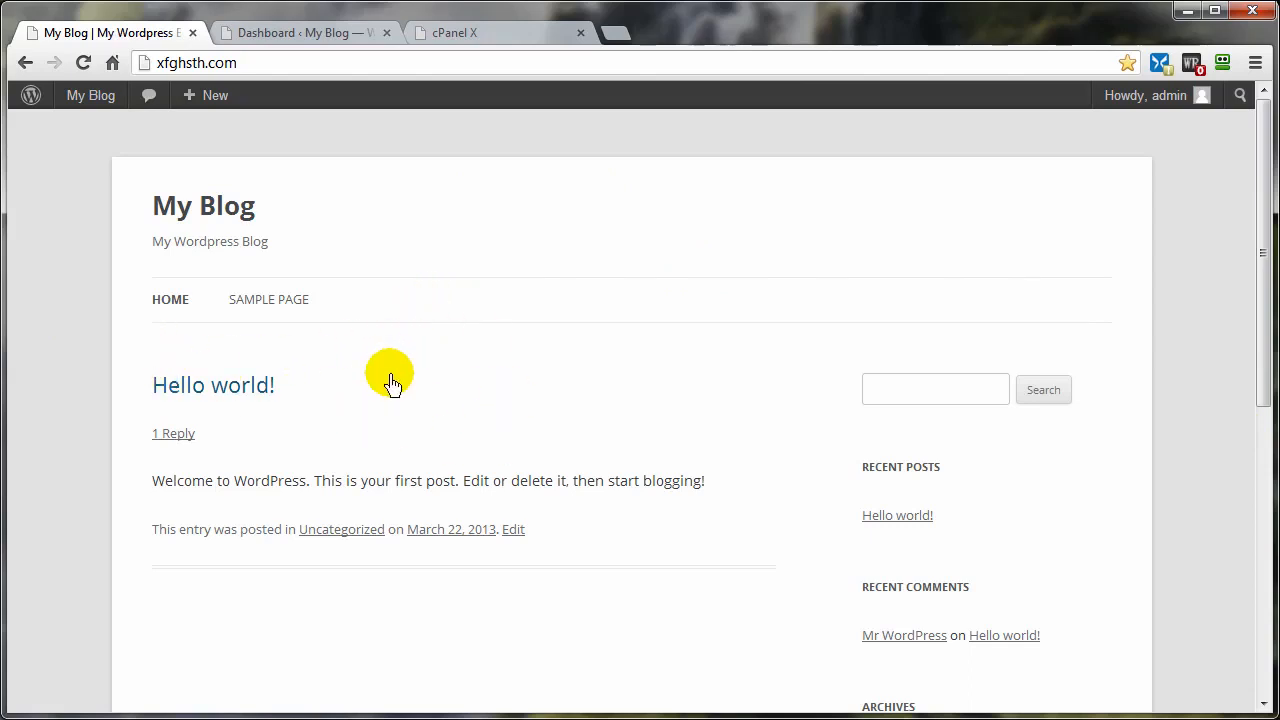
mouse_move(147, 325)
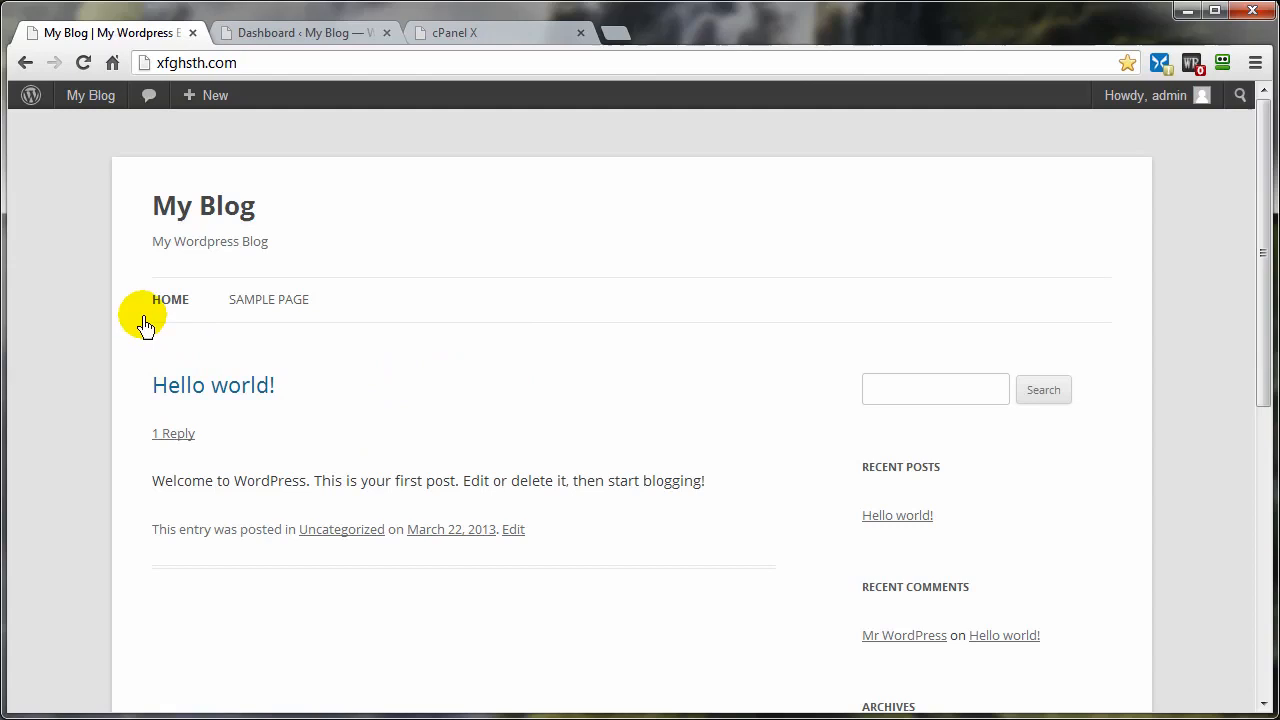
mouse_move(414, 358)
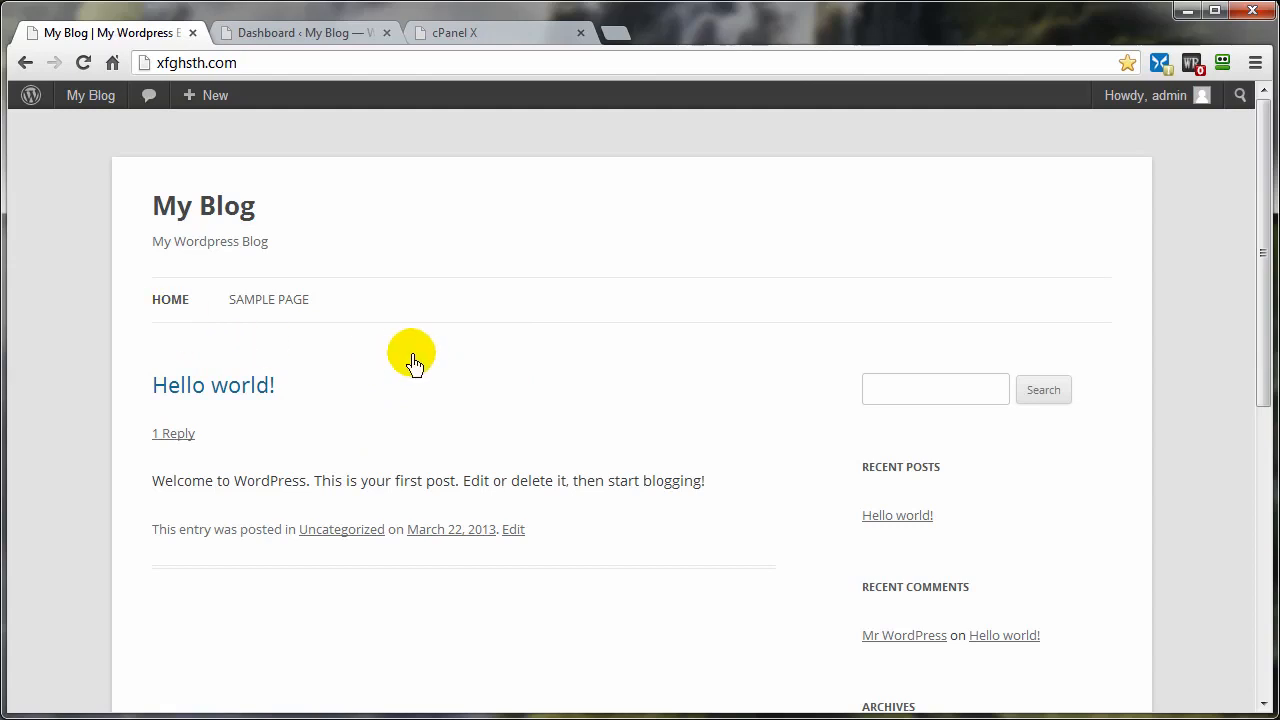
mouse_move(347, 405)
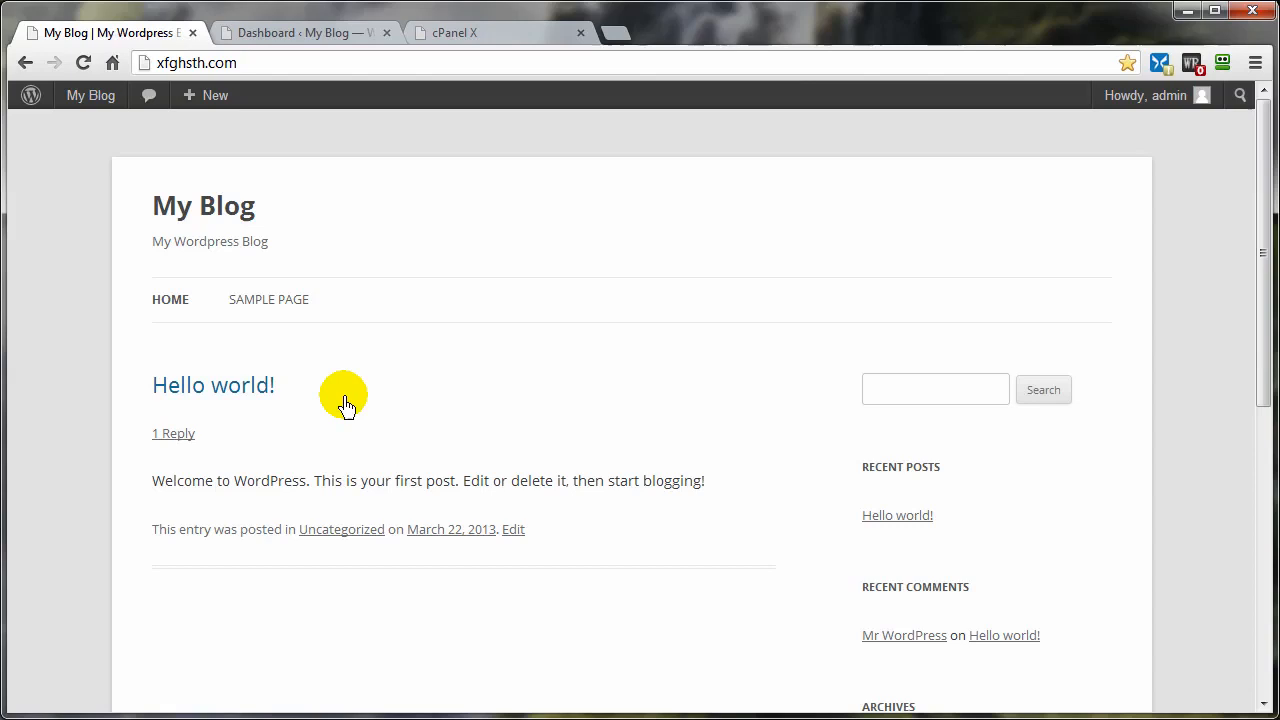
mouse_move(345, 413)
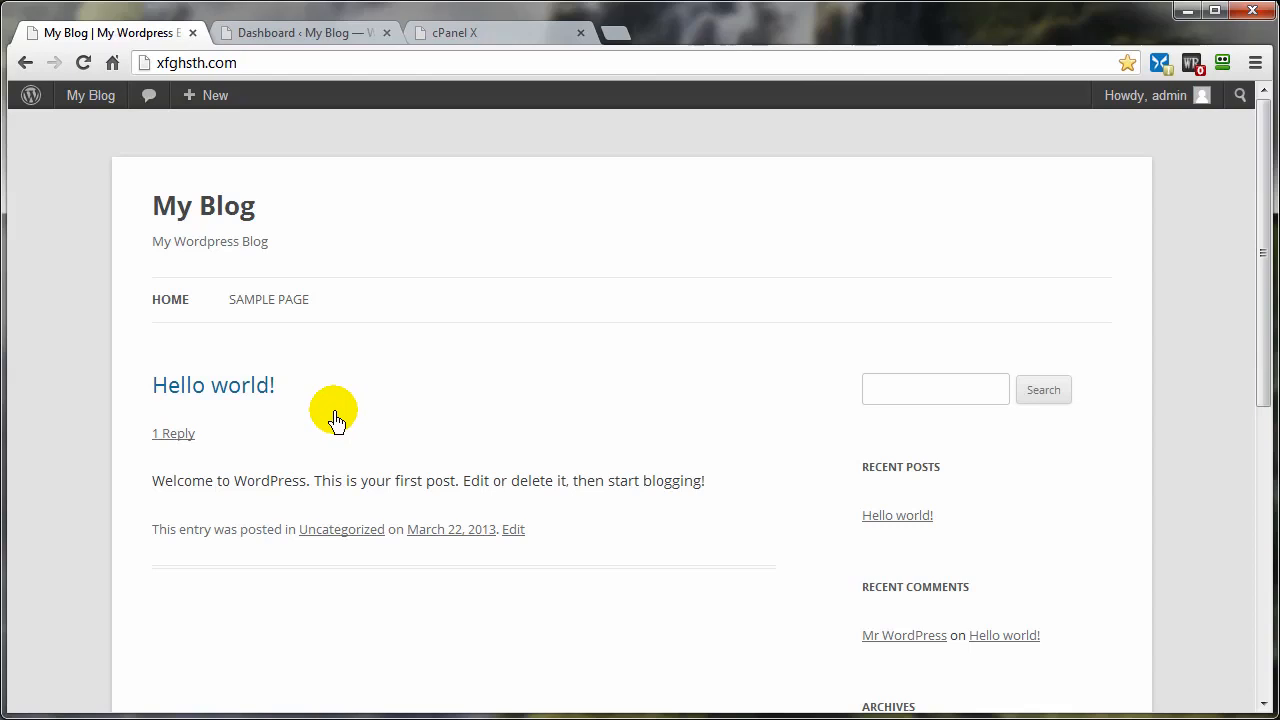
mouse_move(327, 424)
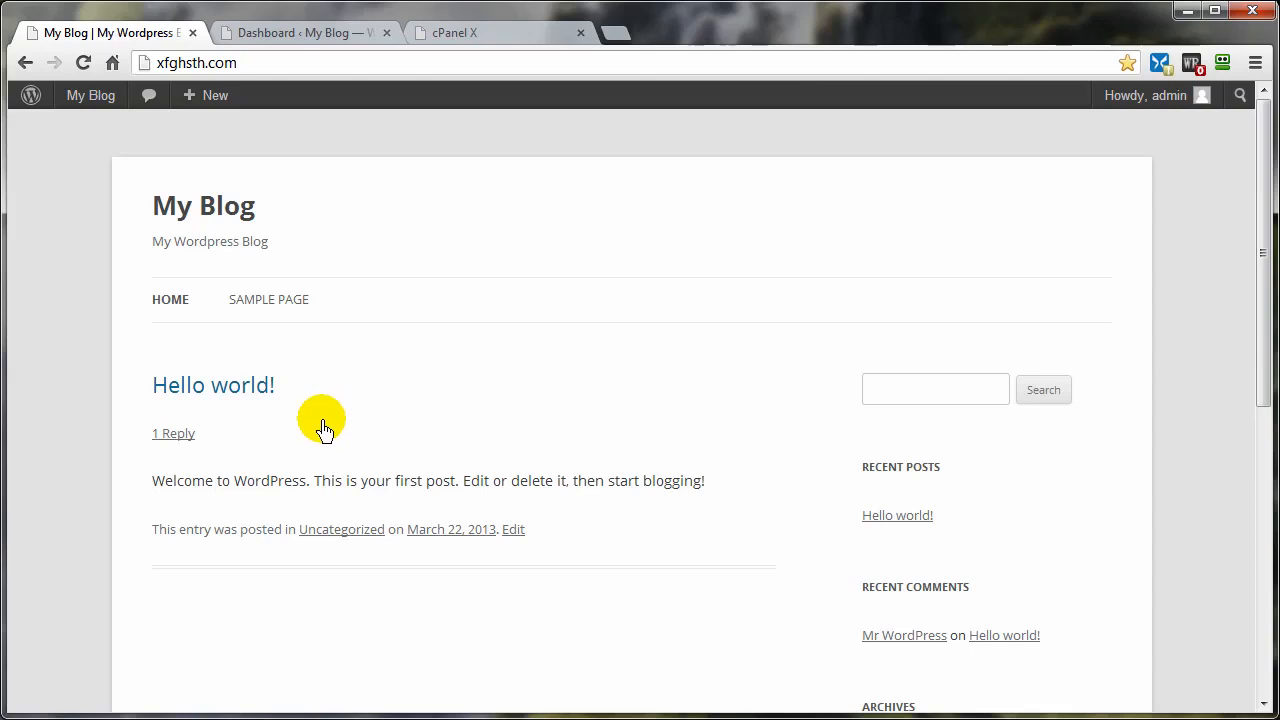
mouse_move(268, 299)
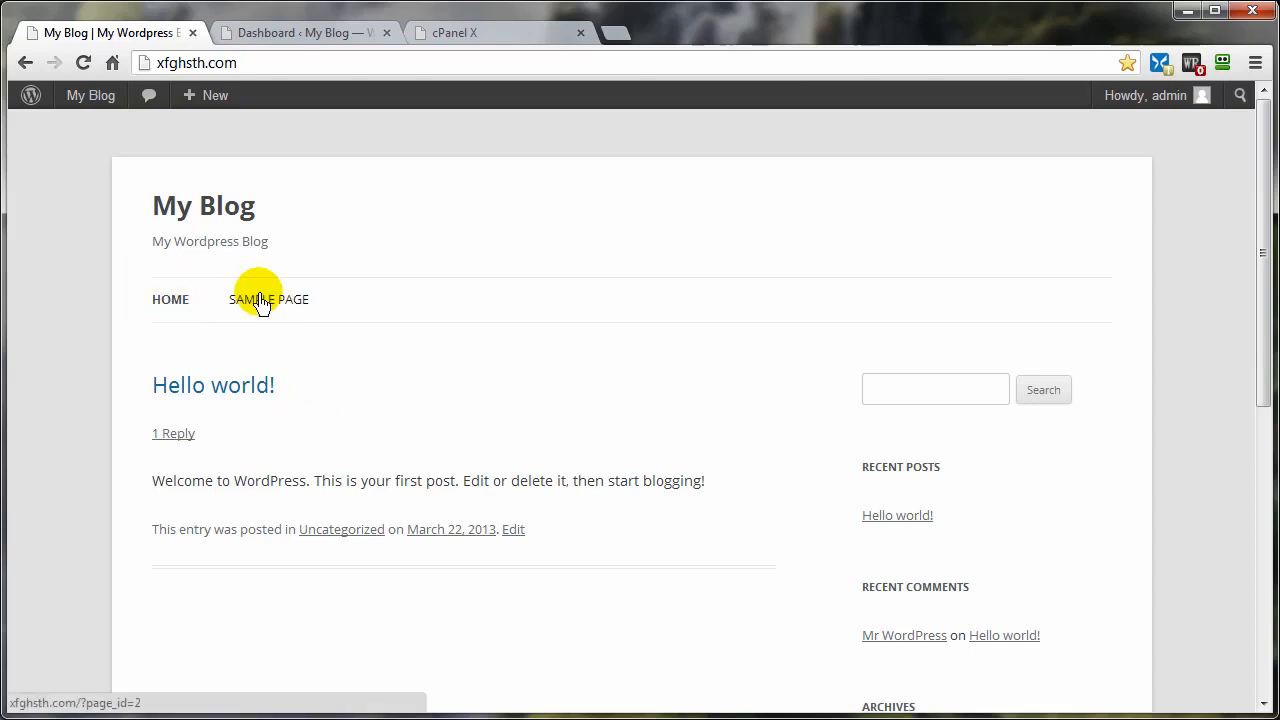
Step: Check the blog's Sample Page, then go to cPanel's Databases section
left_click(268, 299)
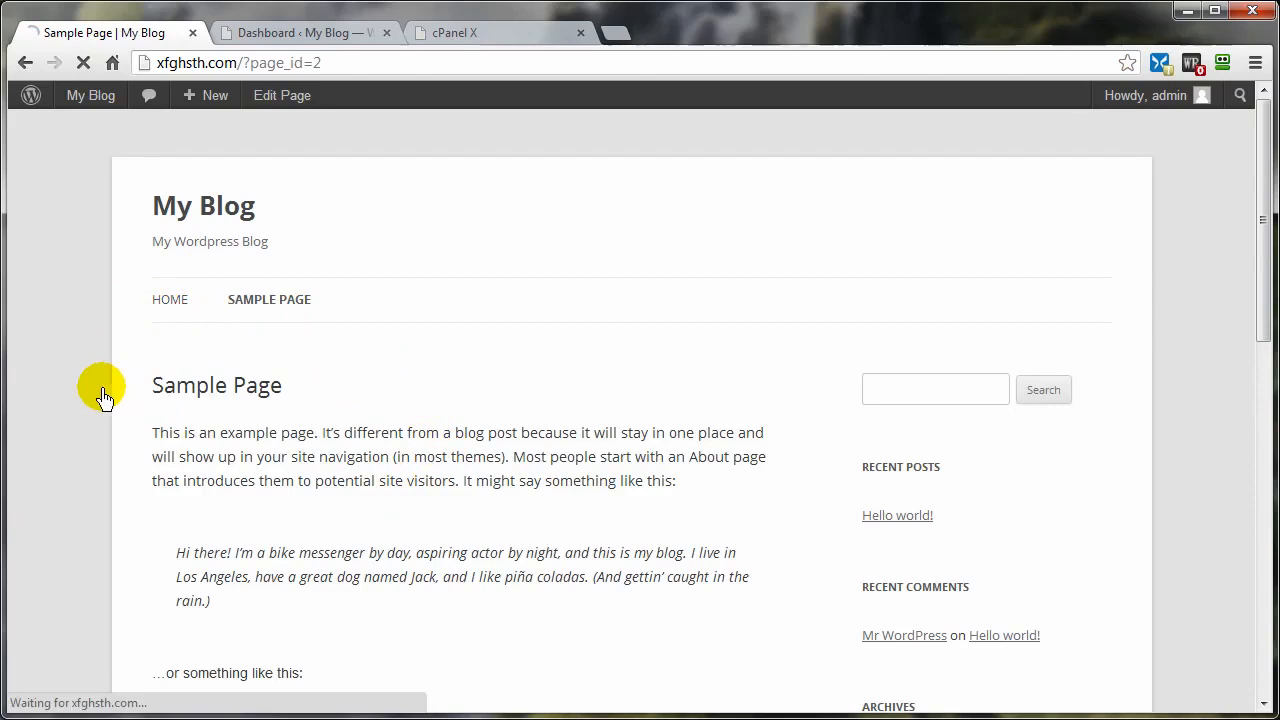
left_click(170, 299)
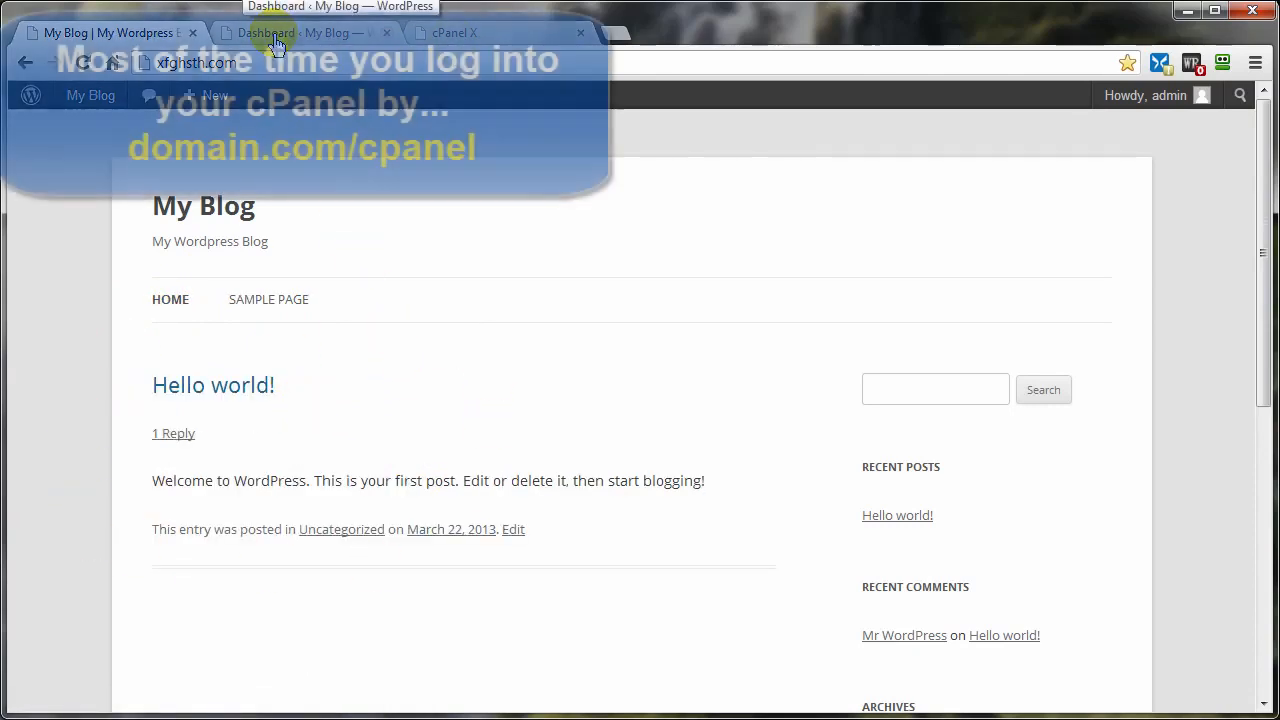
left_click(455, 32)
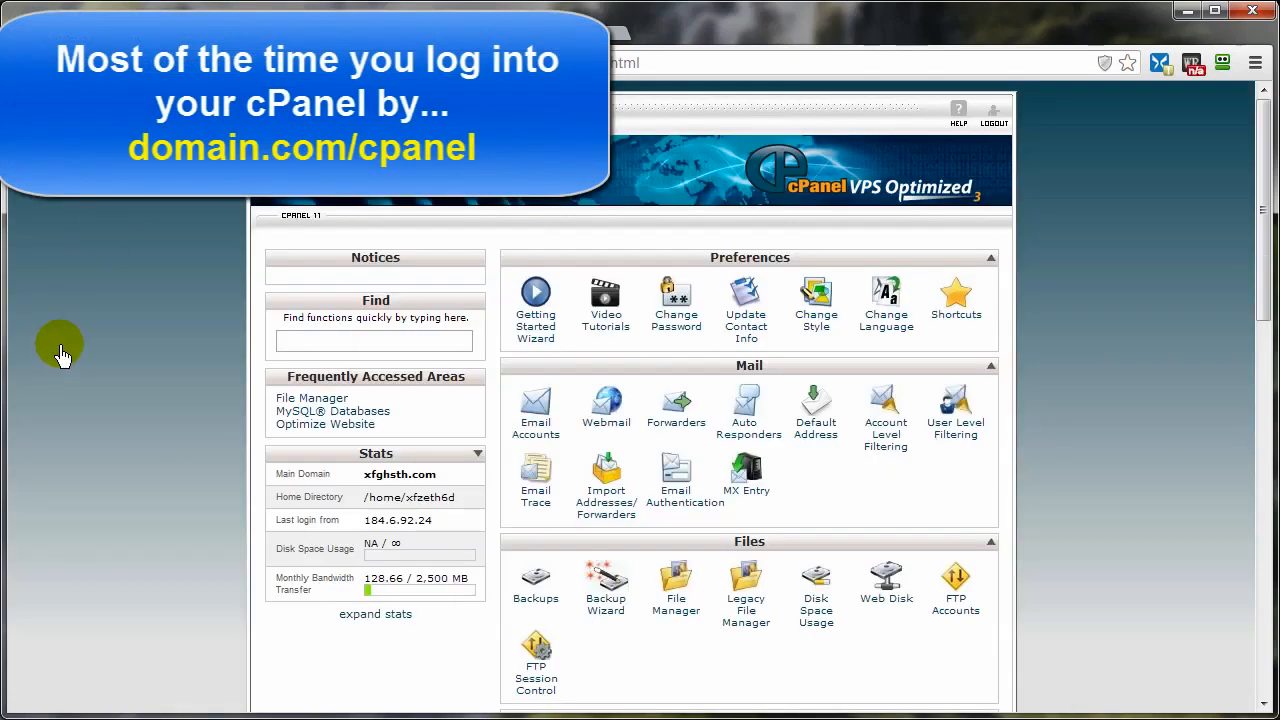
mouse_move(675, 590)
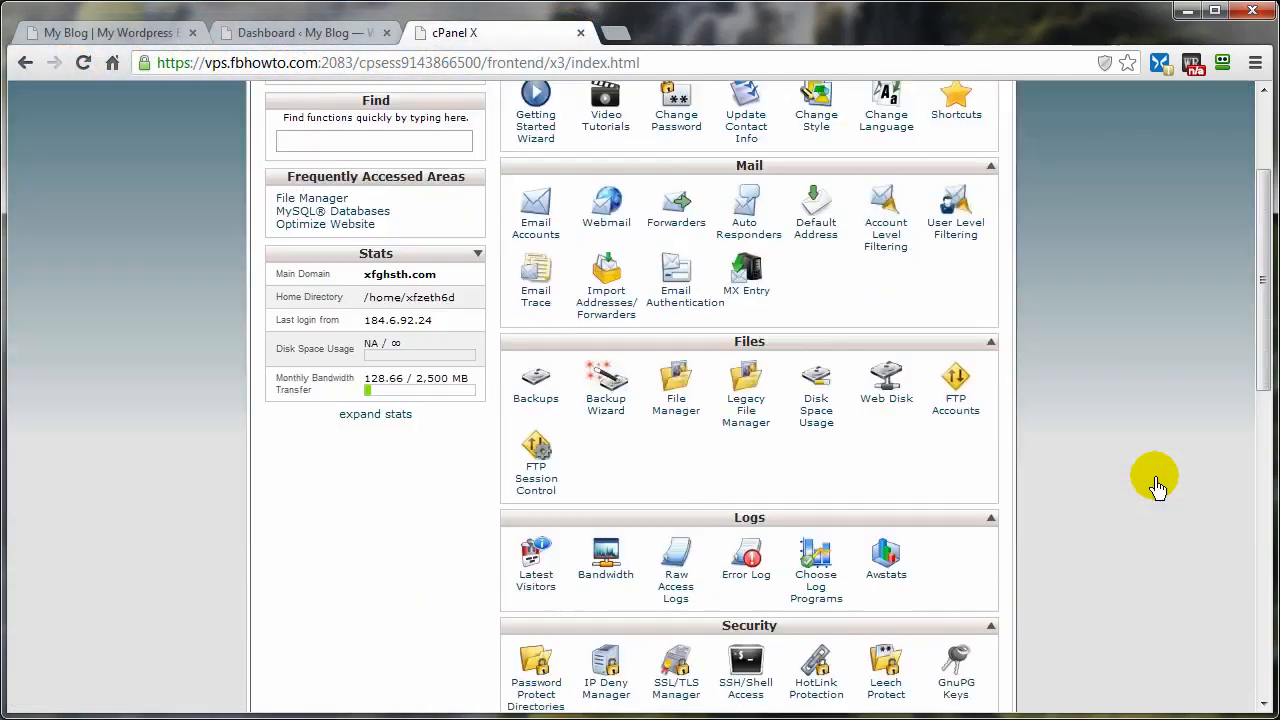
scroll("down", 3)
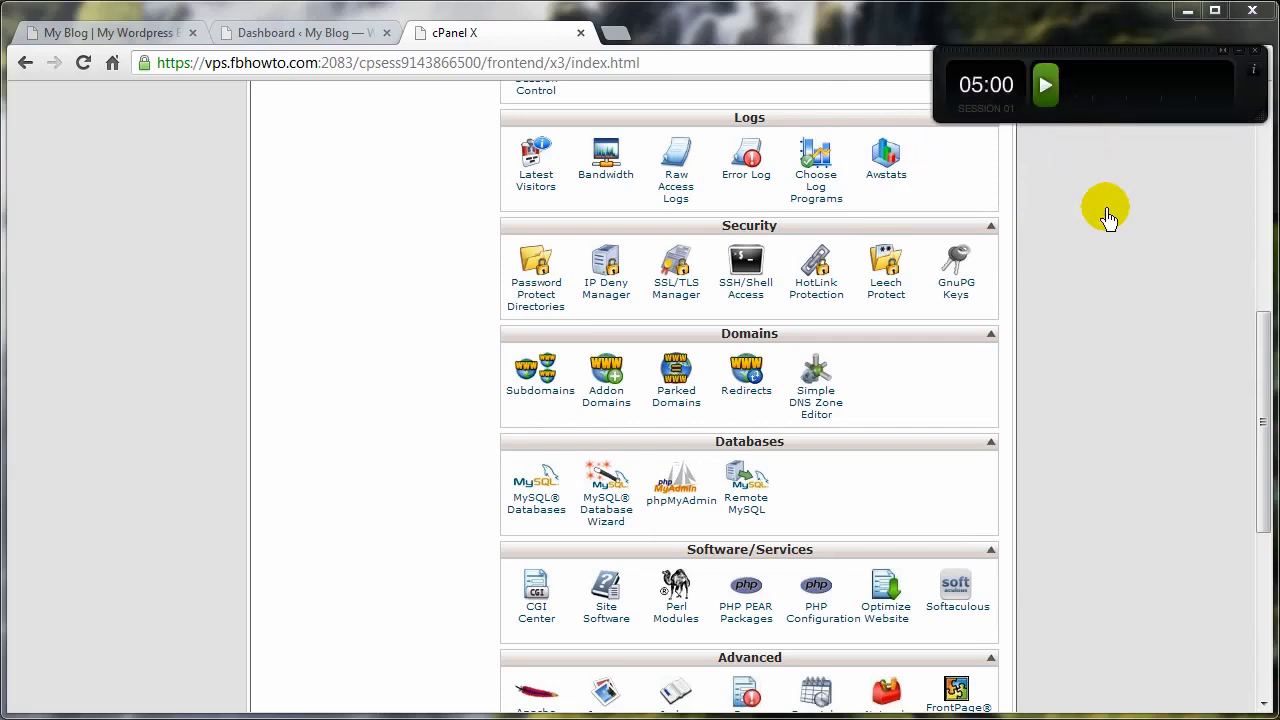
left_click(1046, 85)
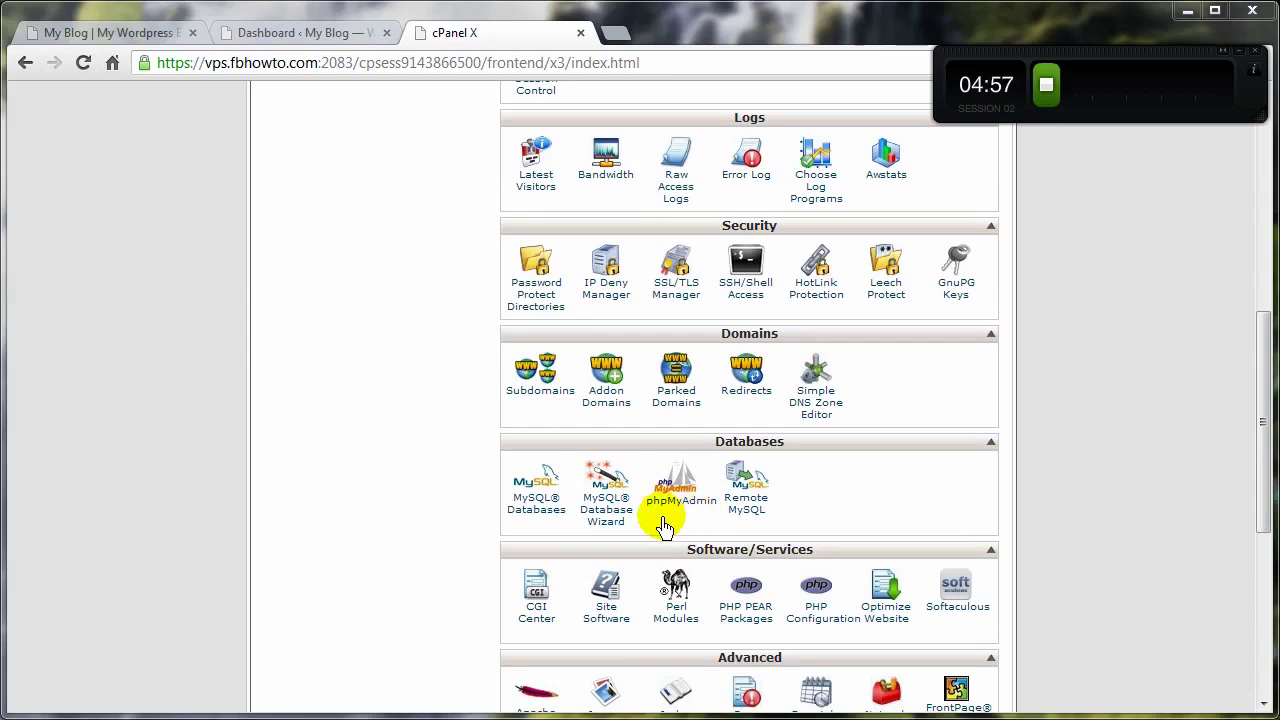
Step: Open the _wp296 database in phpMyAdmin and choose Quick SQL on its Export tab
left_click(676, 480)
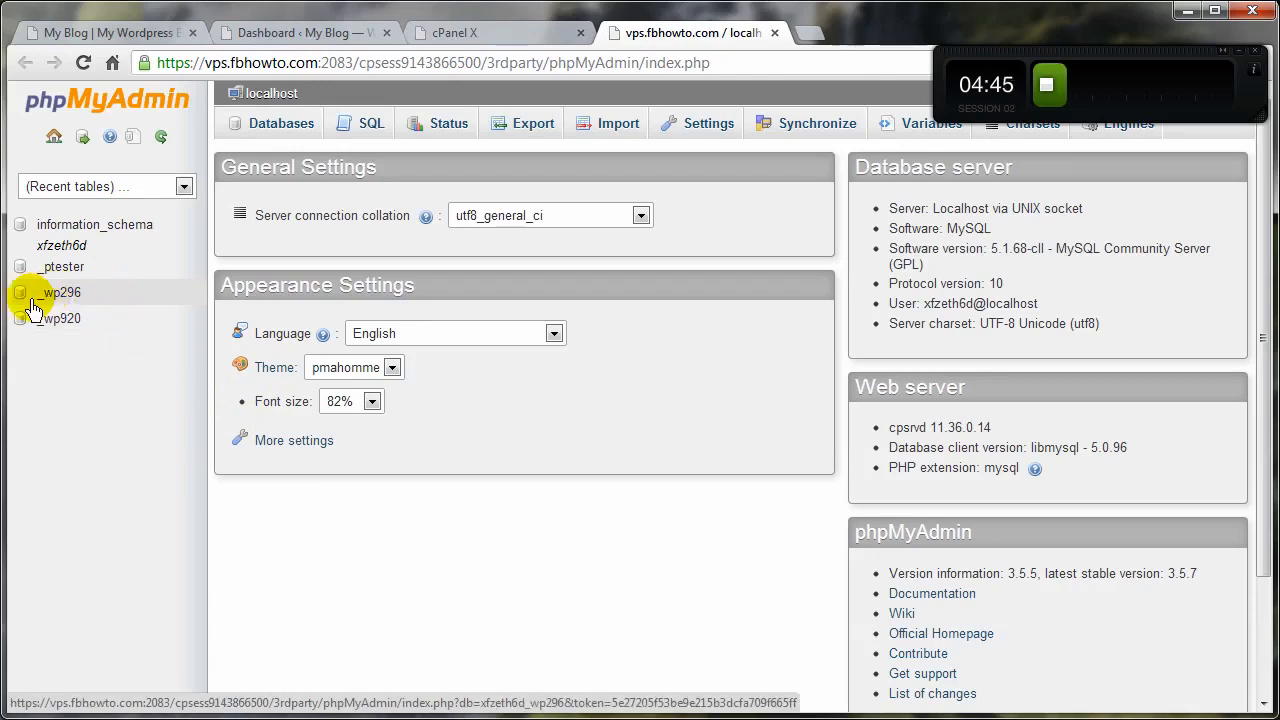
left_click(60, 292)
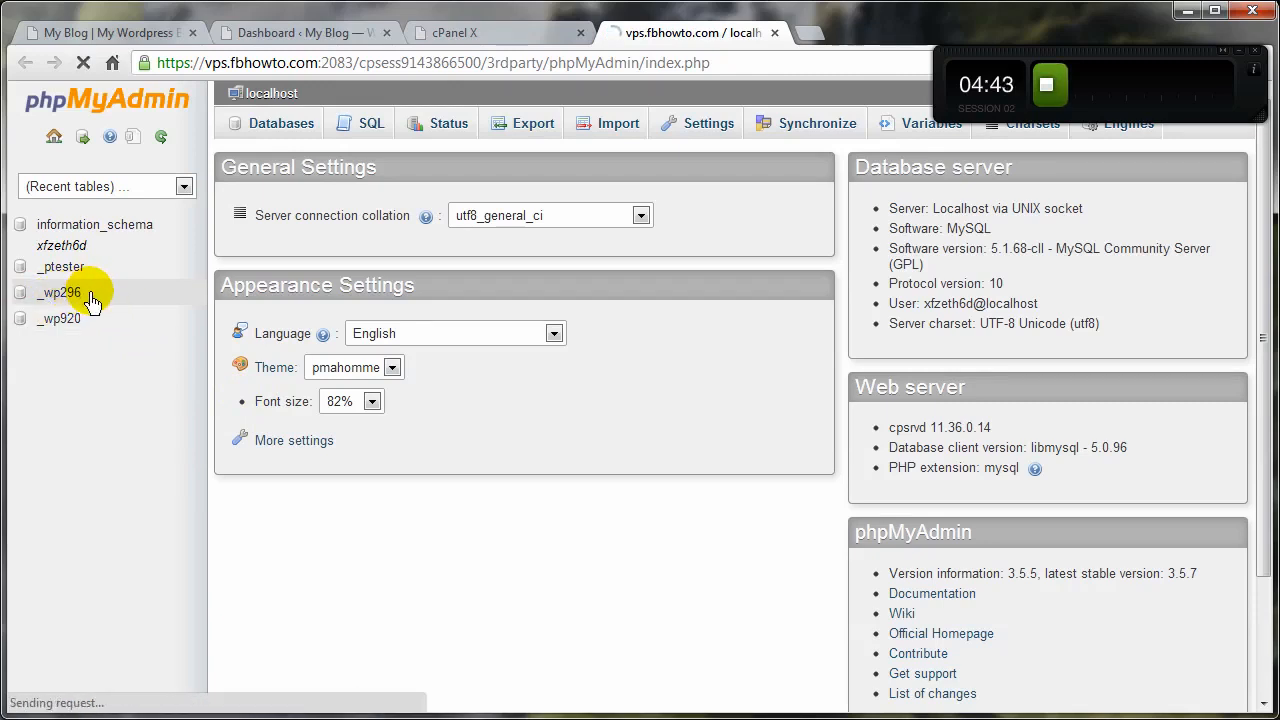
left_click(59, 292)
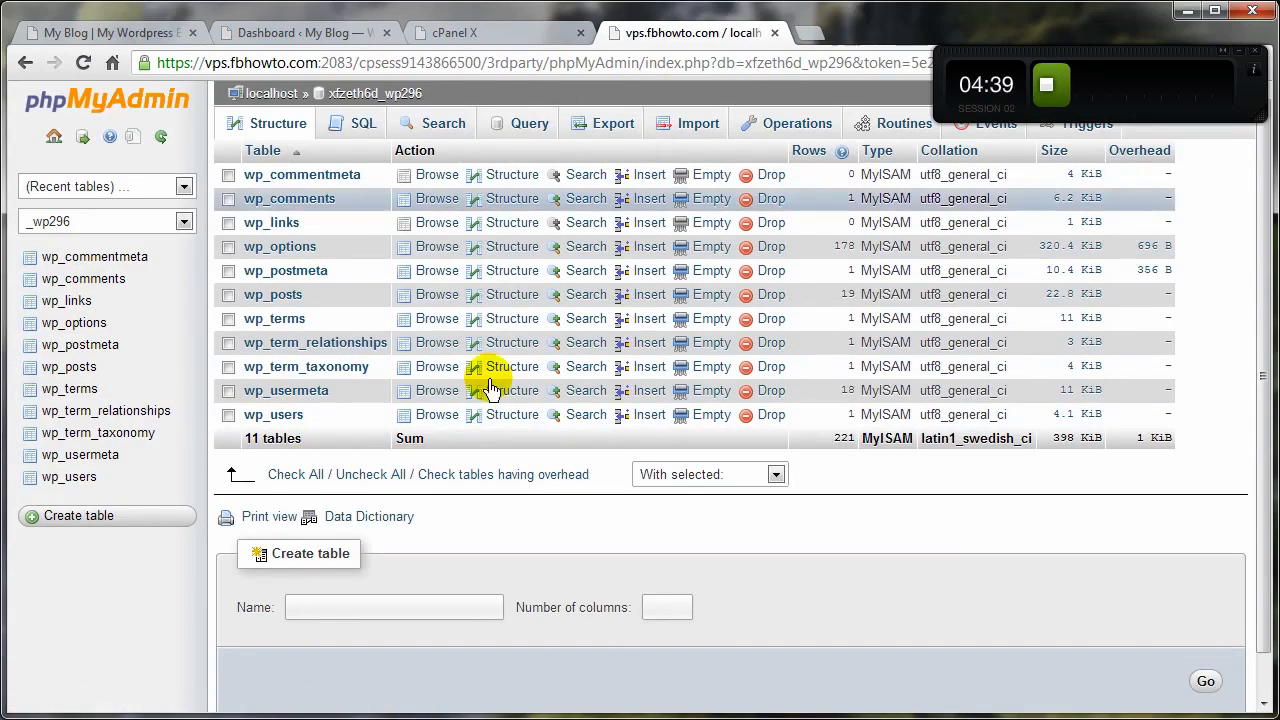
left_click(612, 123)
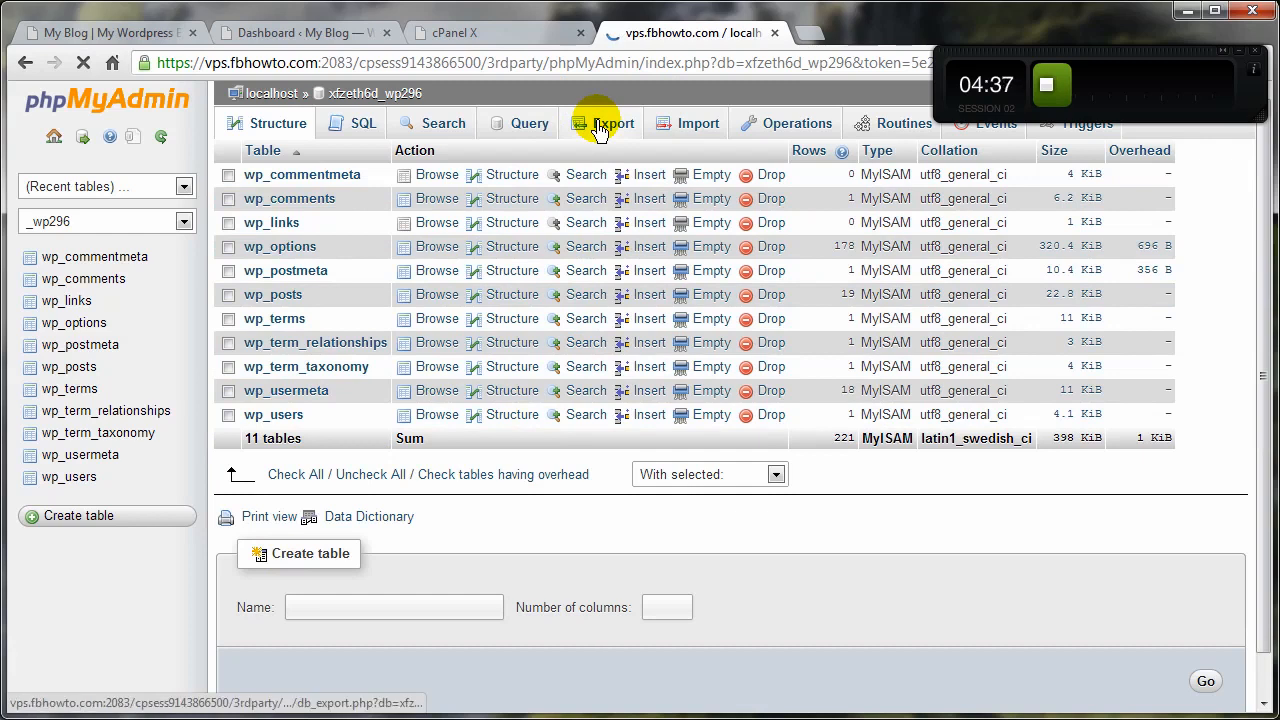
left_click(602, 123)
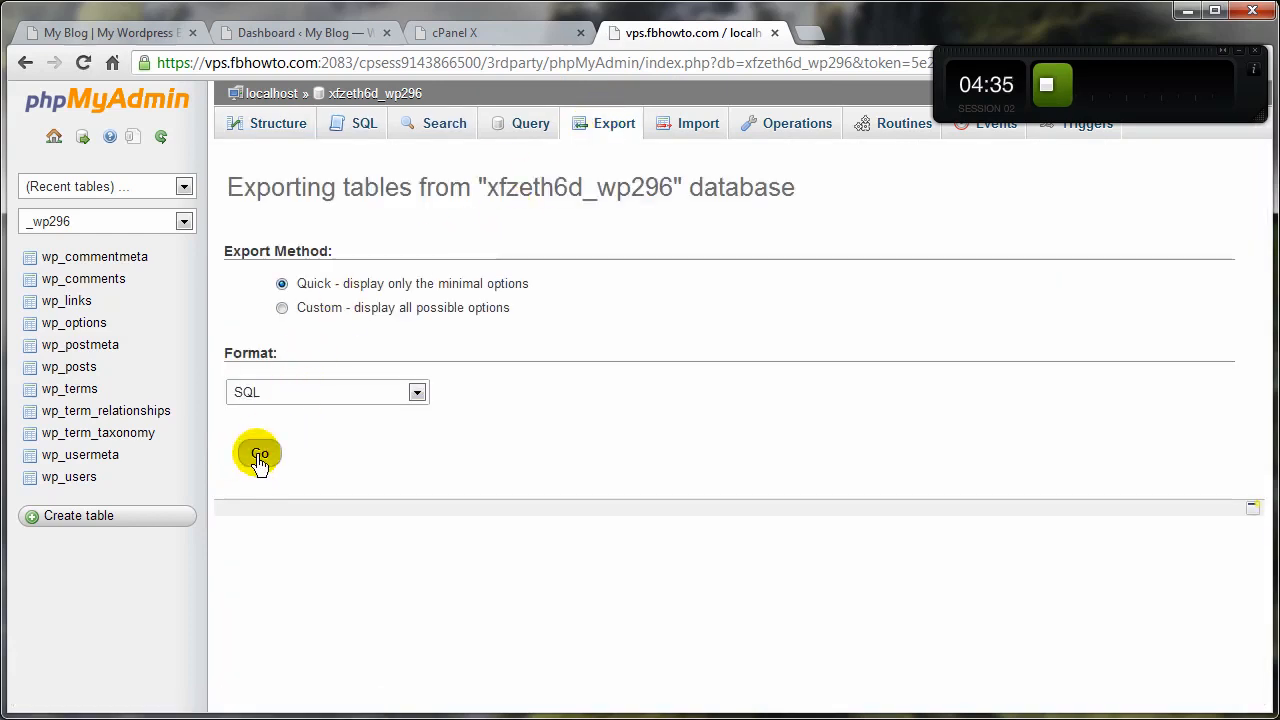
Step: Save the export as xfzeth6d_wp296.sql in Desktop's DeleteAfterUpload folder
left_click(259, 454)
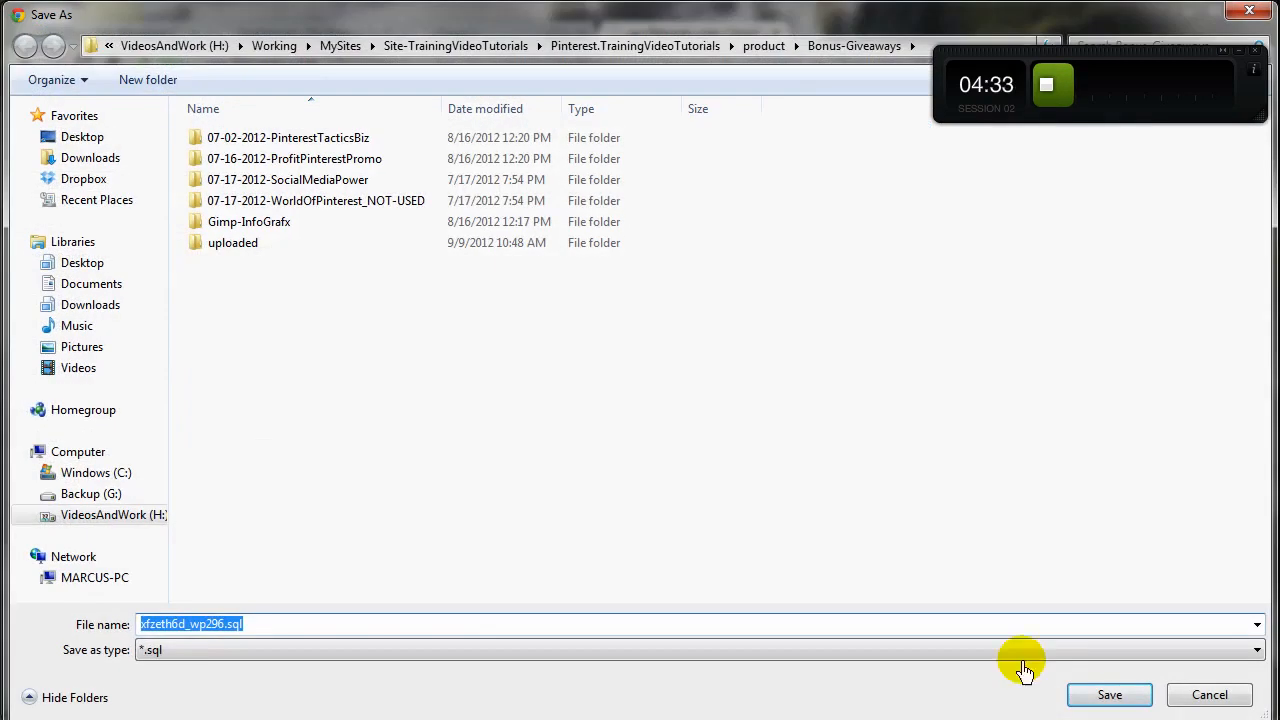
mouse_move(90, 168)
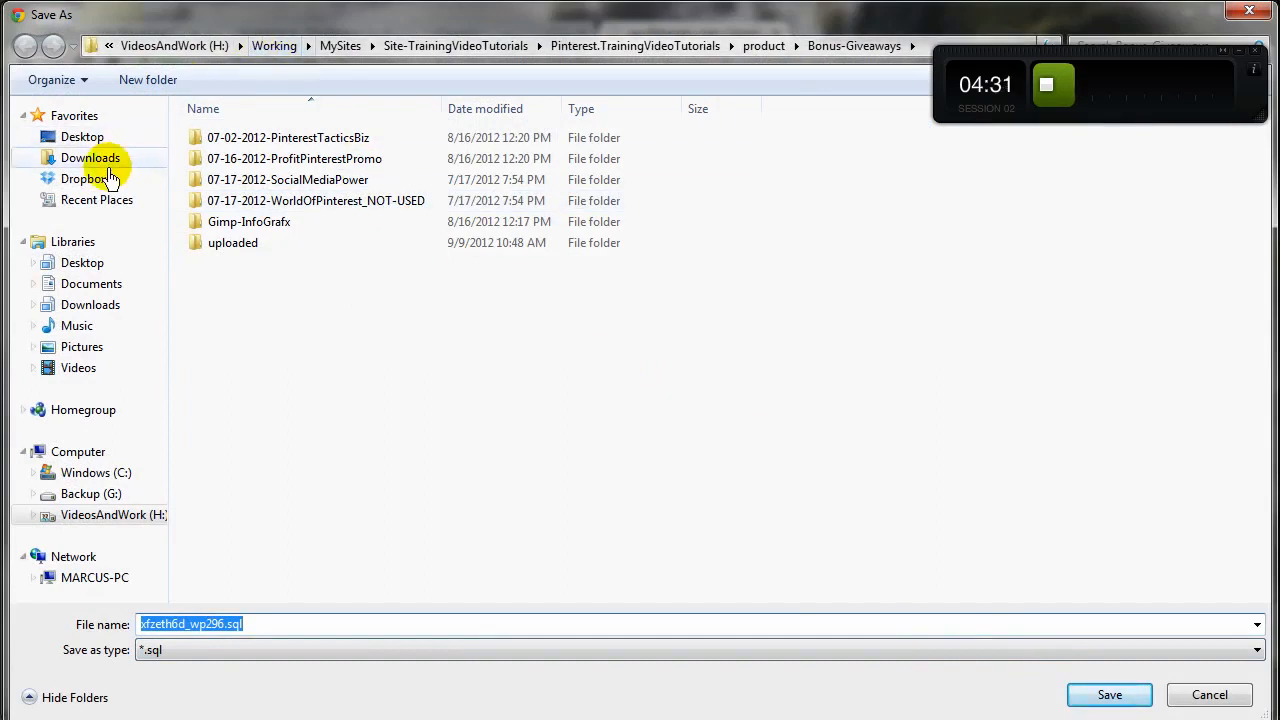
left_click(82, 136)
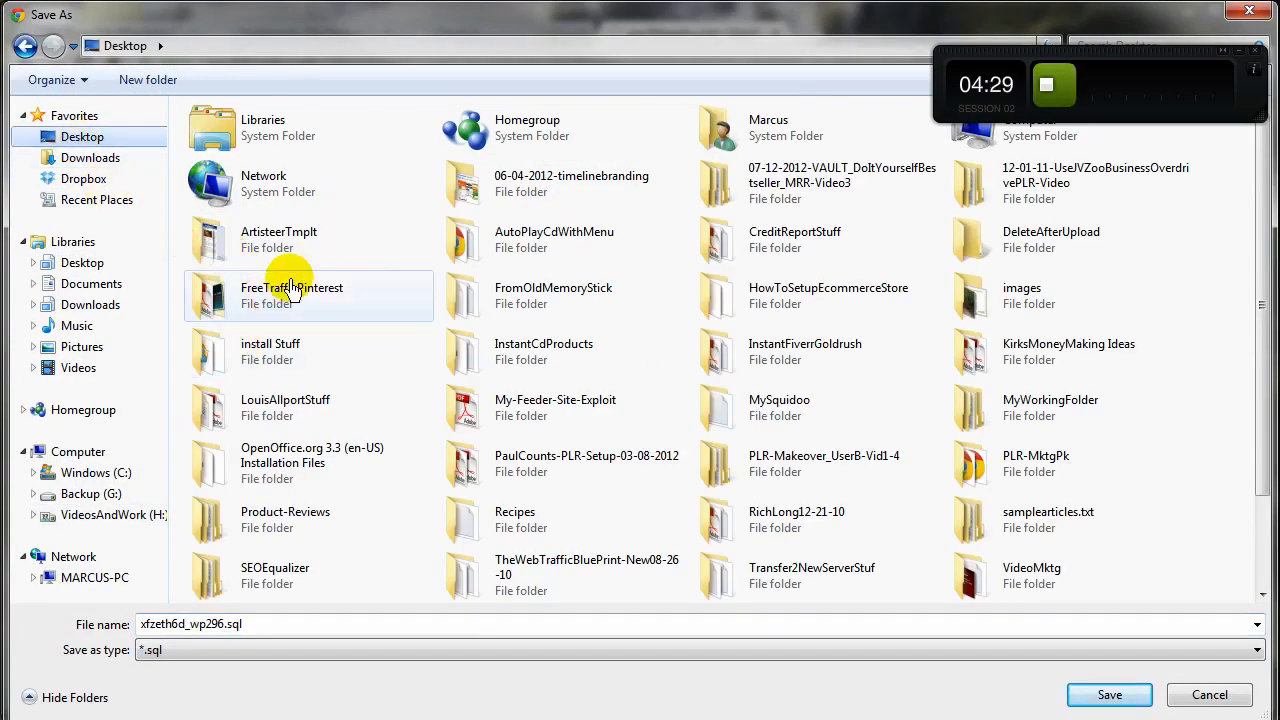
left_click(1051, 238)
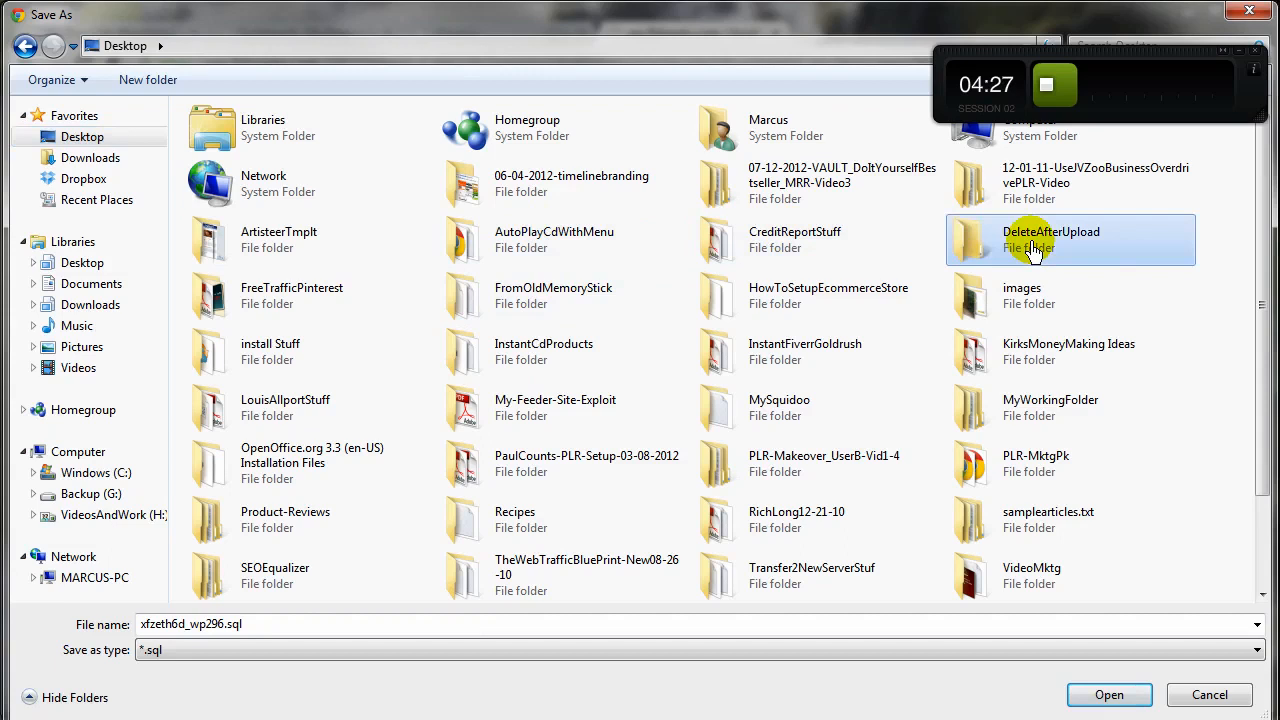
double_click(1051, 238)
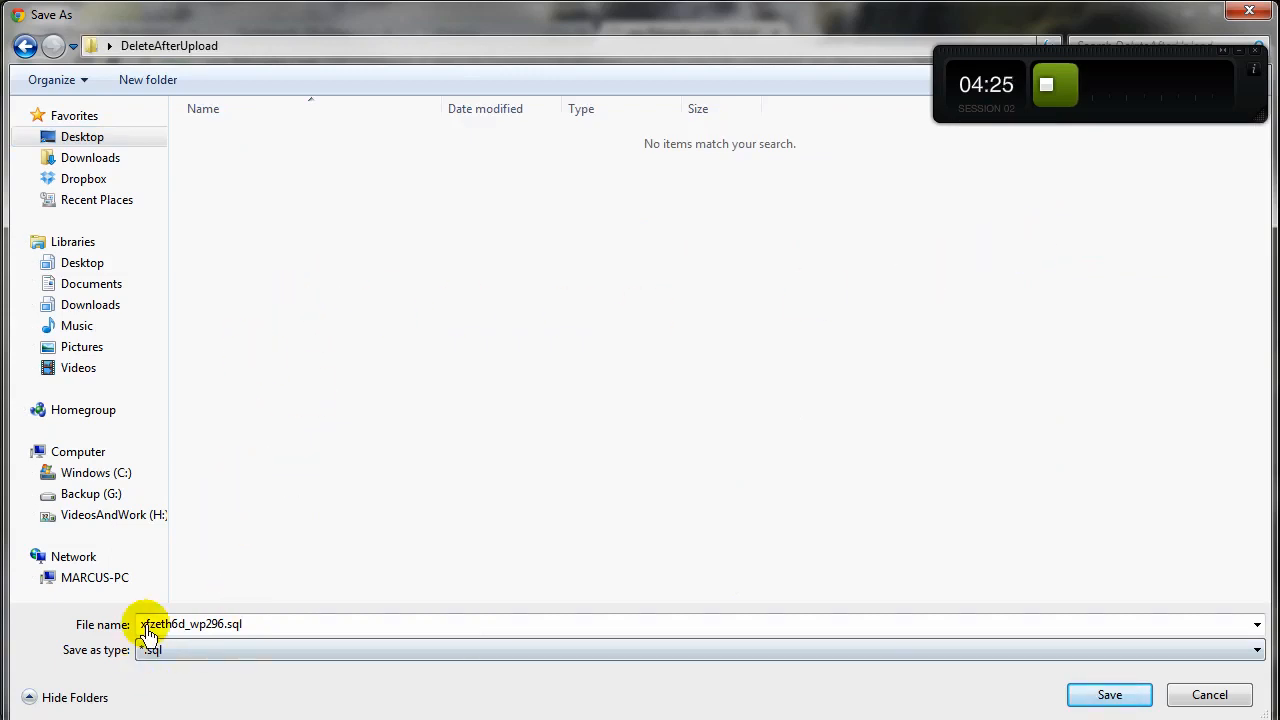
mouse_move(190, 637)
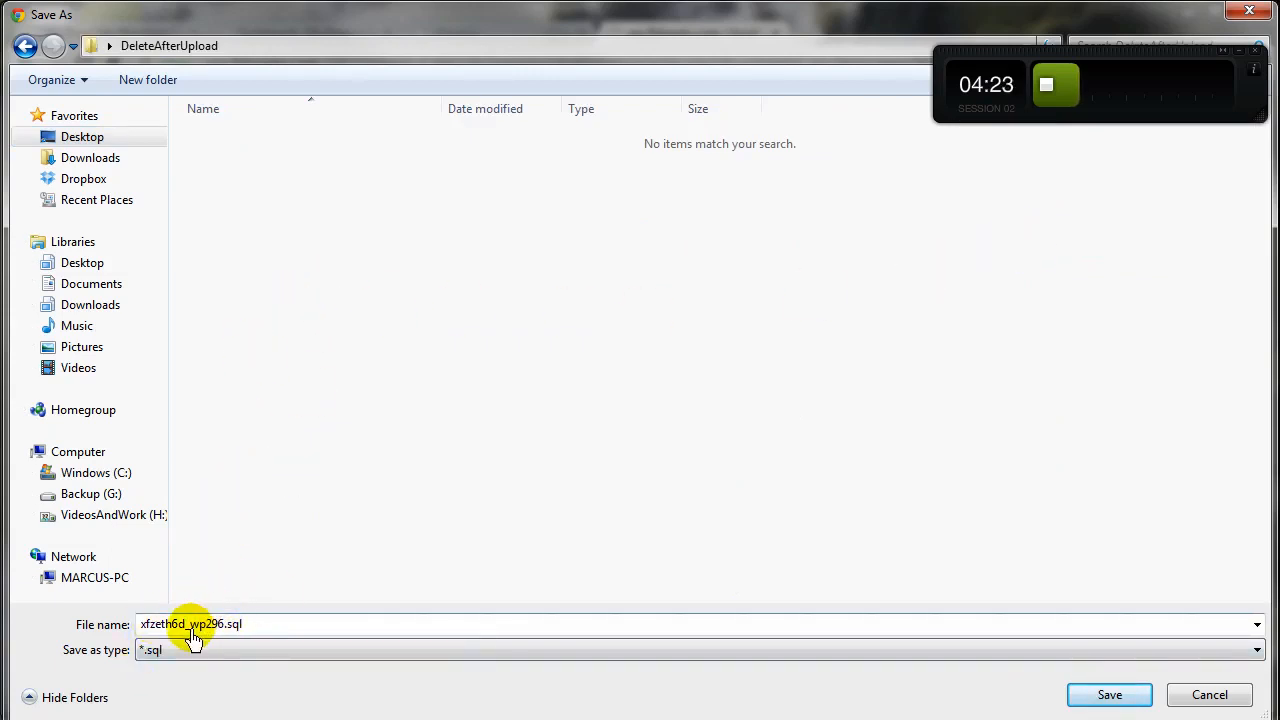
mouse_move(373, 440)
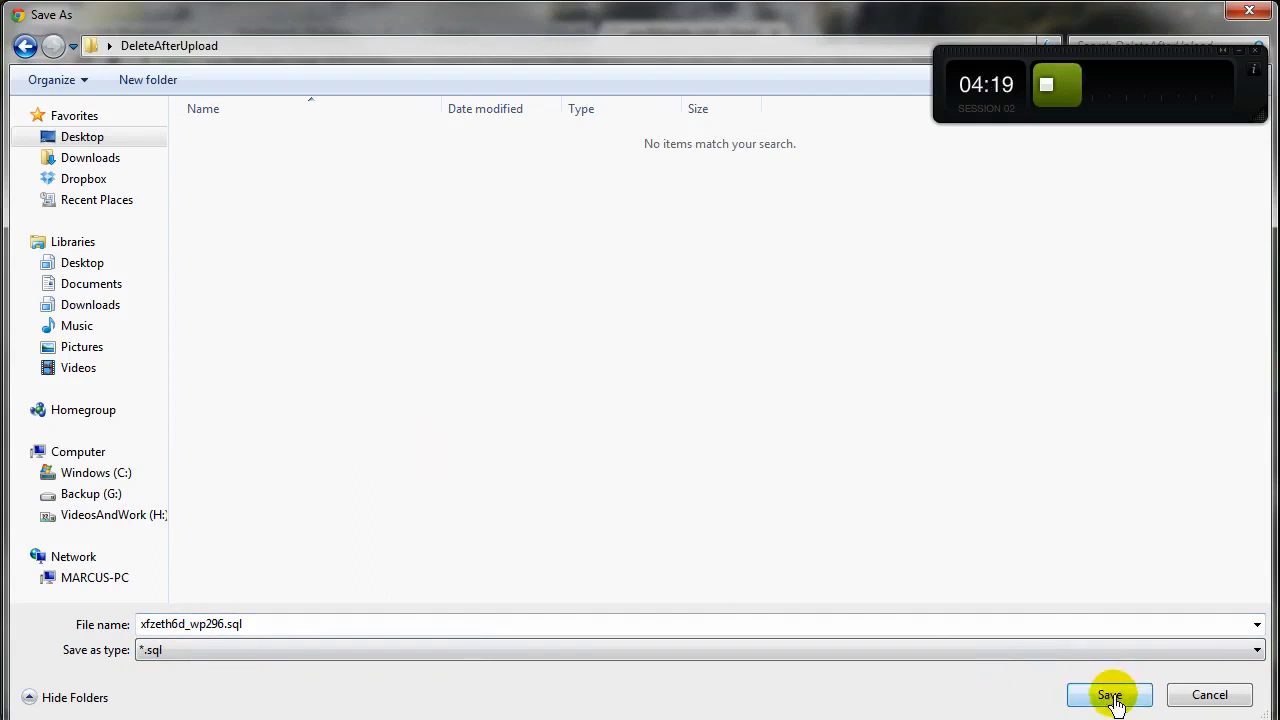
left_click(1109, 695)
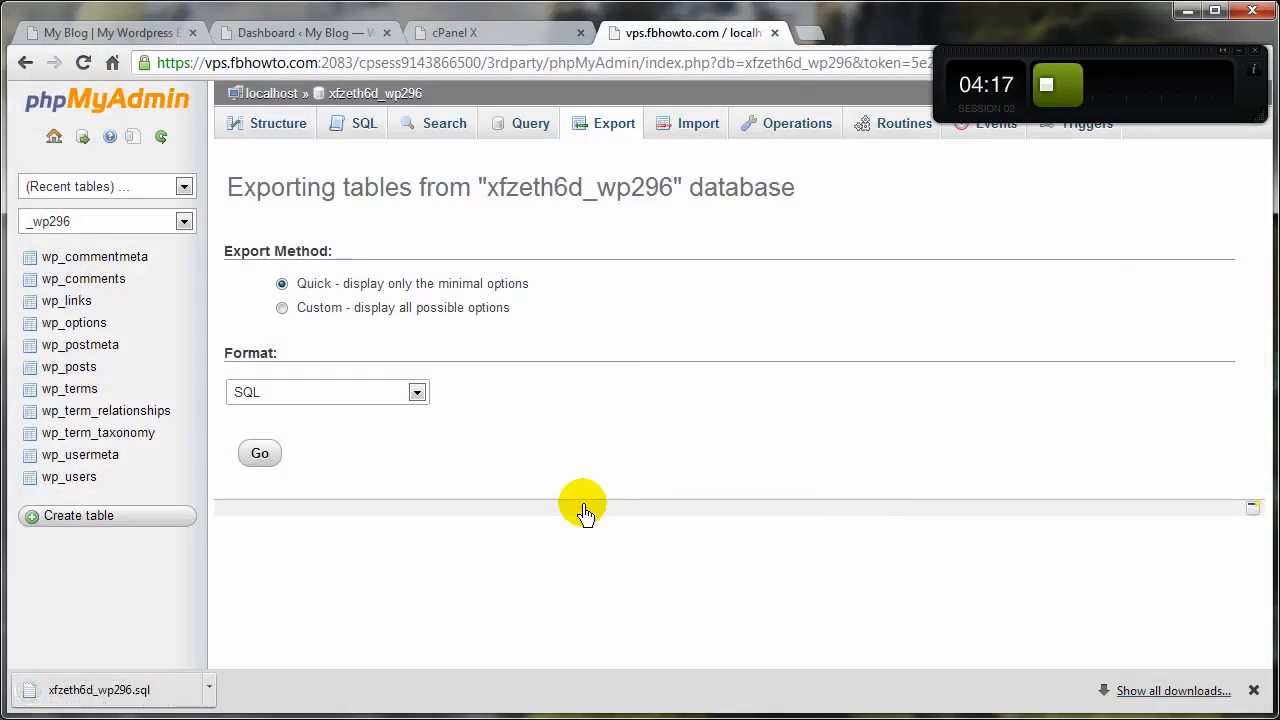
mouse_move(590, 360)
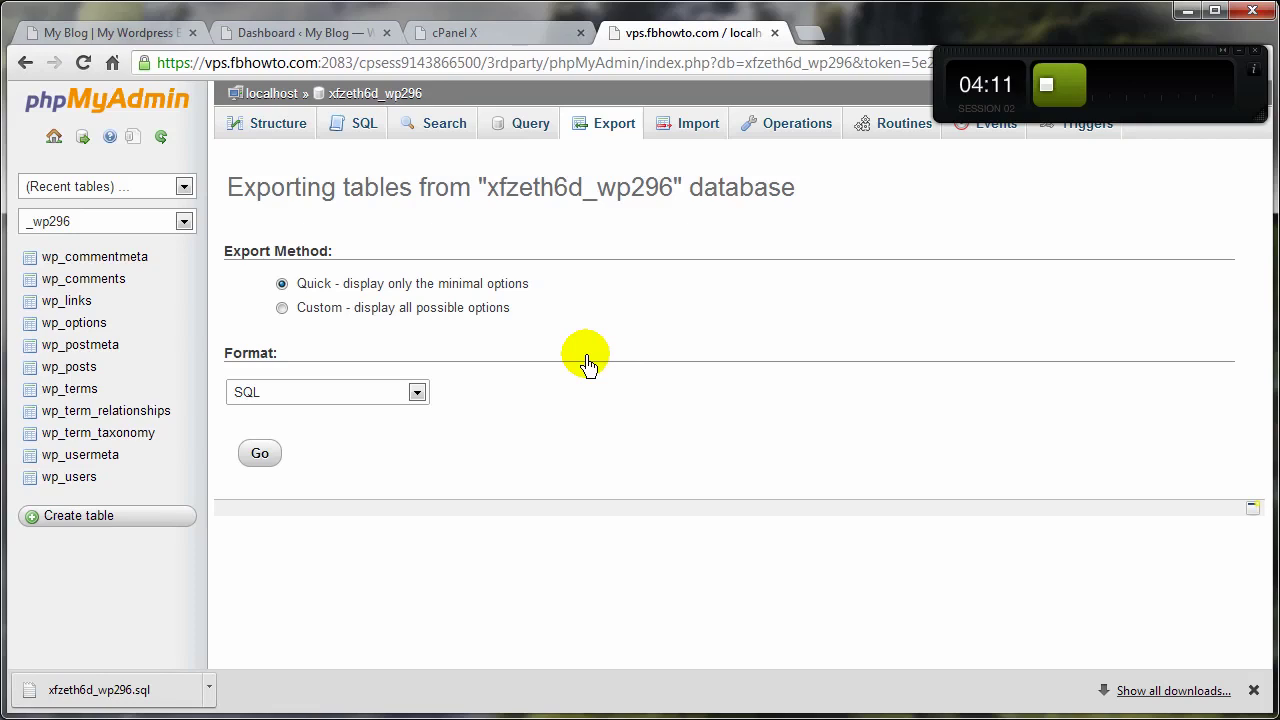
mouse_move(530, 170)
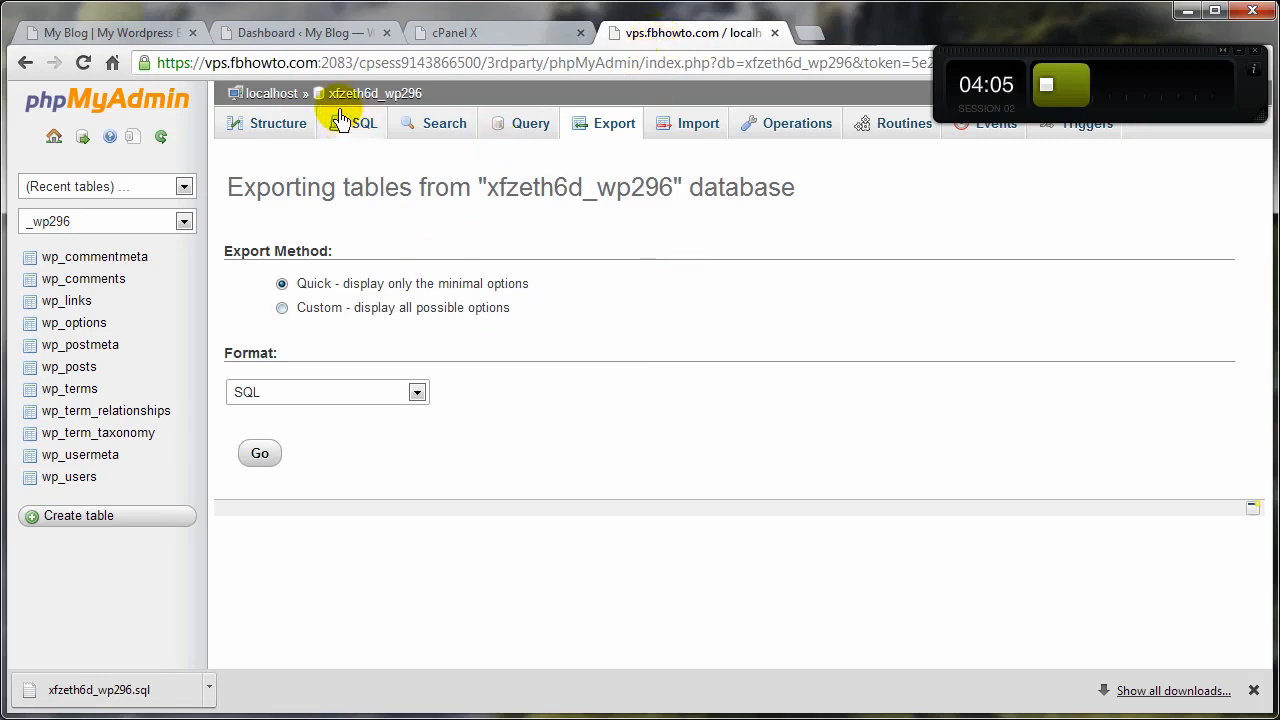
Step: Select all files in File Manager's public_html and bring up the Compress prompt
left_click(453, 33)
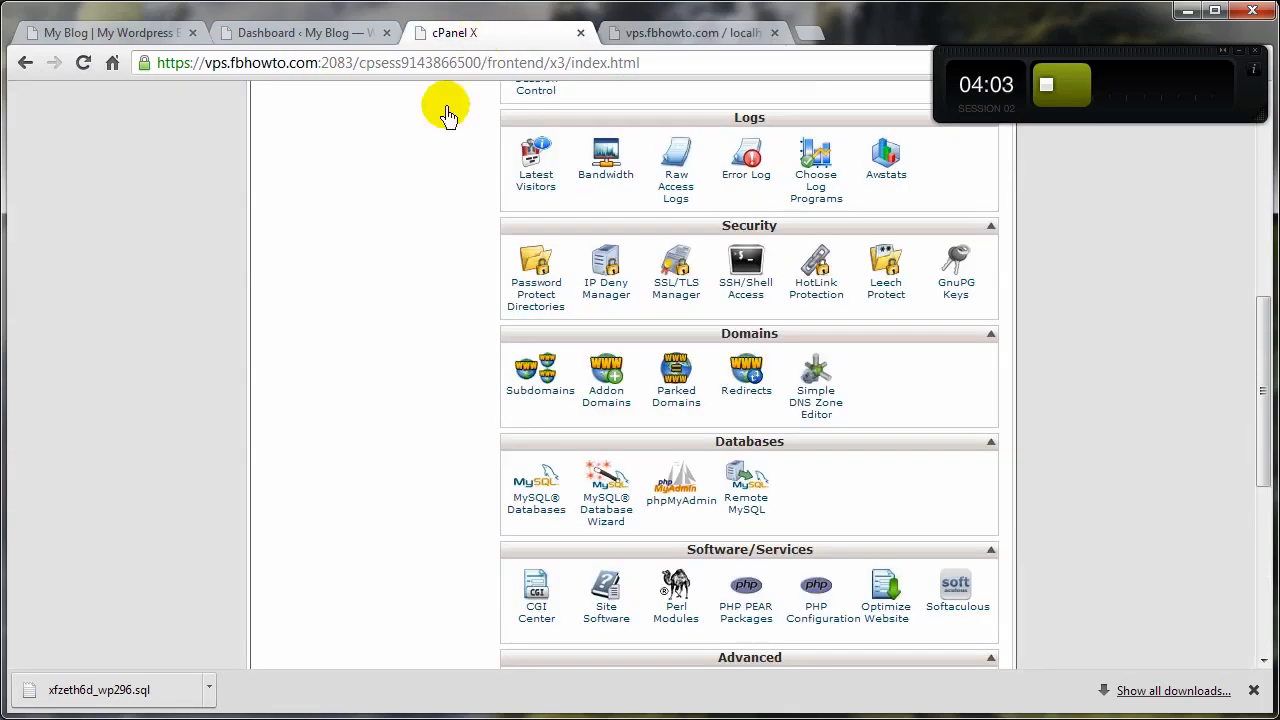
scroll("up", 3)
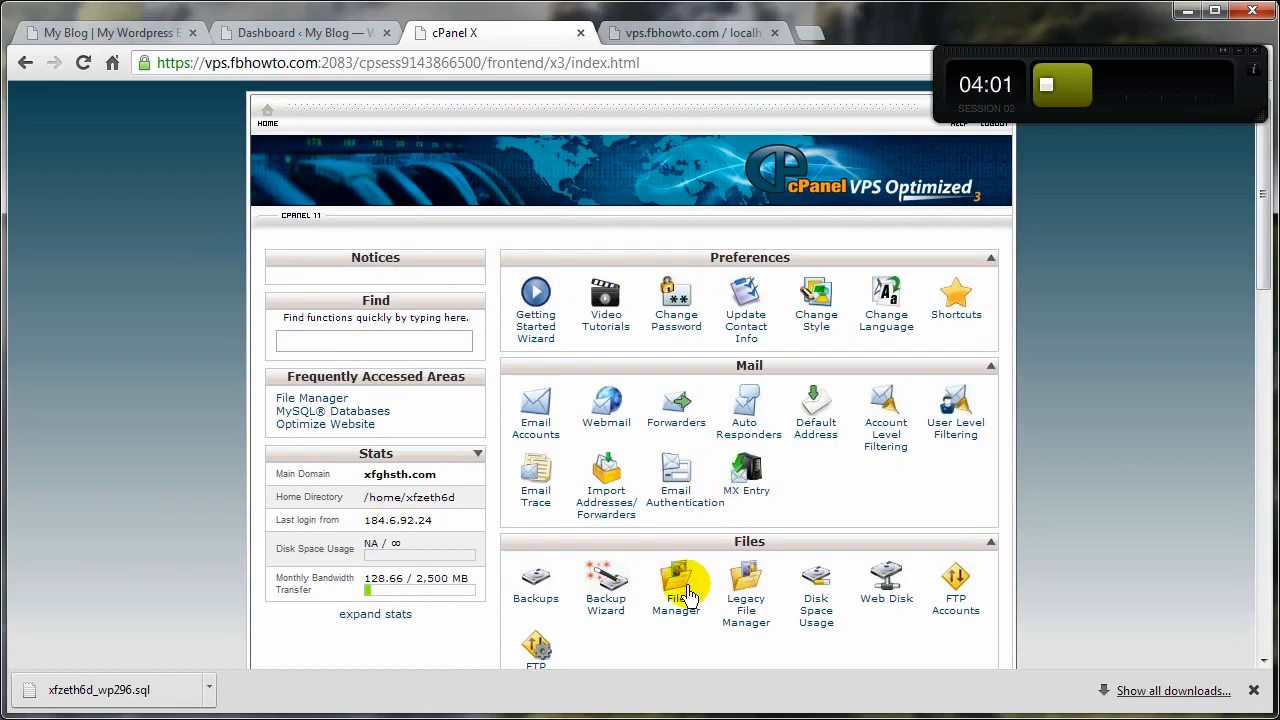
left_click(676, 585)
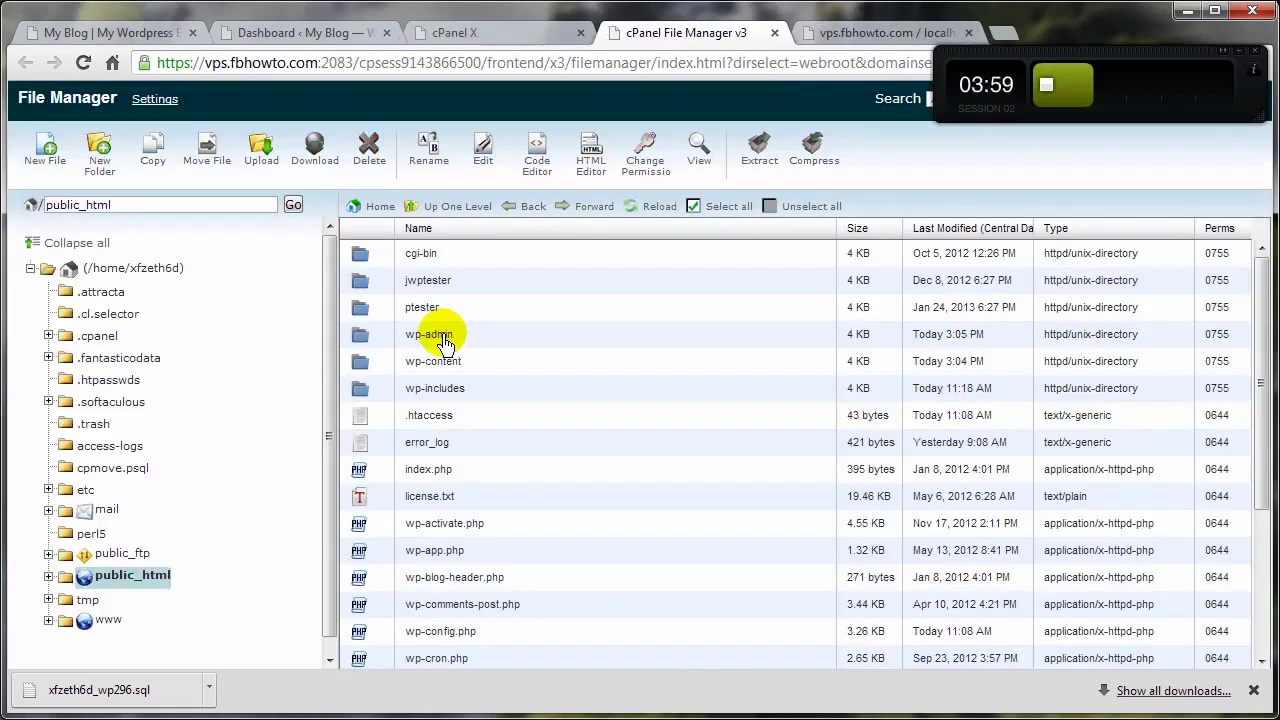
mouse_move(415, 315)
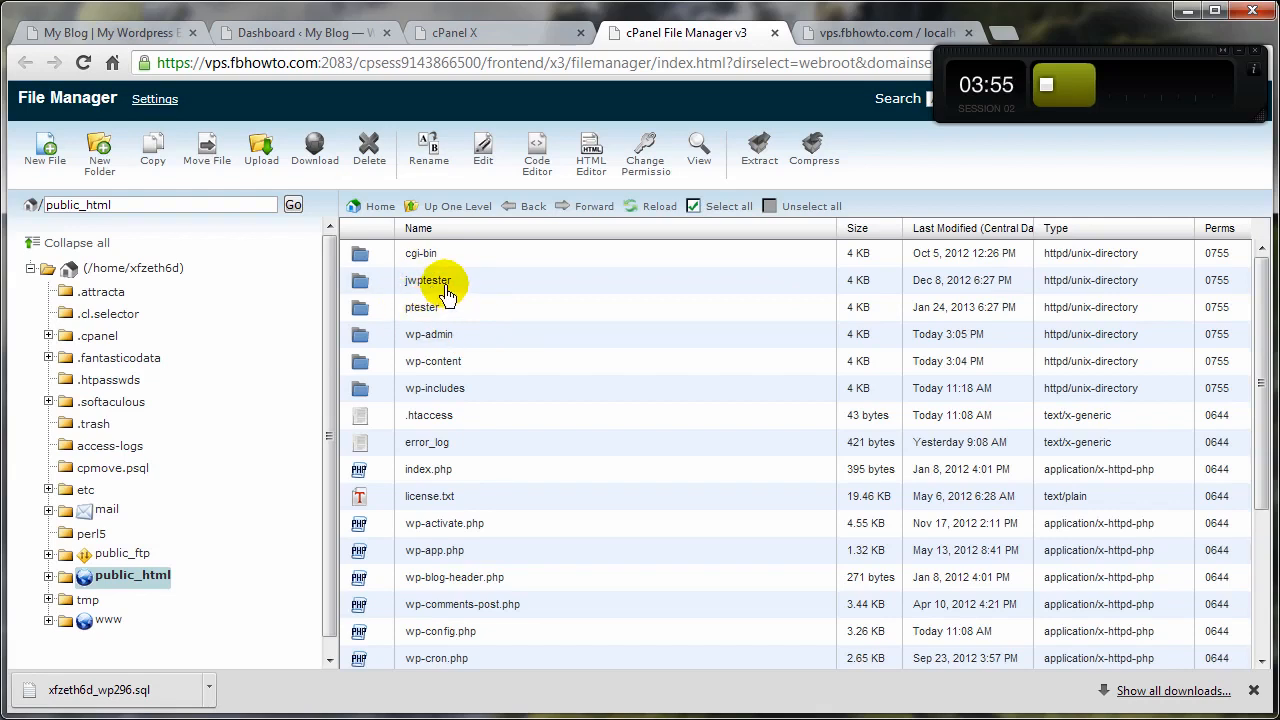
mouse_move(385, 340)
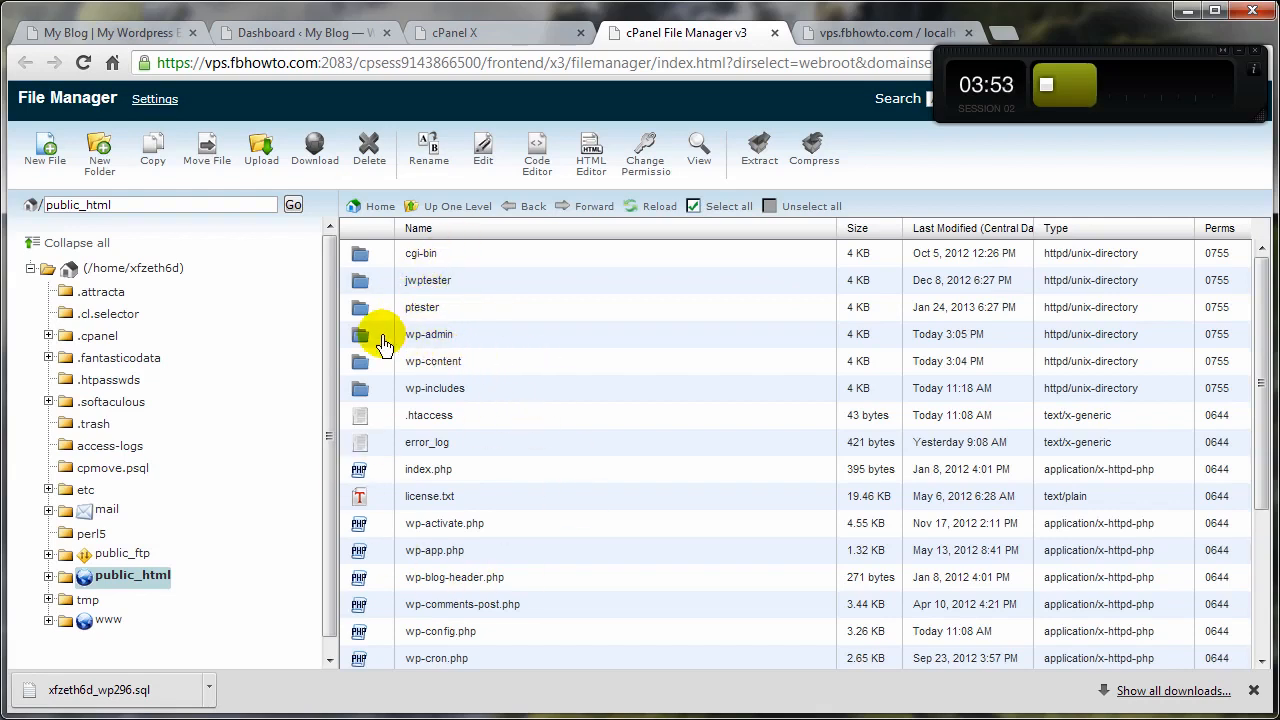
scroll("down", 3)
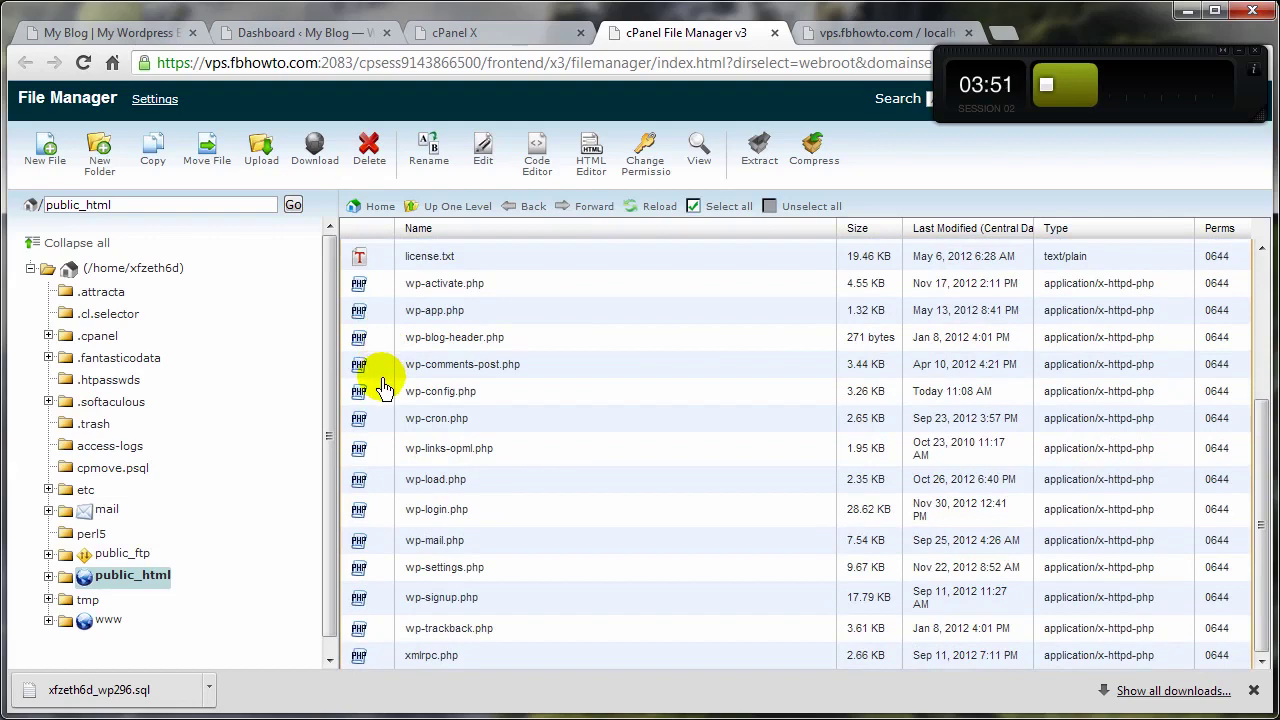
mouse_move(385, 665)
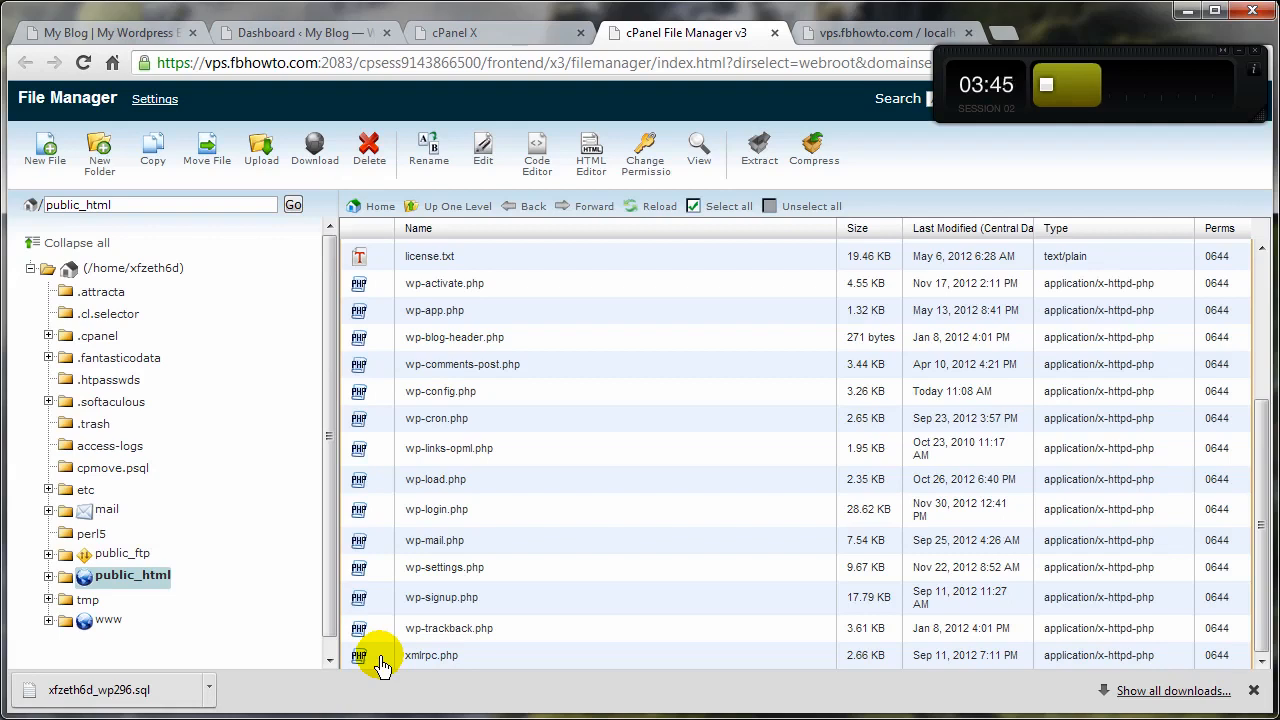
left_click(727, 206)
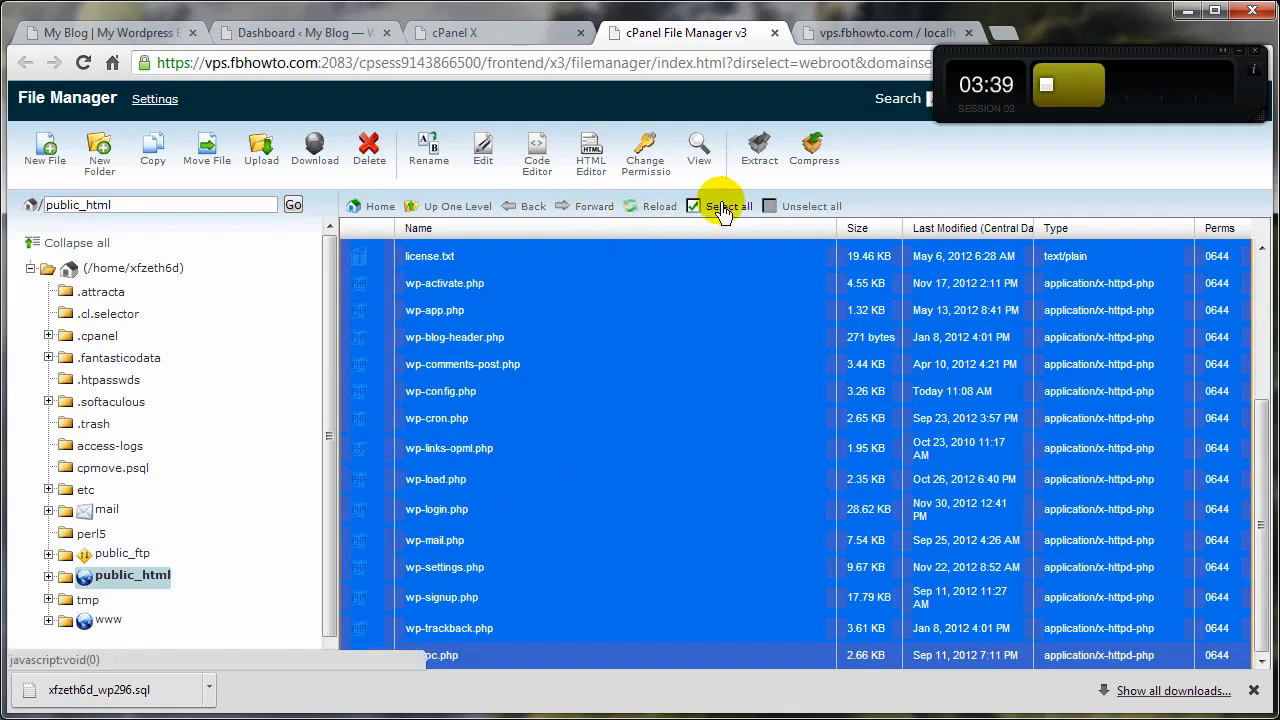
mouse_move(813, 150)
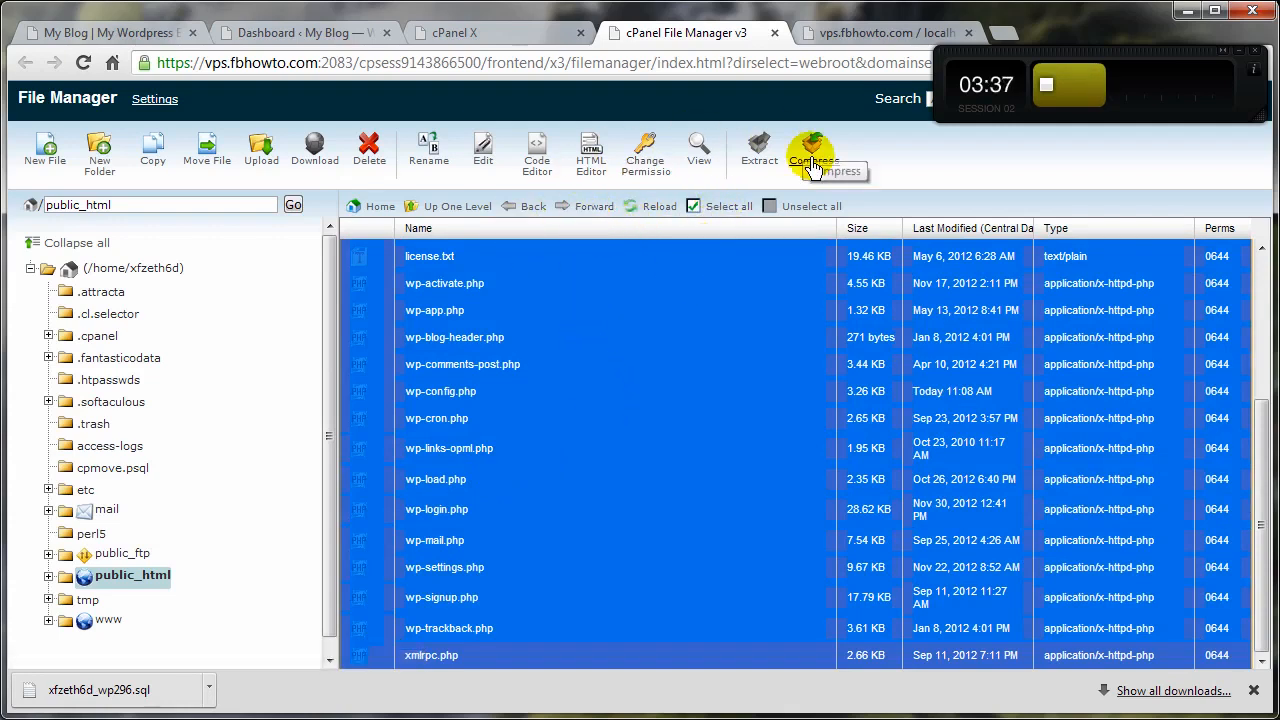
left_click(813, 150)
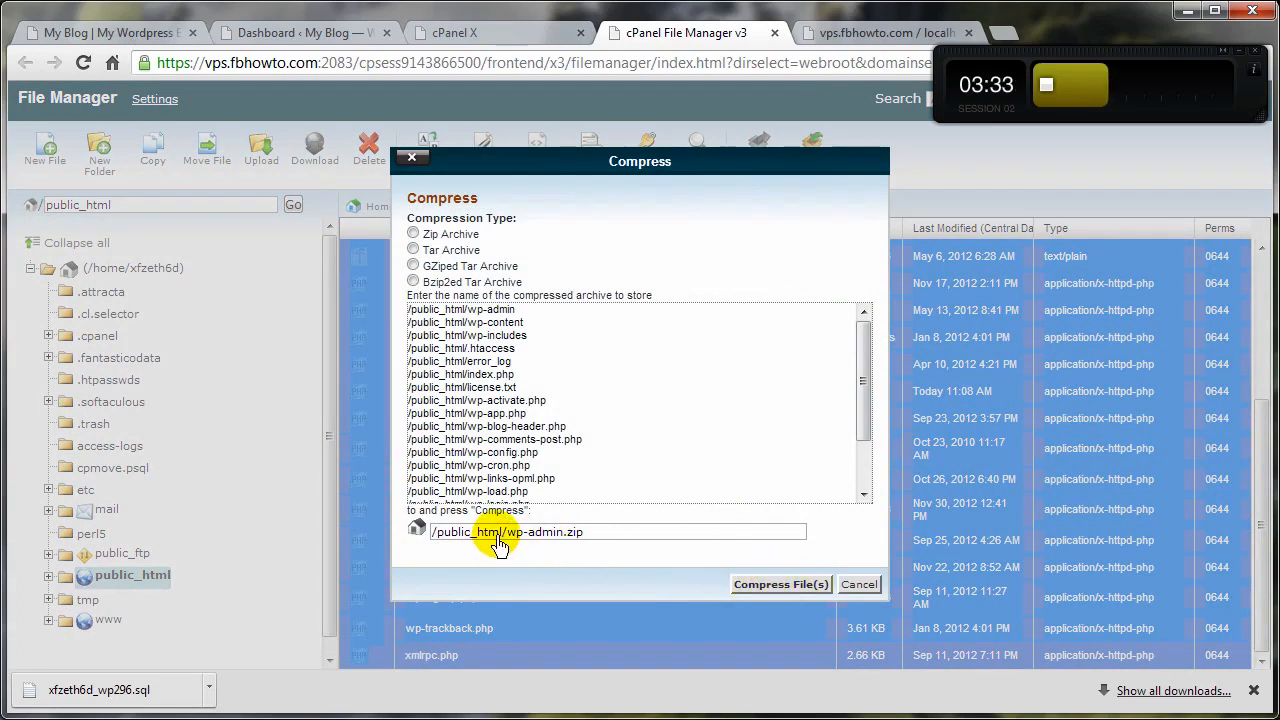
Step: Compress the selected files into 03-23-2013.zip and close the results
double_click(523, 532)
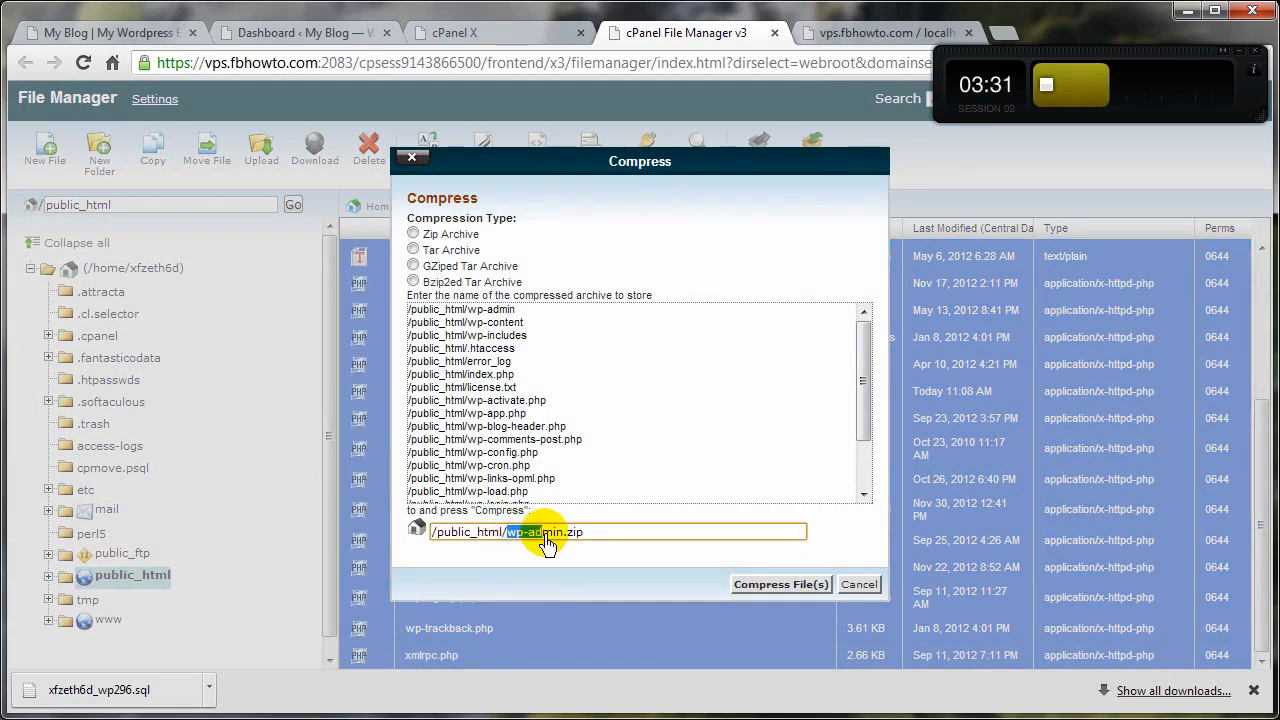
type("0")
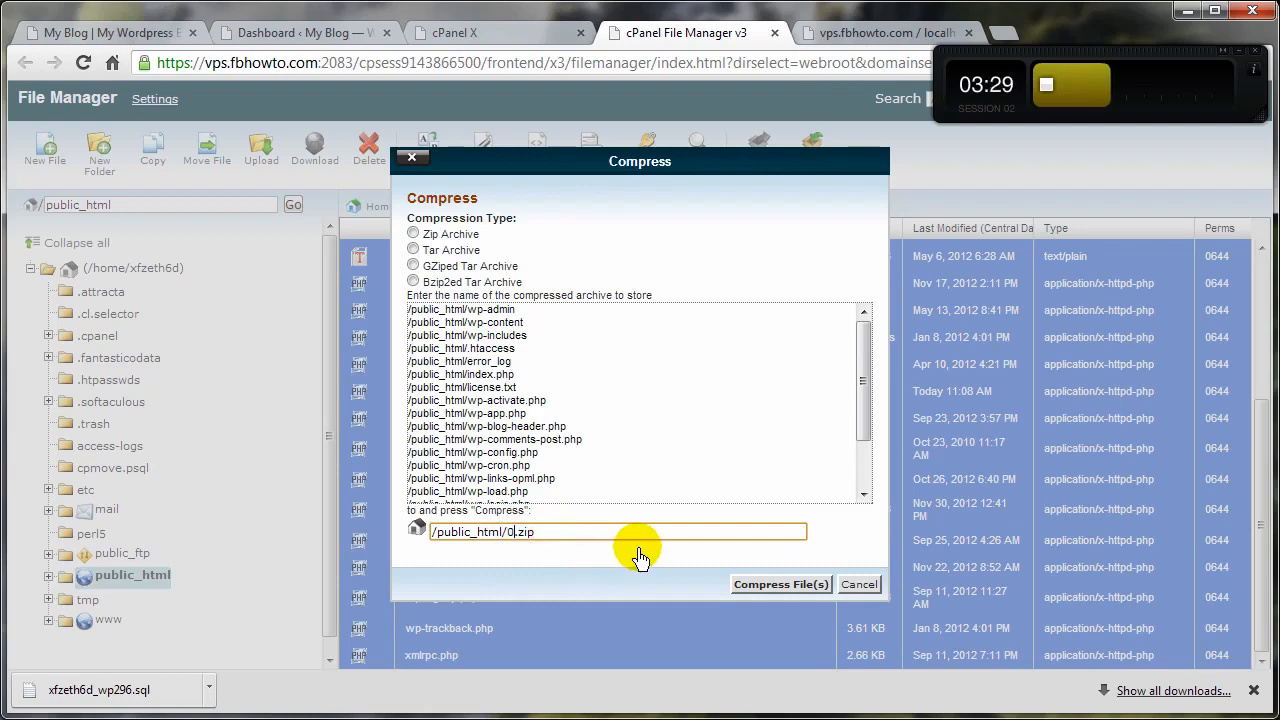
type("03-23-")
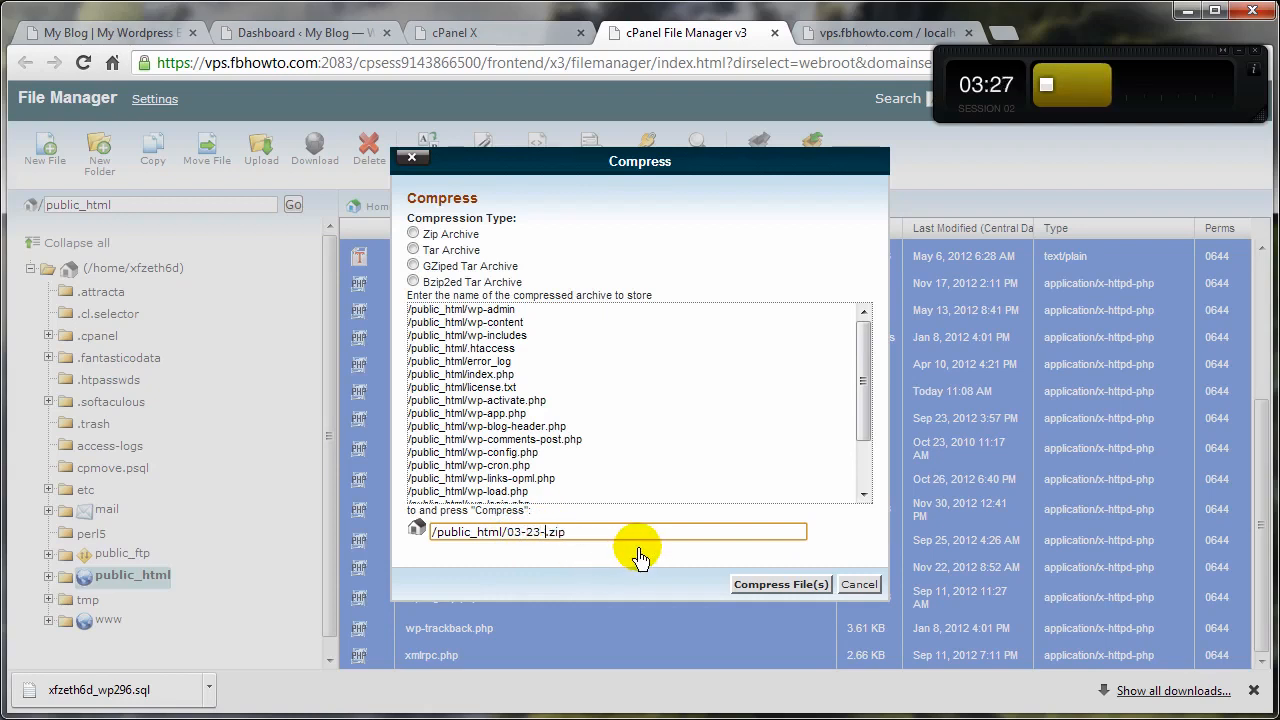
type("2013")
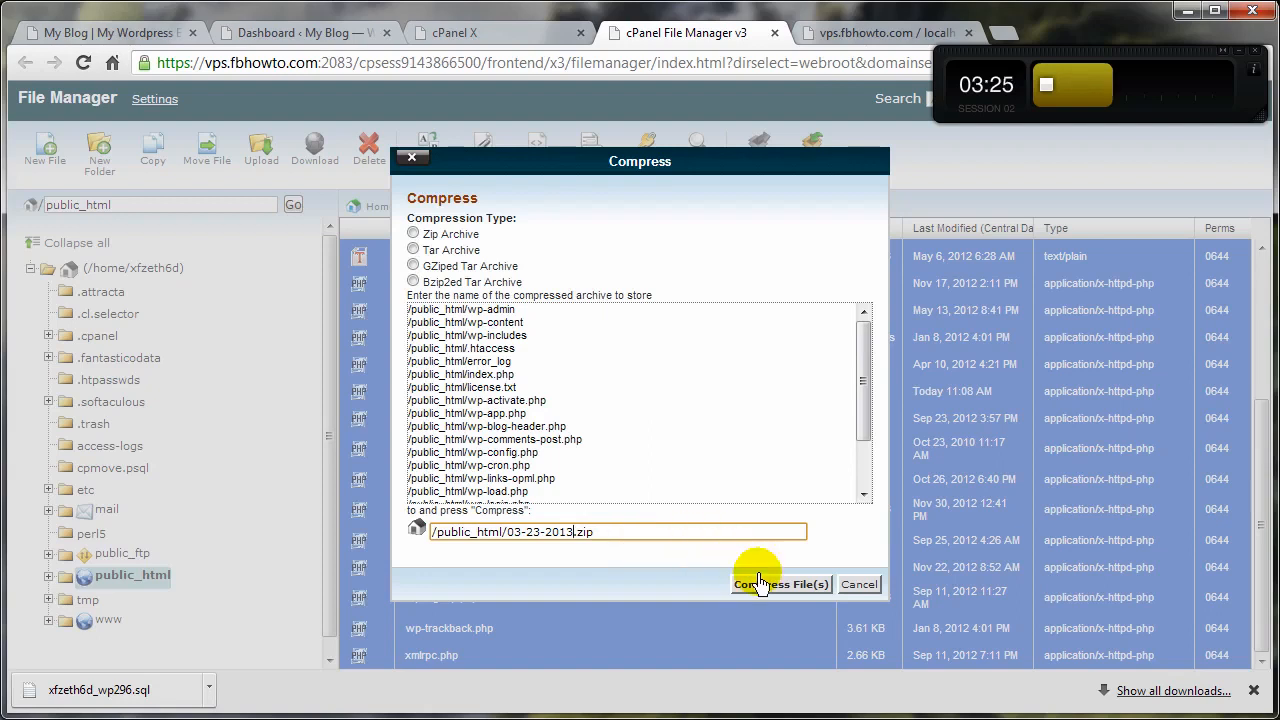
left_click(781, 584)
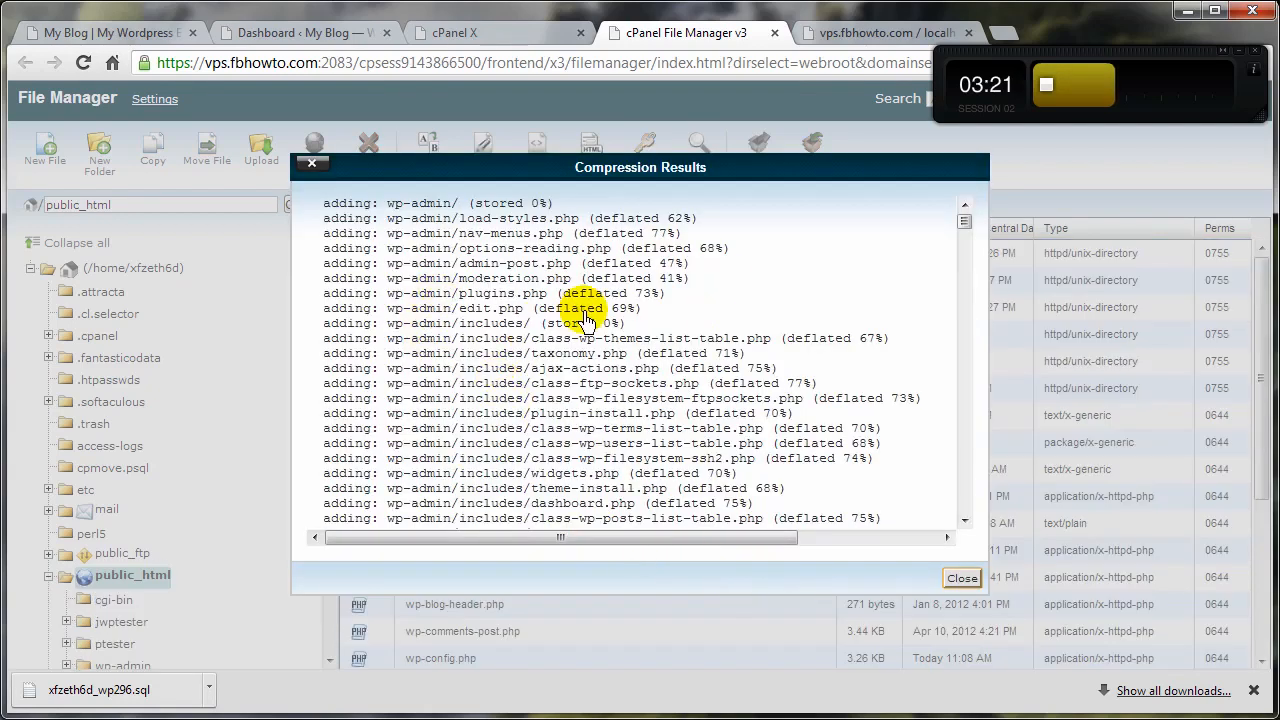
left_click(961, 577)
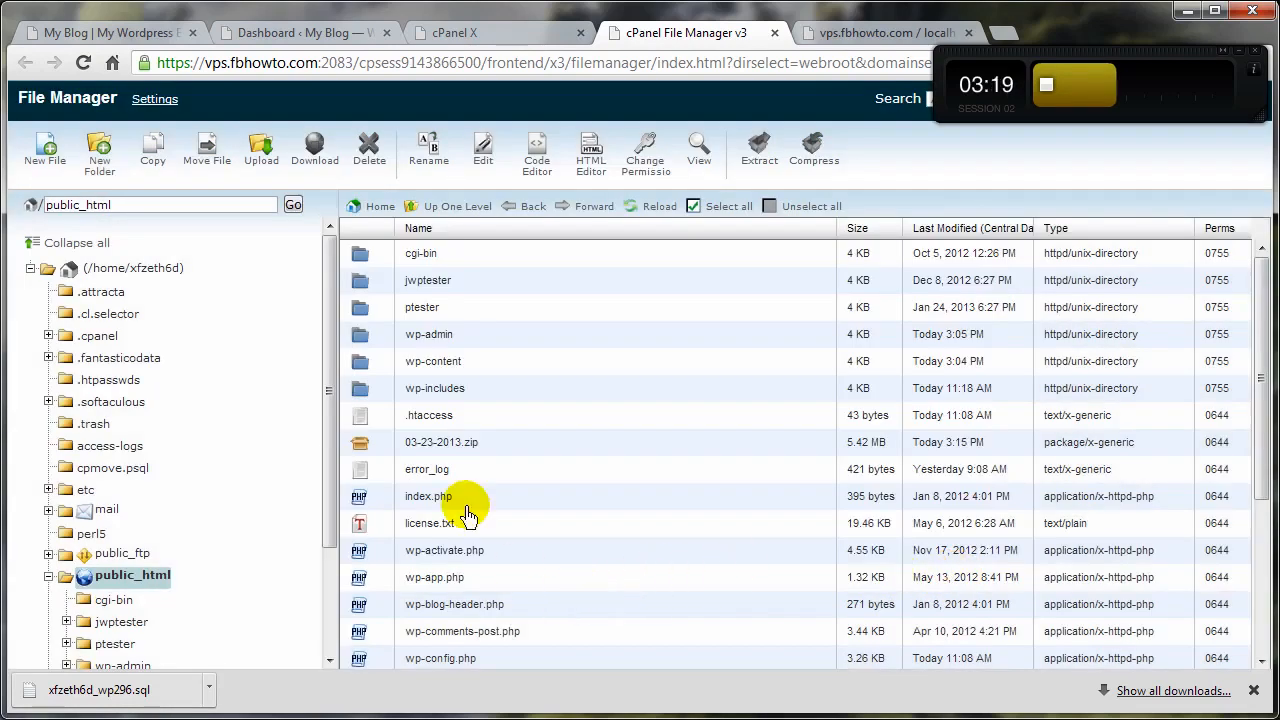
mouse_move(375, 455)
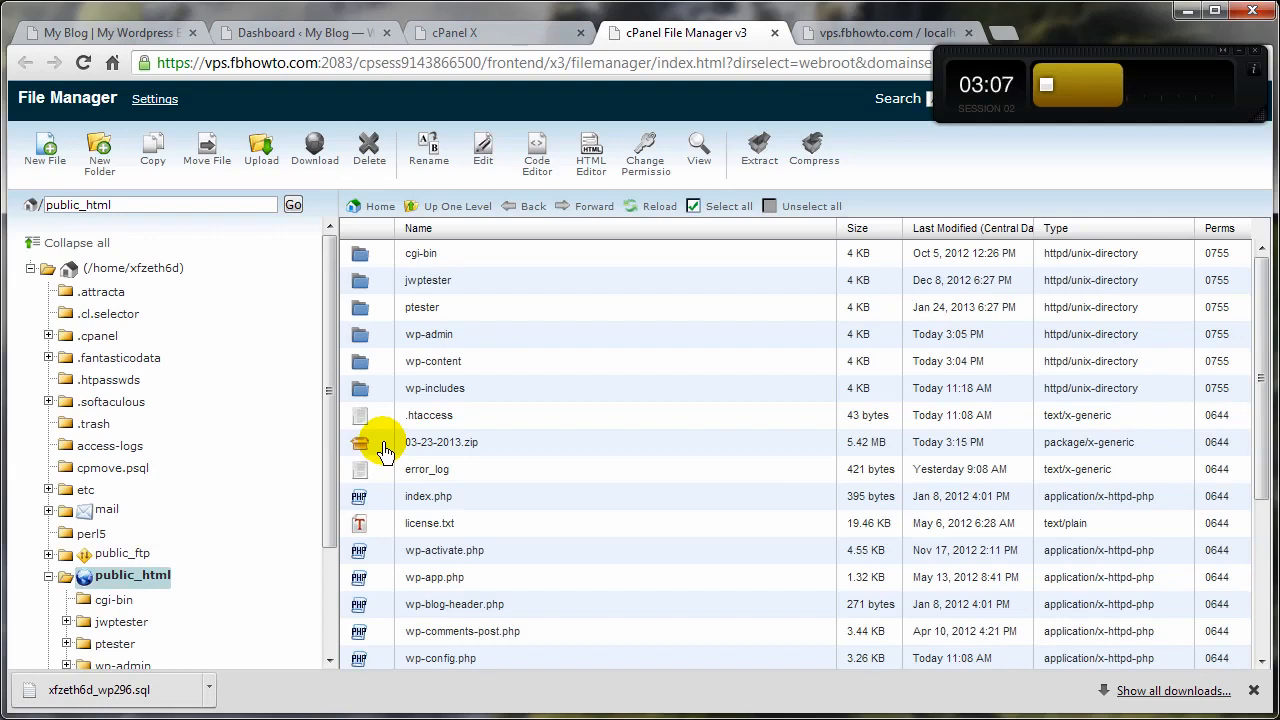
mouse_move(452, 445)
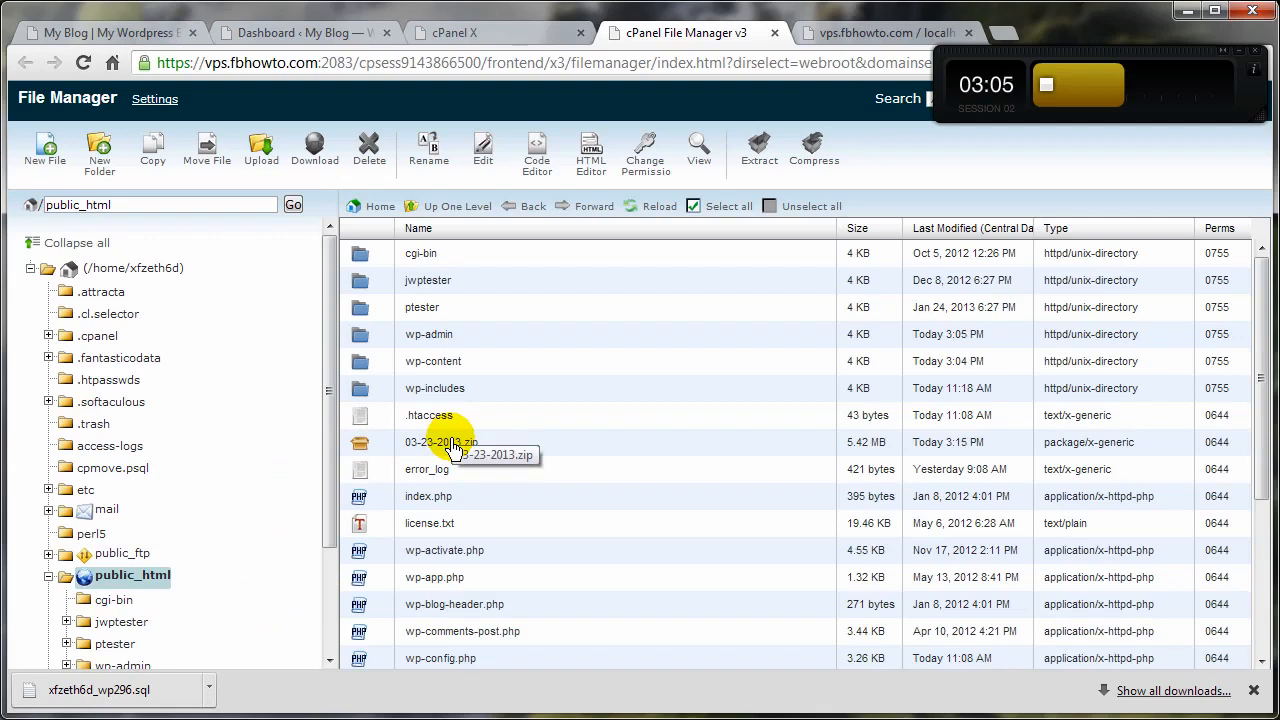
mouse_move(392, 488)
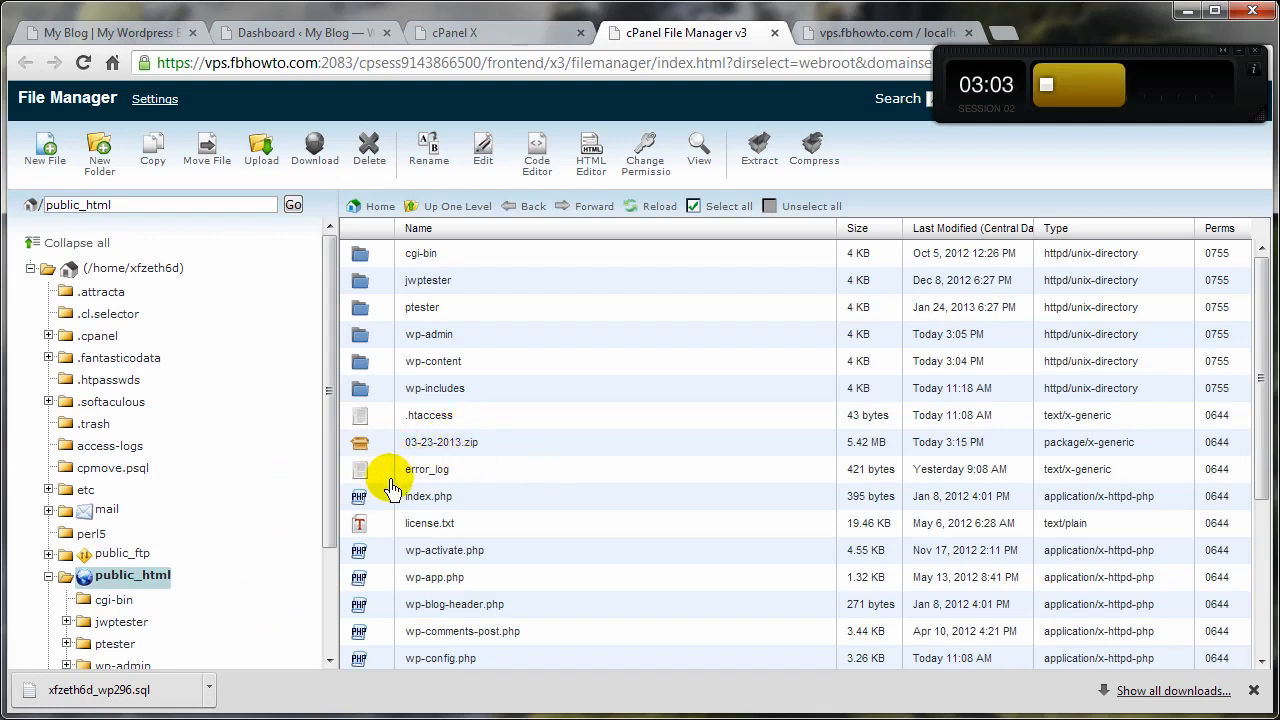
mouse_move(270, 560)
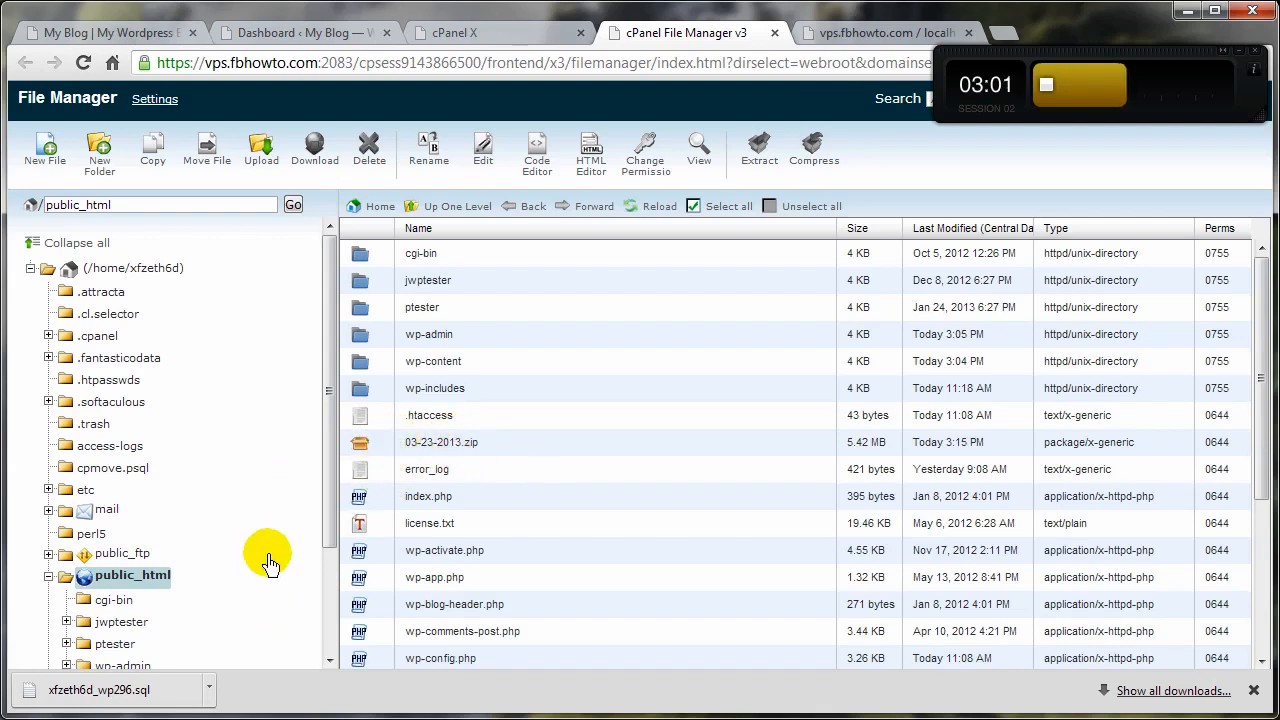
mouse_move(447, 460)
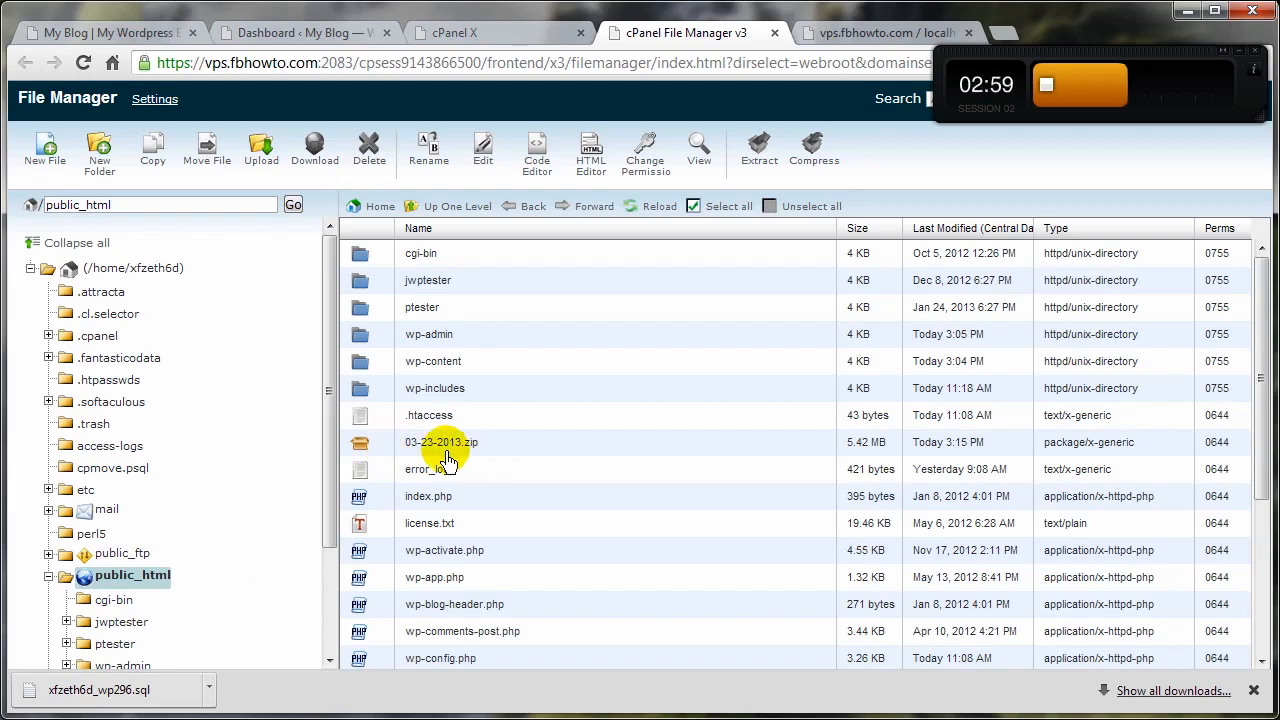
mouse_move(442, 442)
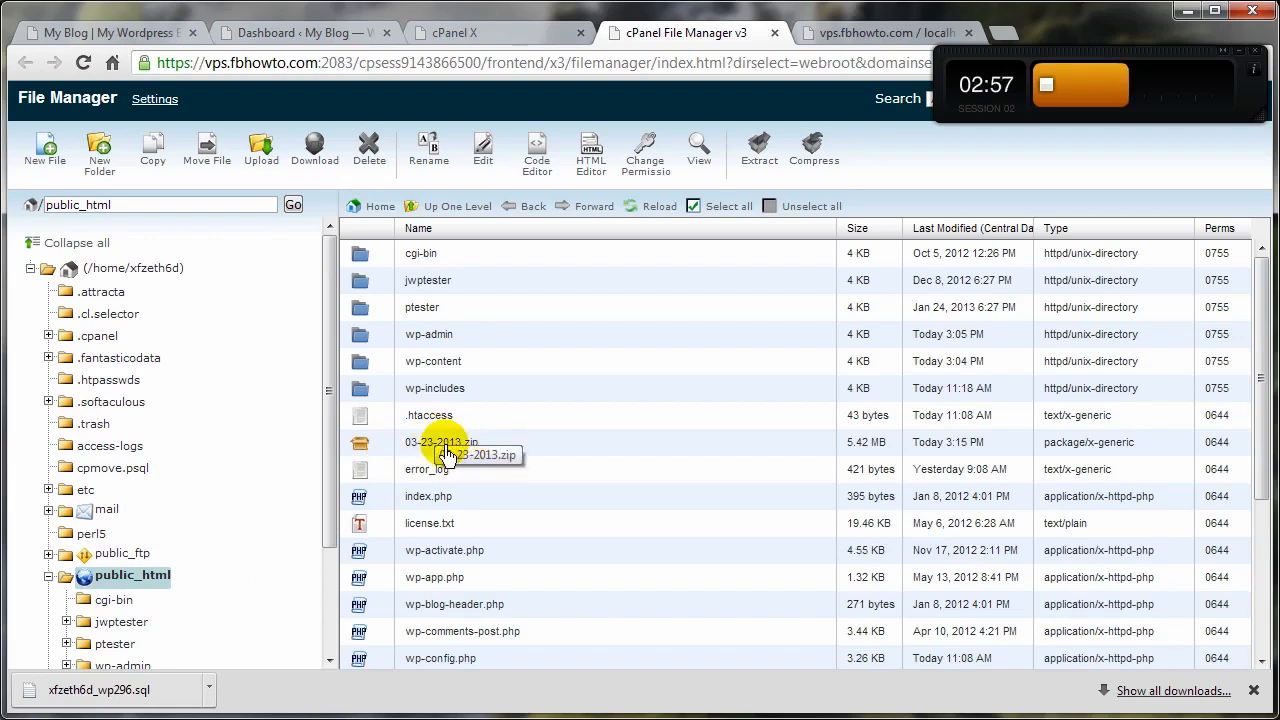
mouse_move(567, 155)
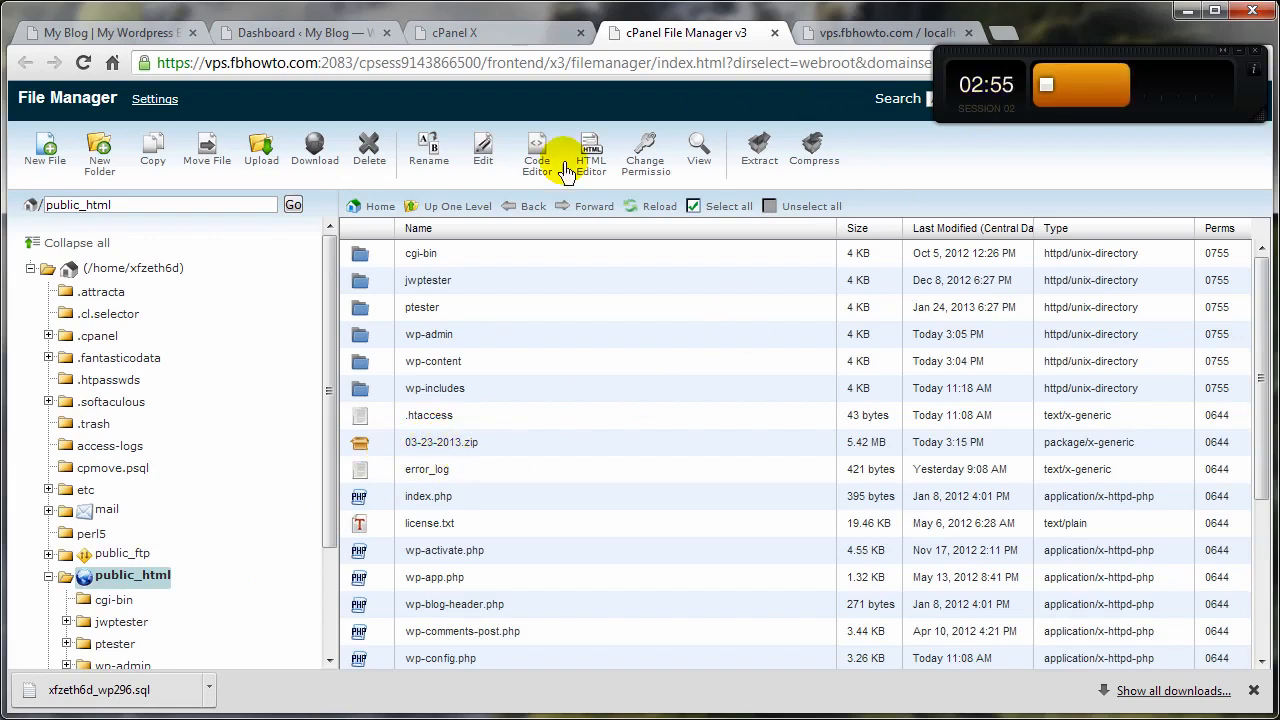
mouse_move(266, 617)
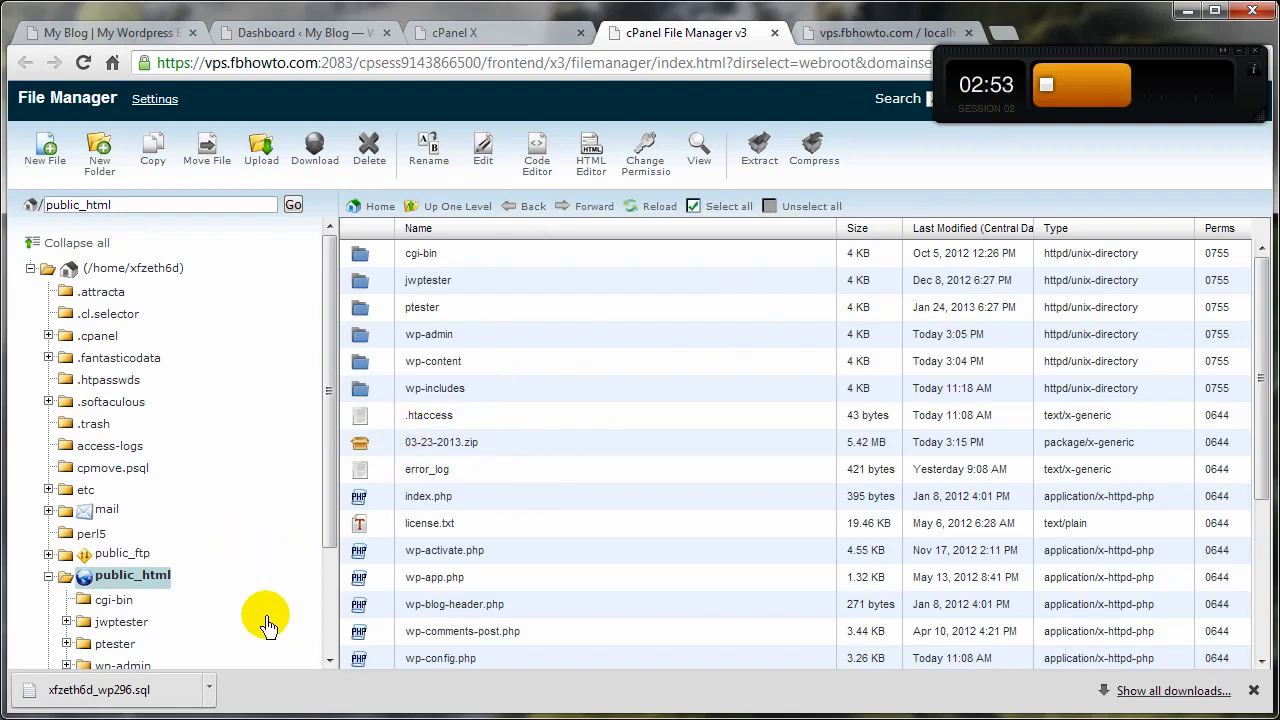
mouse_move(235, 75)
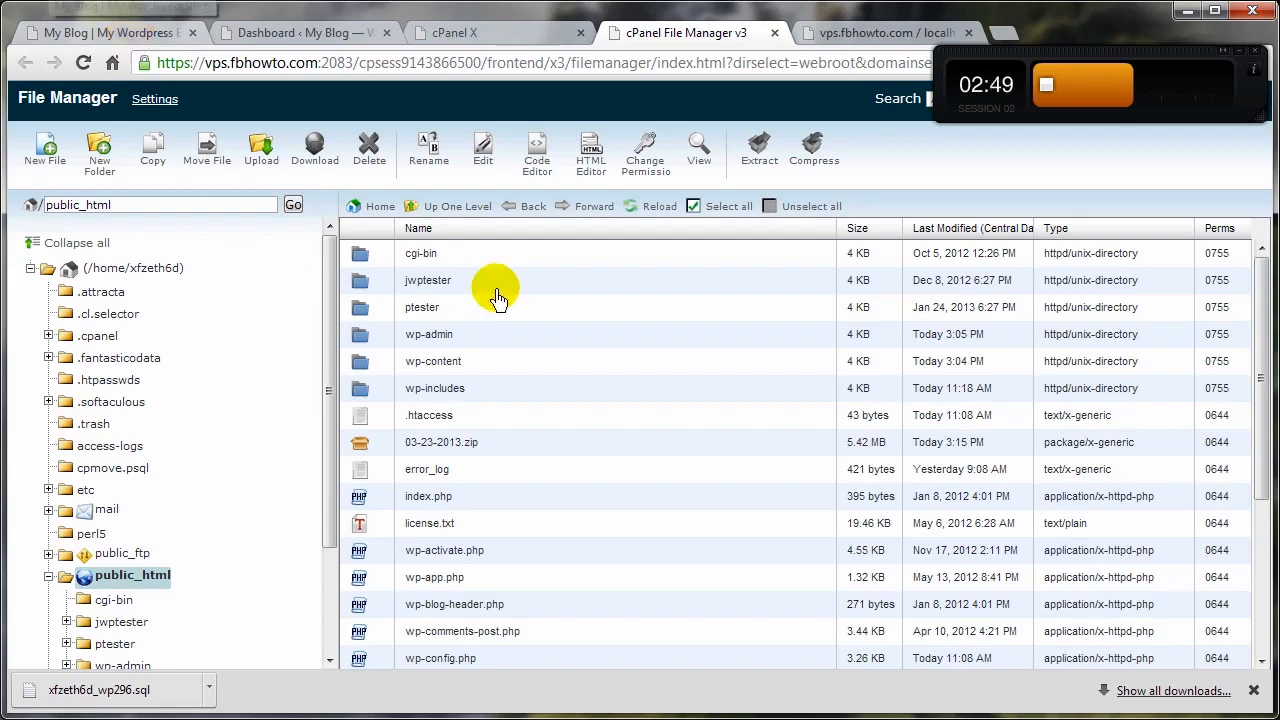
mouse_move(443, 595)
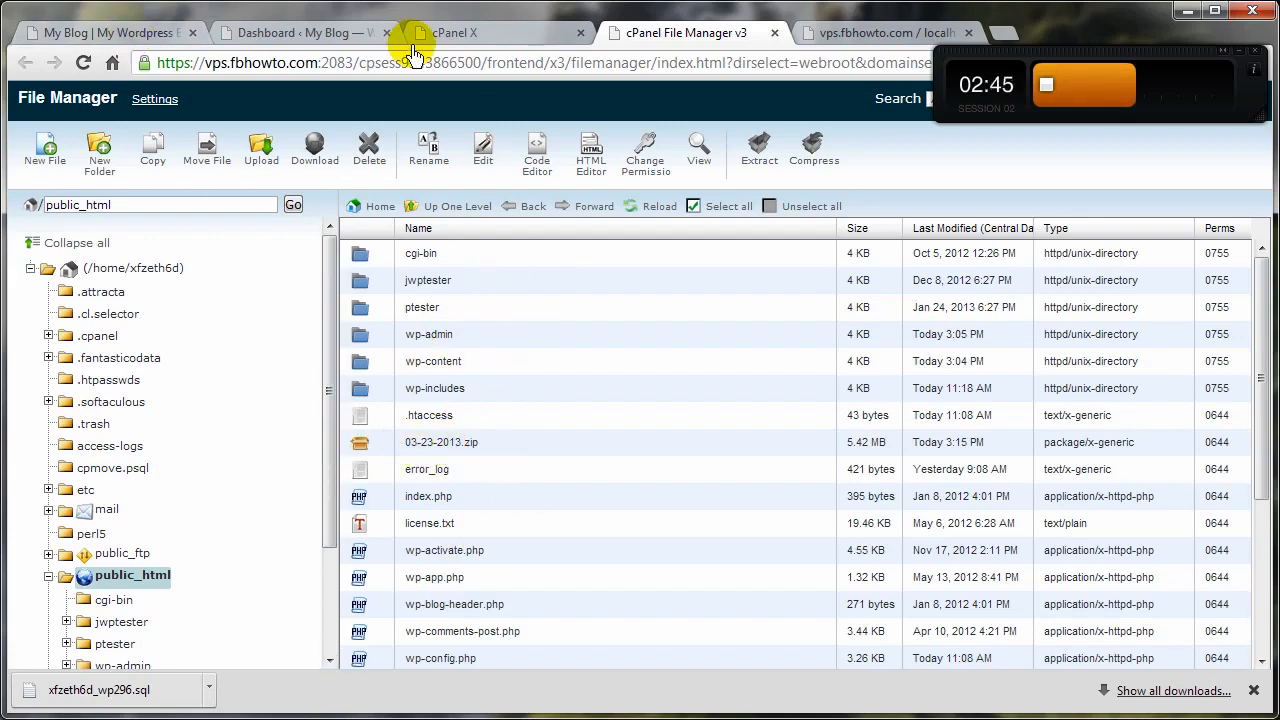
mouse_move(505, 408)
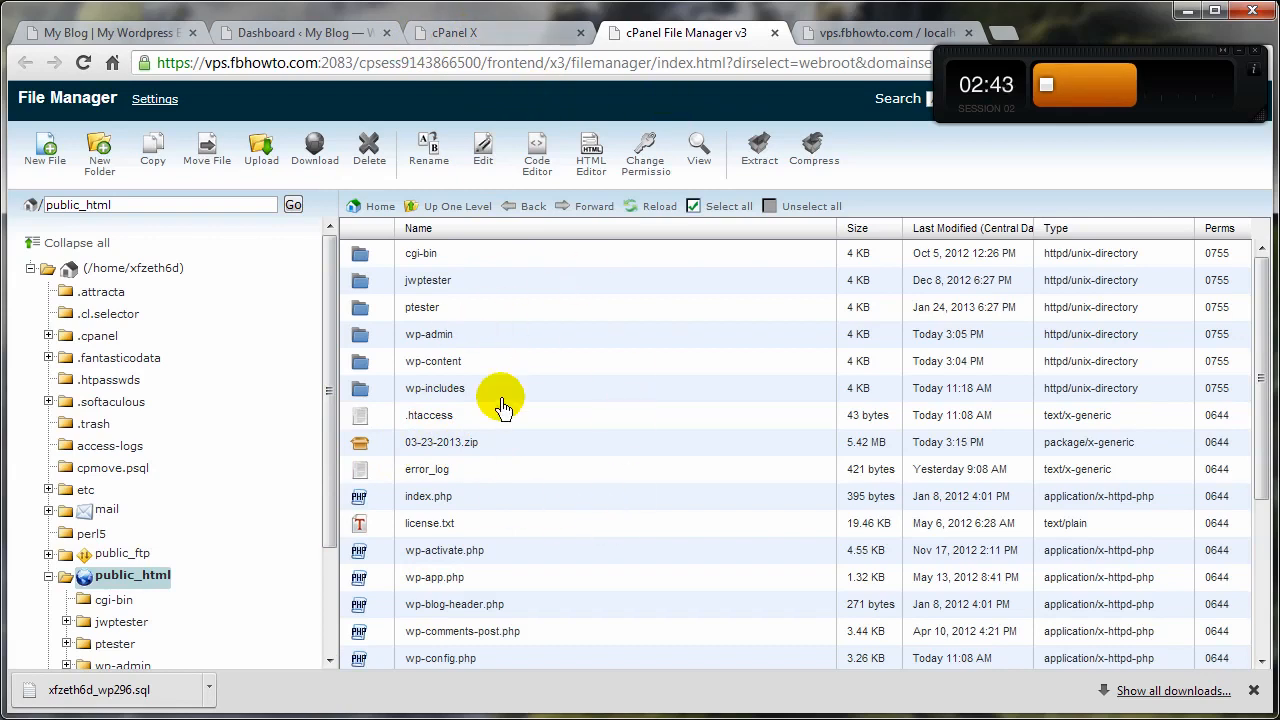
mouse_move(265, 33)
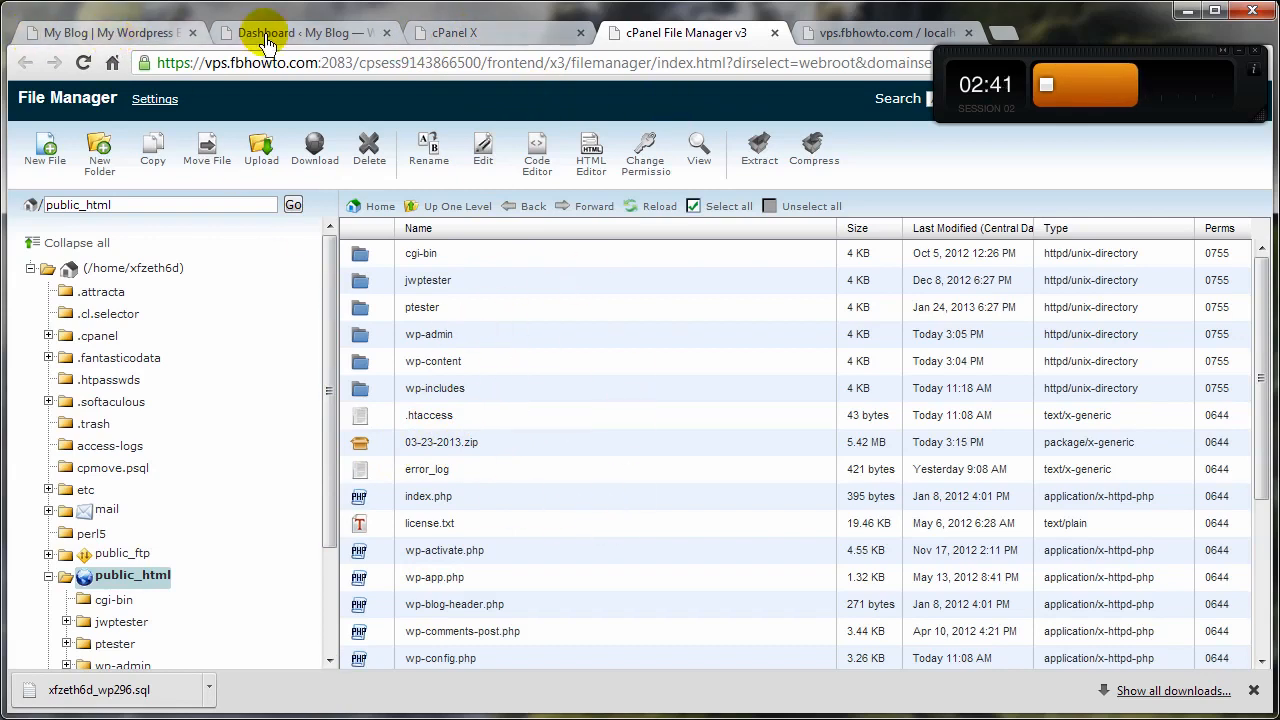
Step: Check the live blog, then select wp-config.php in cPanel File Manager
left_click(300, 32)
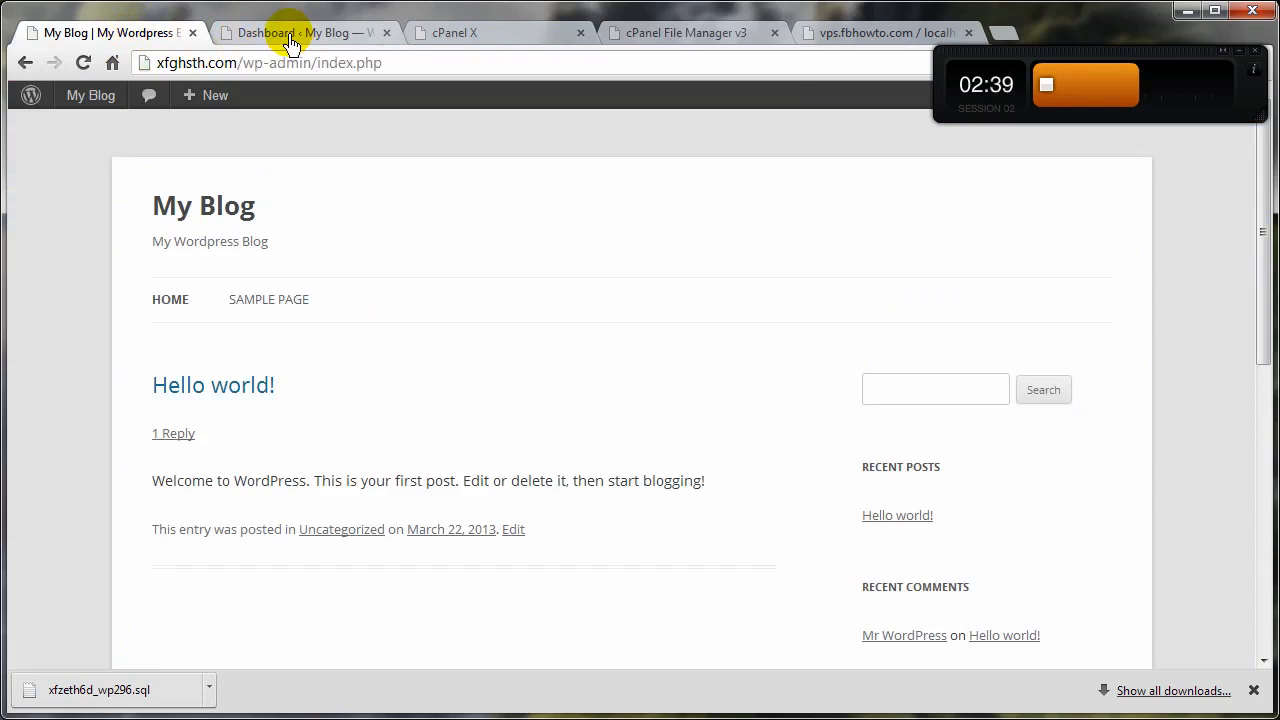
left_click(455, 32)
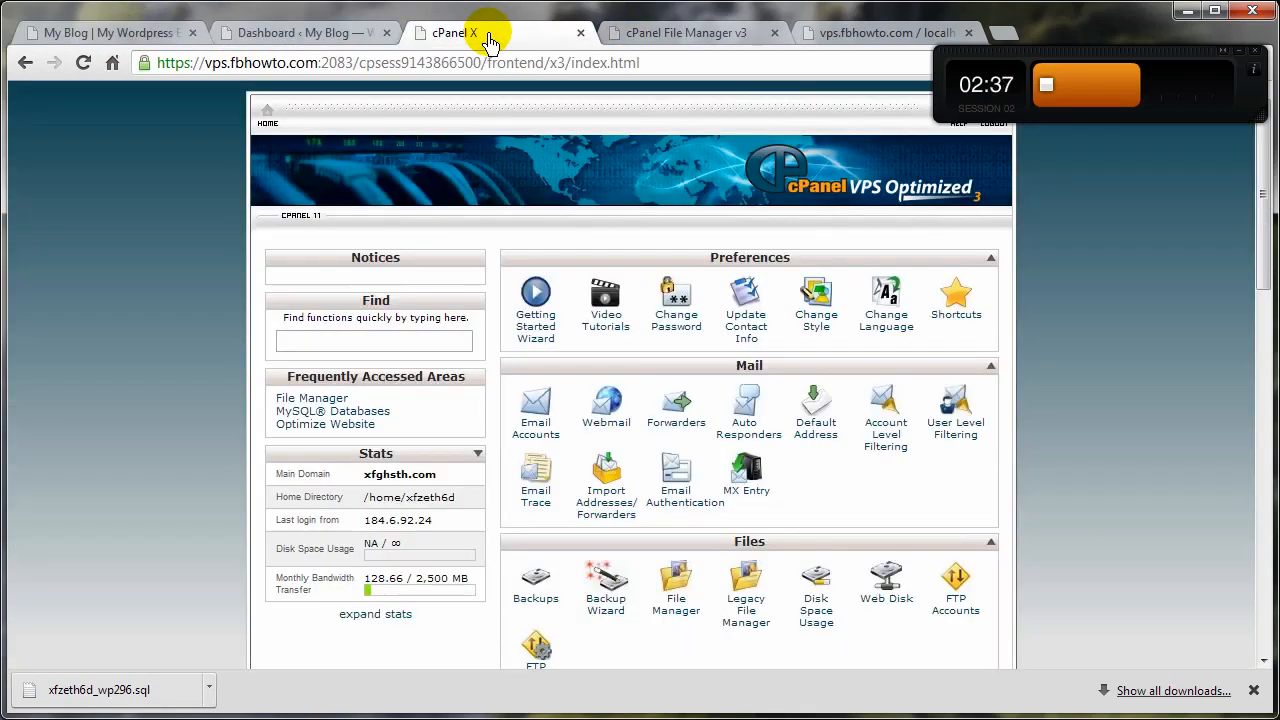
mouse_move(675, 585)
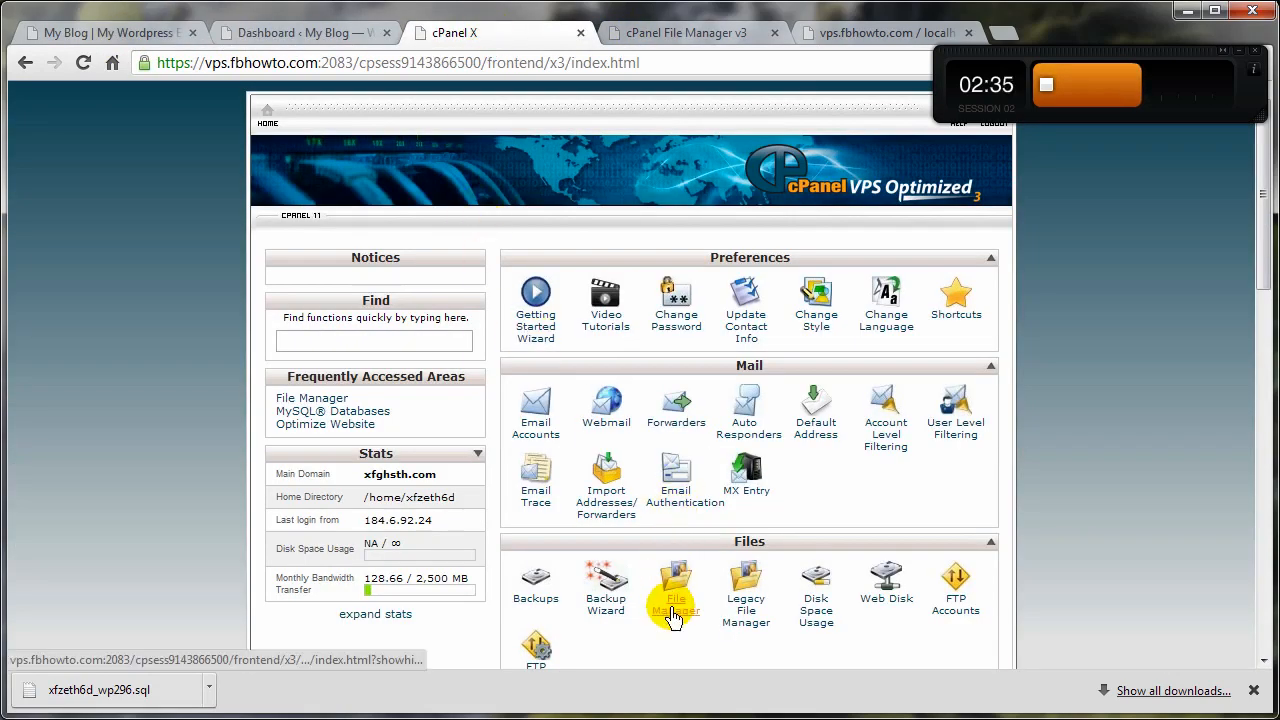
left_click(675, 590)
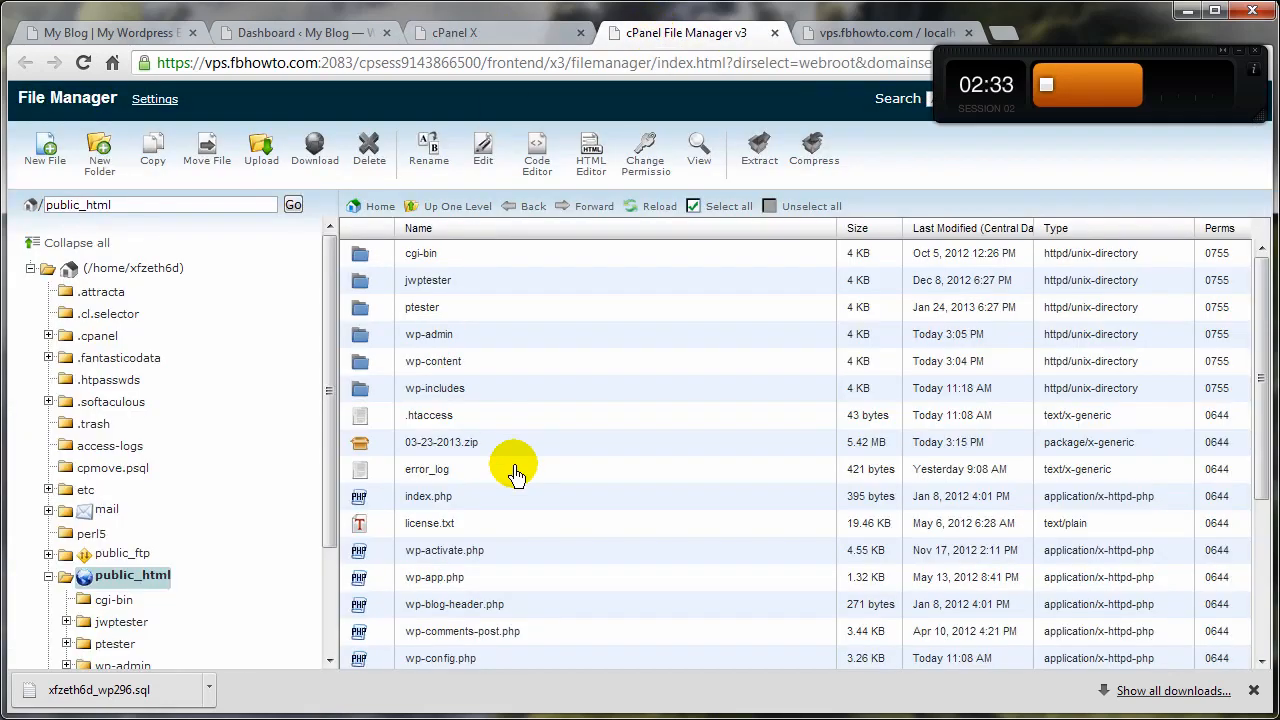
scroll("down", 3)
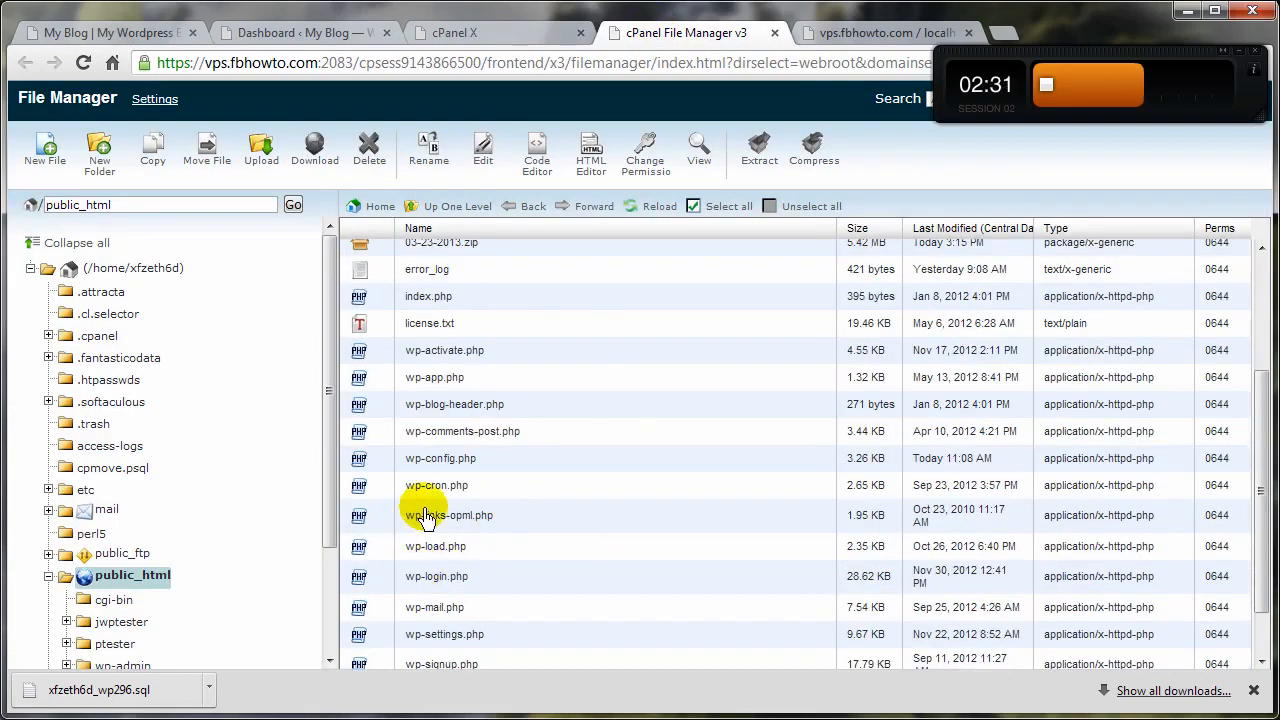
left_click(441, 458)
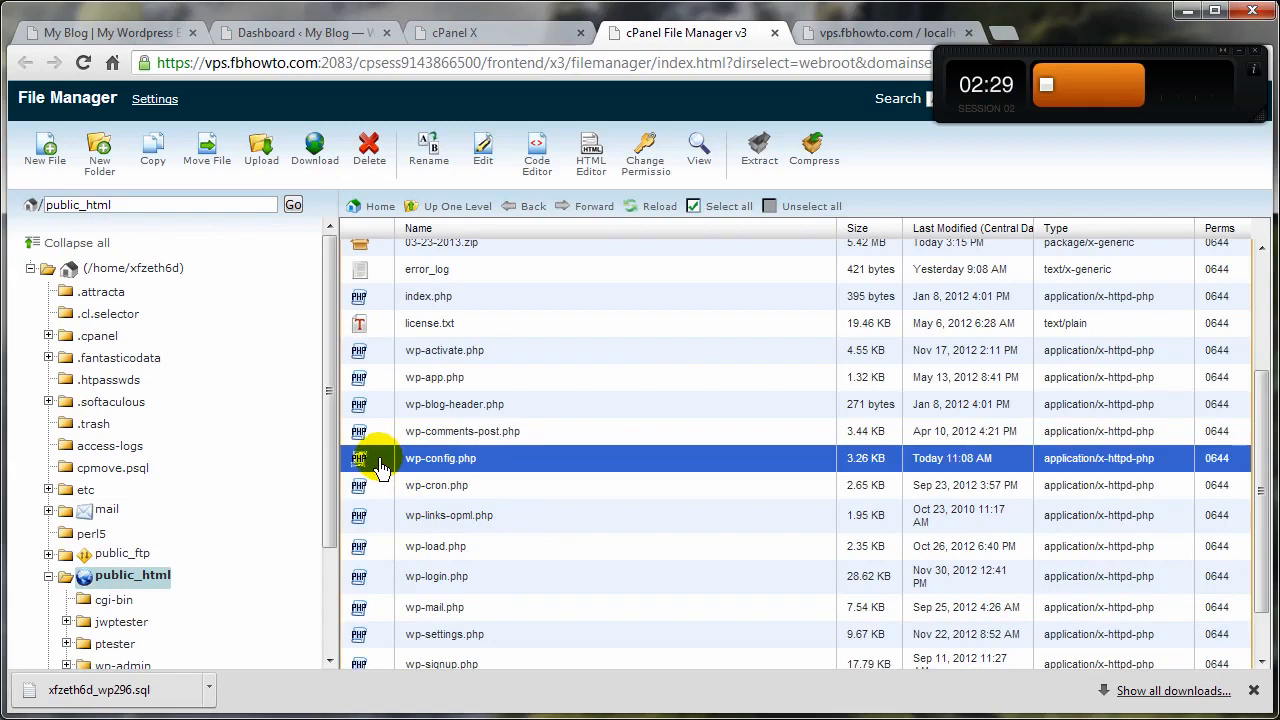
mouse_move(520, 150)
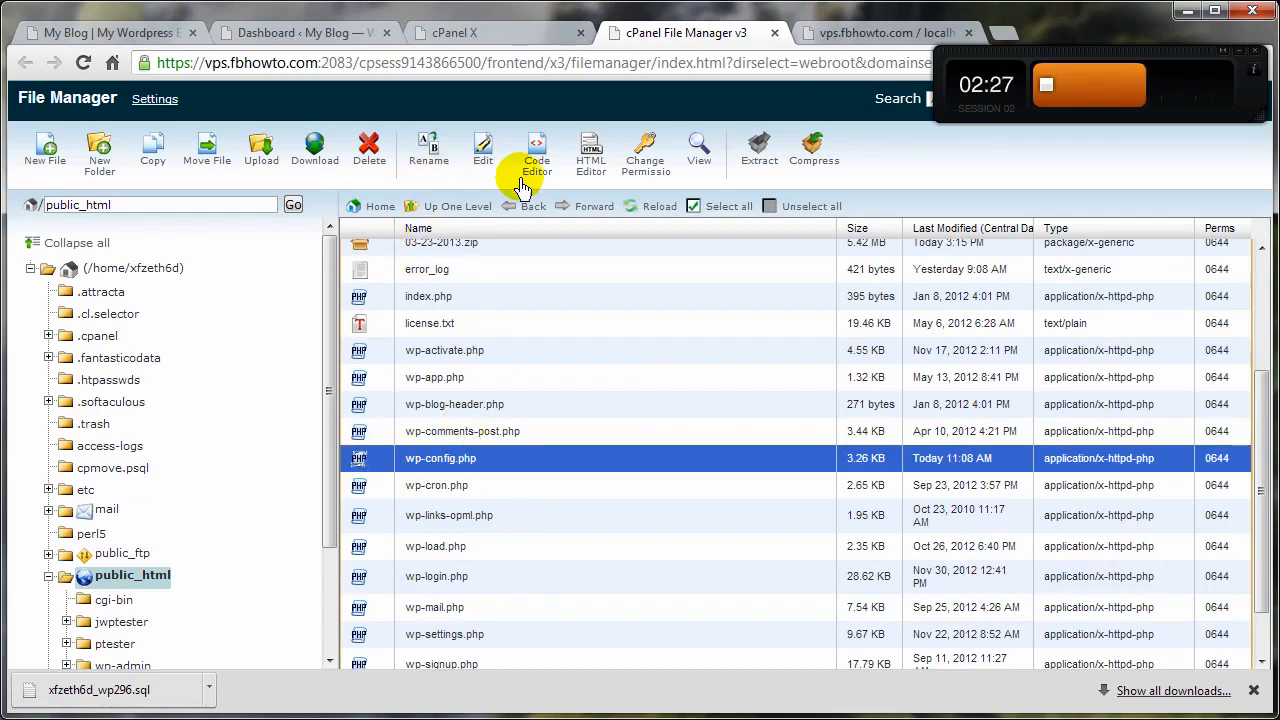
Step: Delete the DB_USER line from wp-config.php, save, and view the site's parse error
left_click(536, 150)
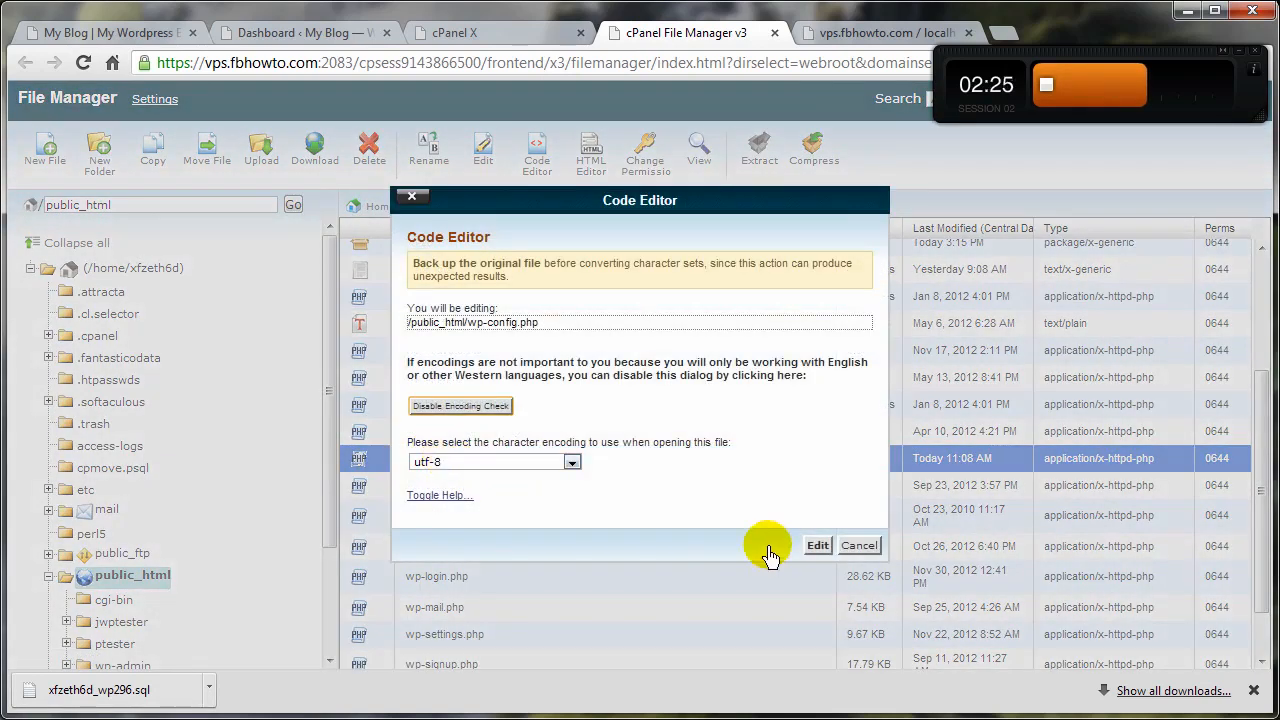
left_click(817, 545)
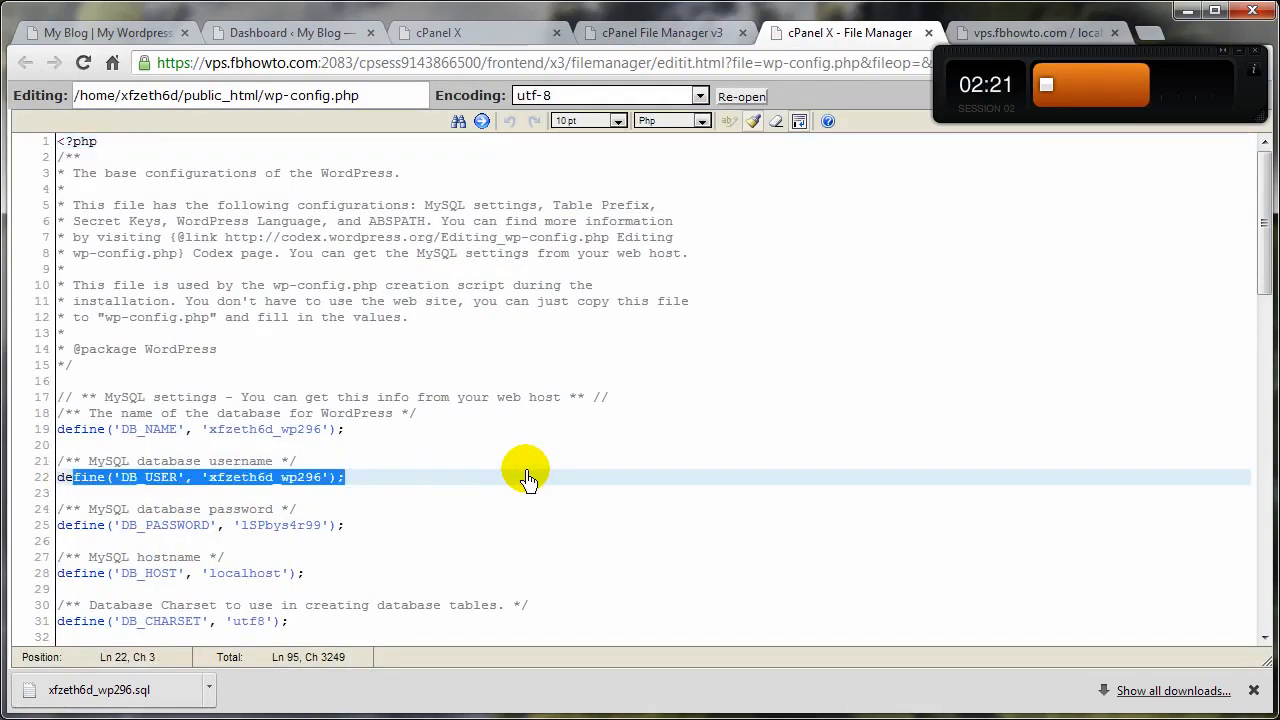
key("Delete")
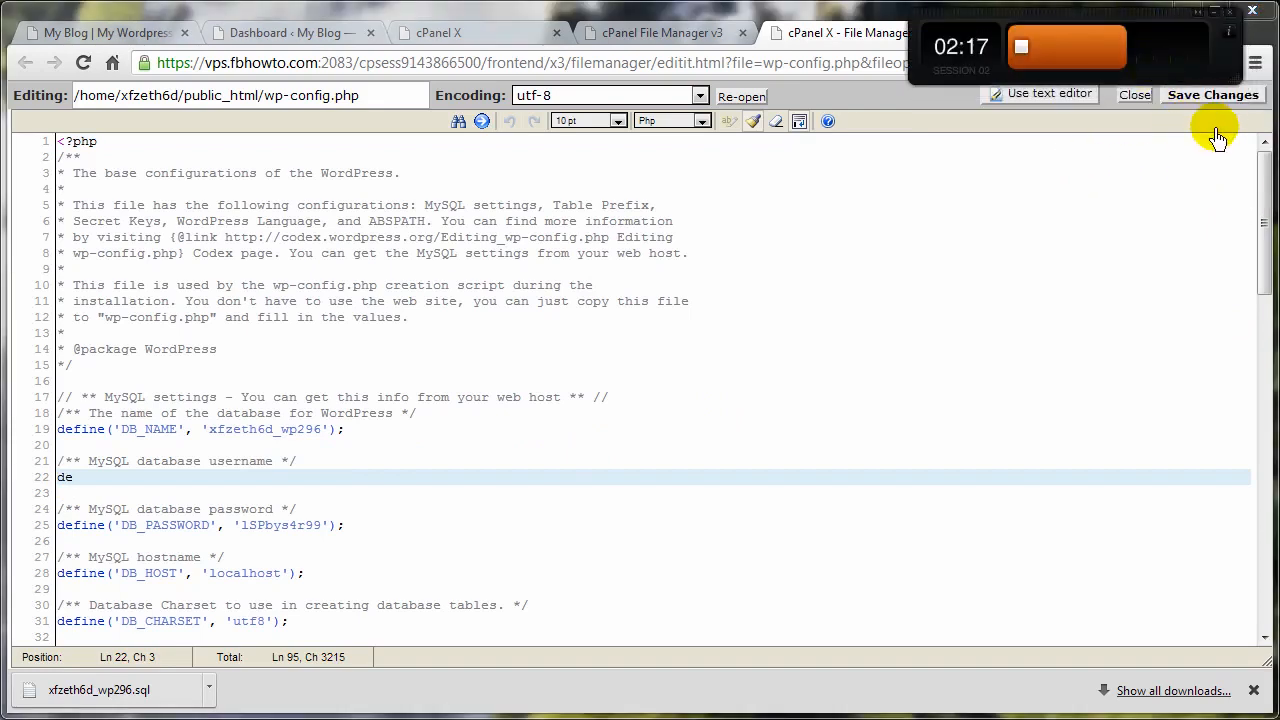
left_click(1213, 94)
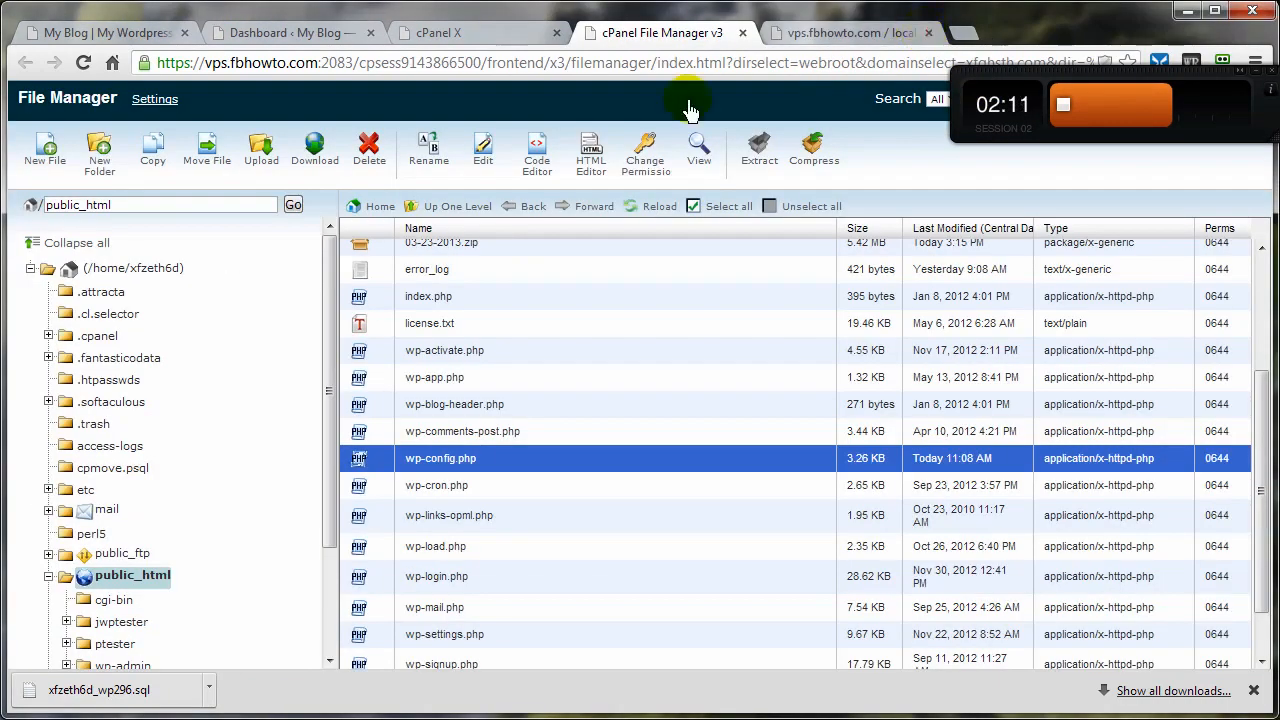
left_click(100, 33)
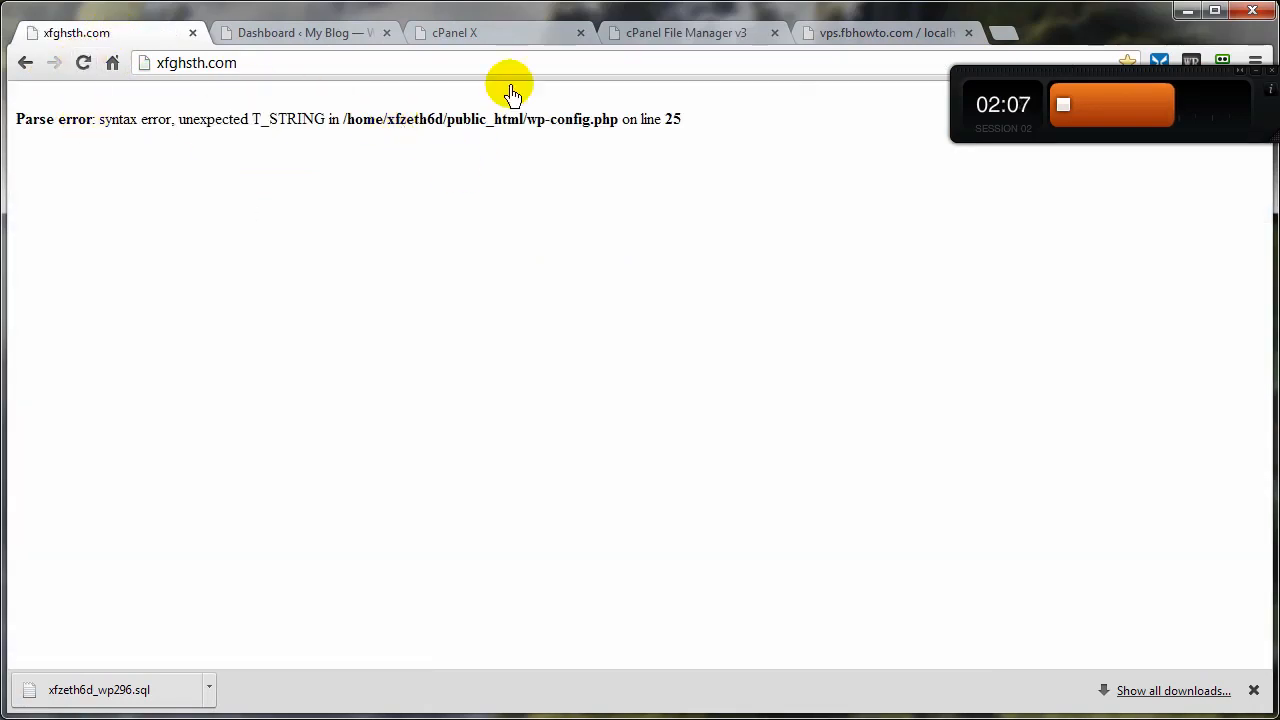
mouse_move(860, 55)
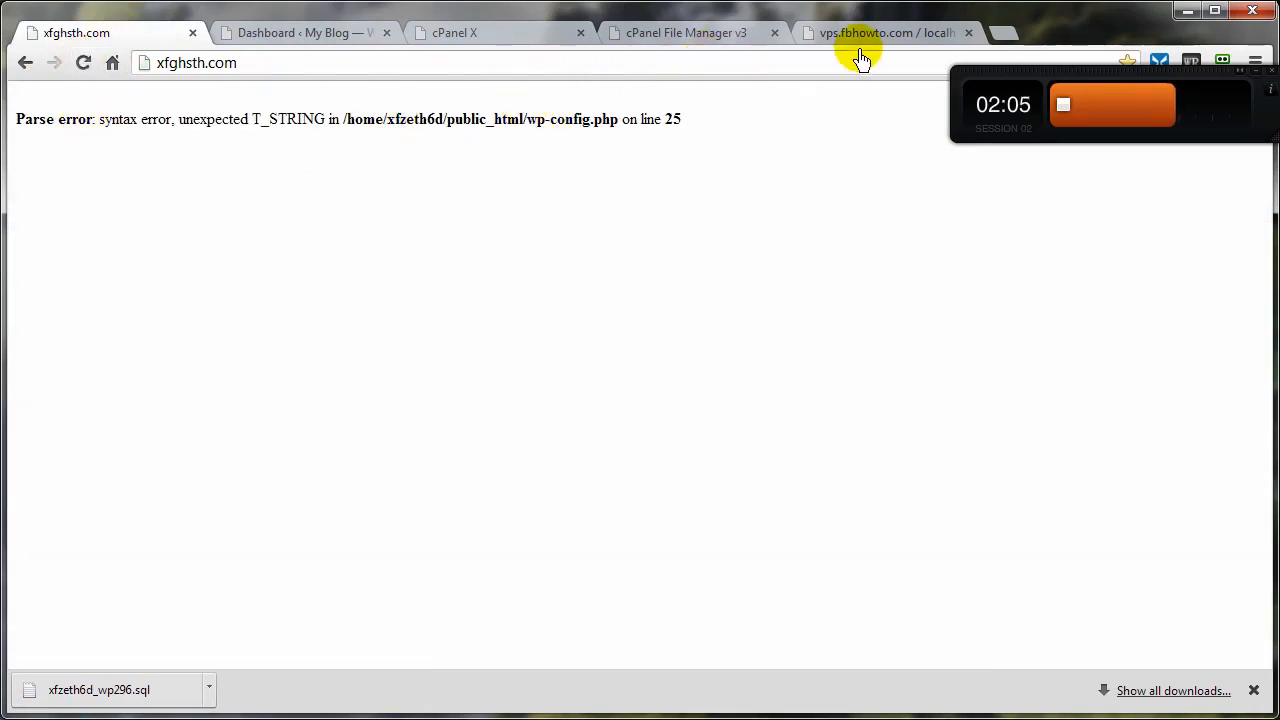
left_click(885, 32)
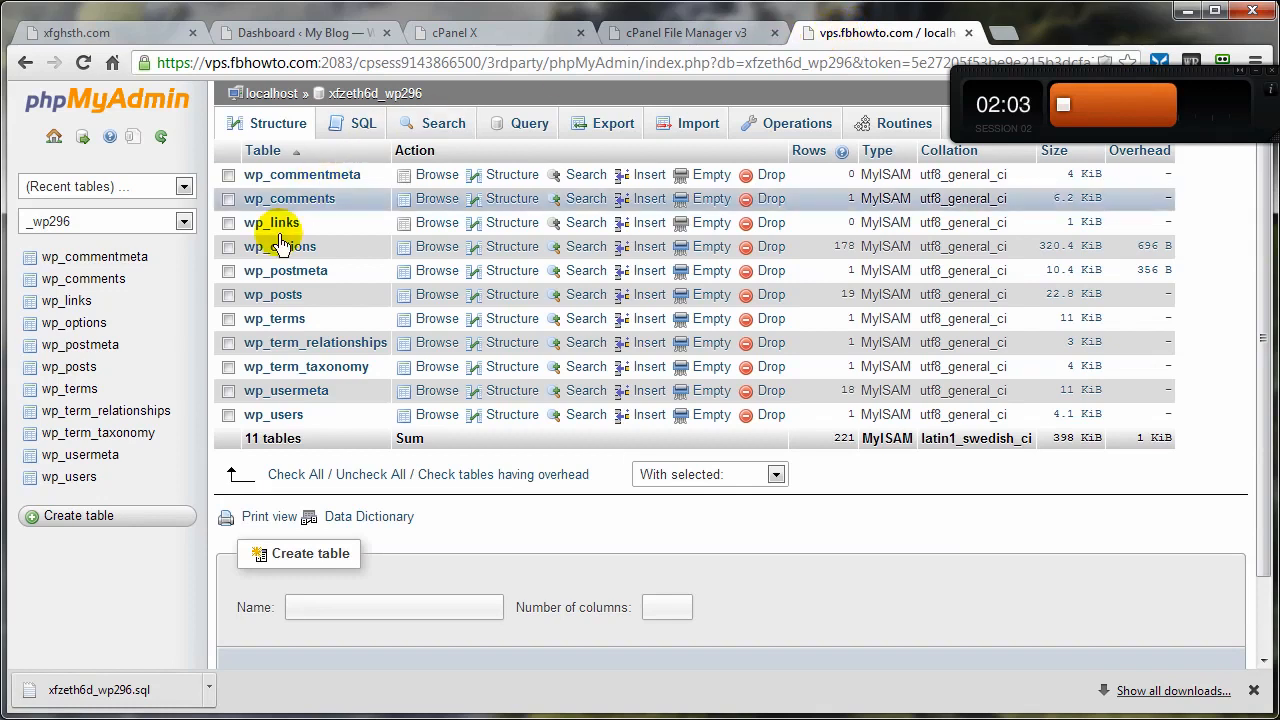
mouse_move(358, 253)
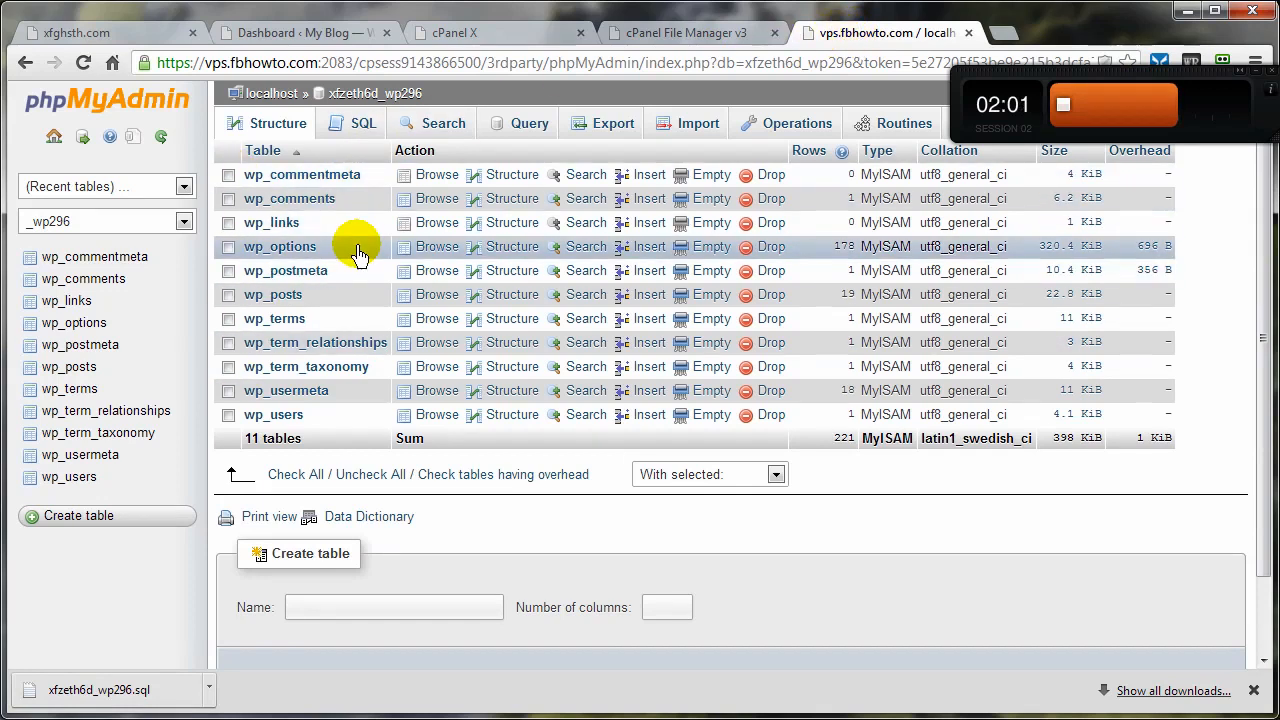
mouse_move(283, 199)
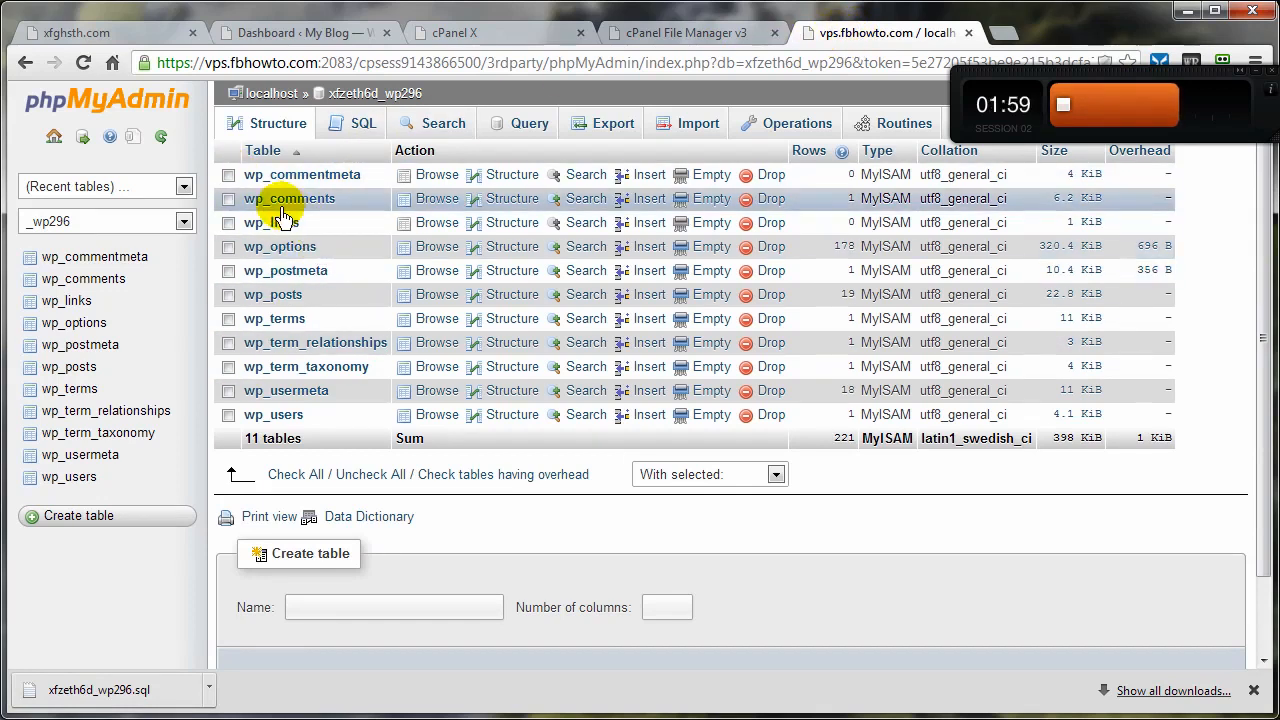
mouse_move(343, 294)
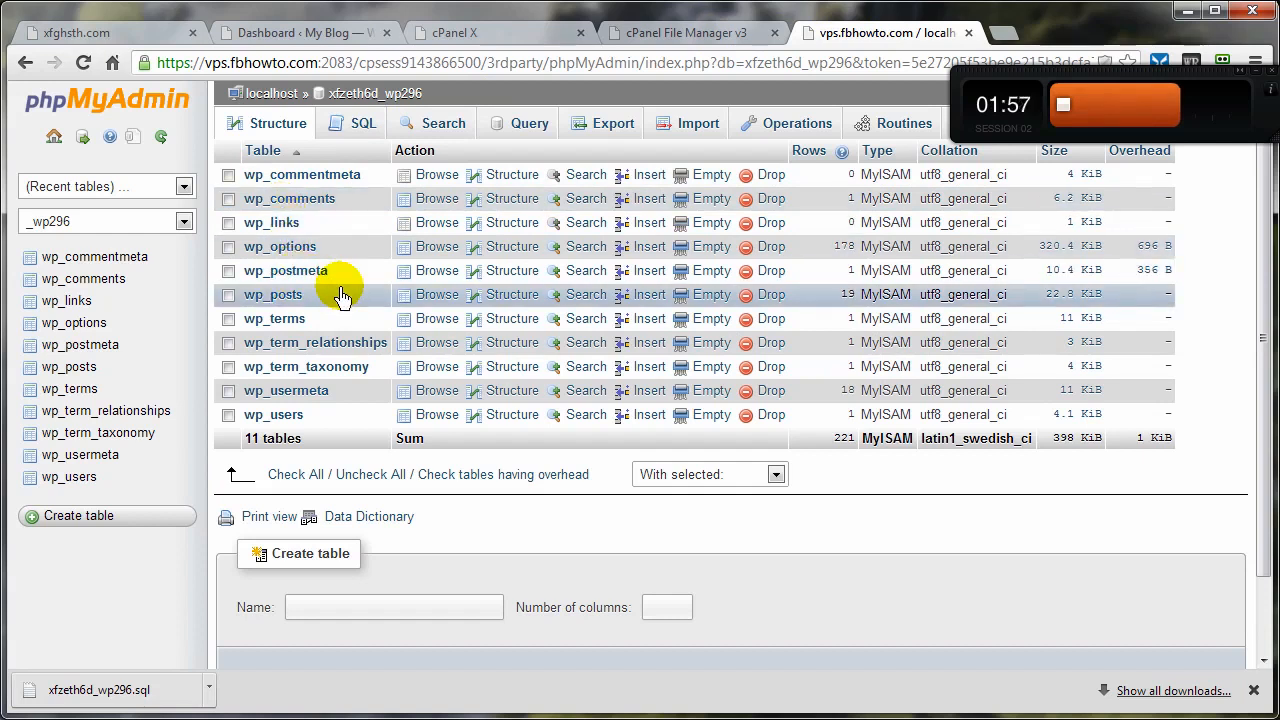
mouse_move(283, 217)
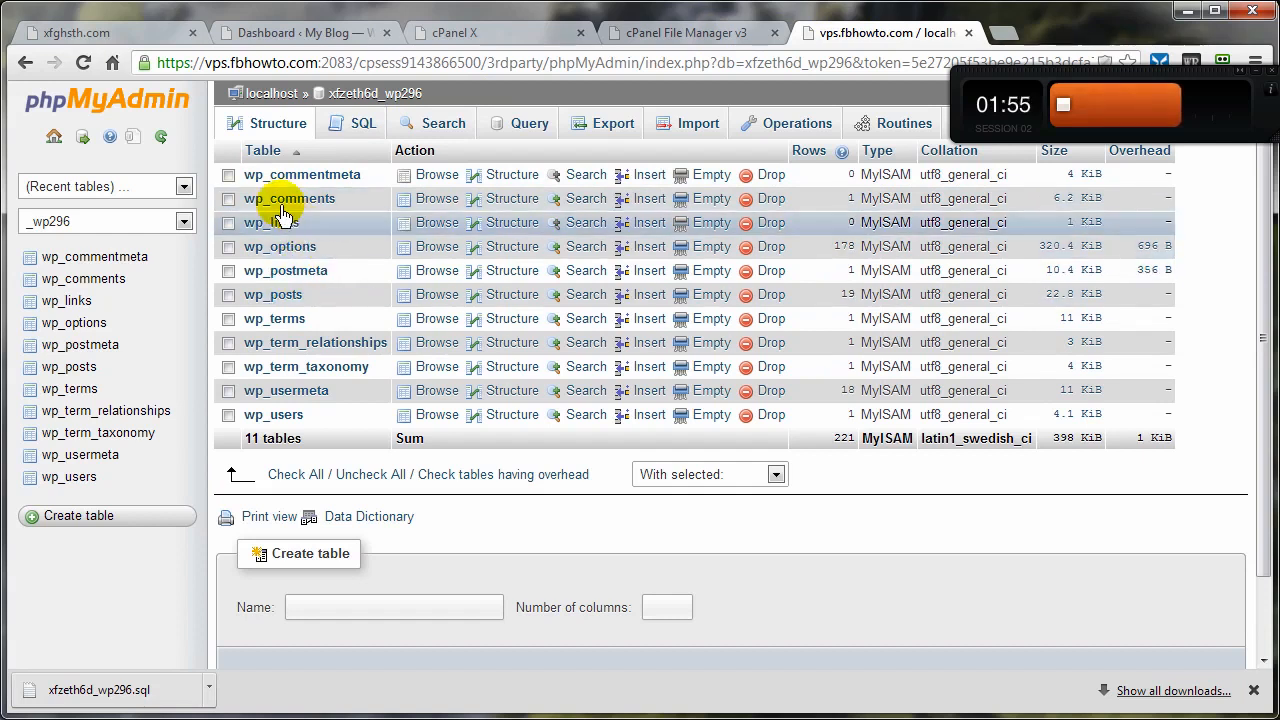
Step: Mark all eleven wp_ tables and confirm the DROP TABLE
left_click(295, 474)
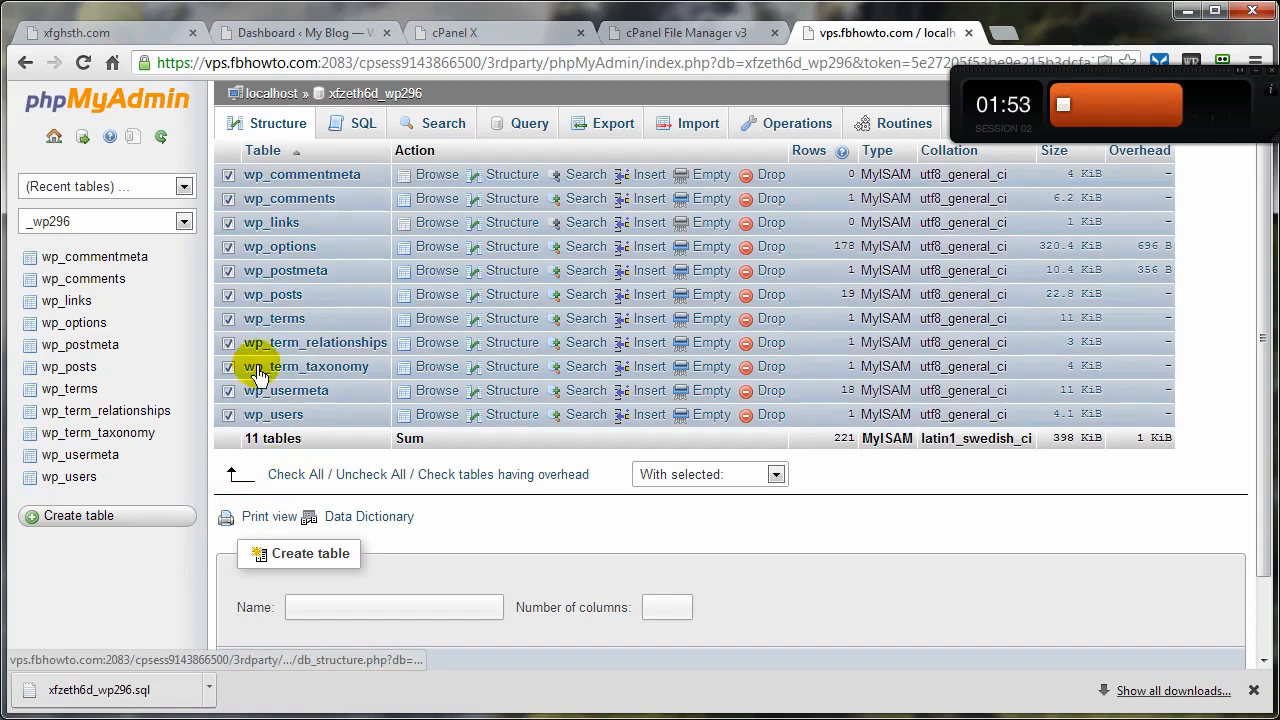
mouse_move(750, 455)
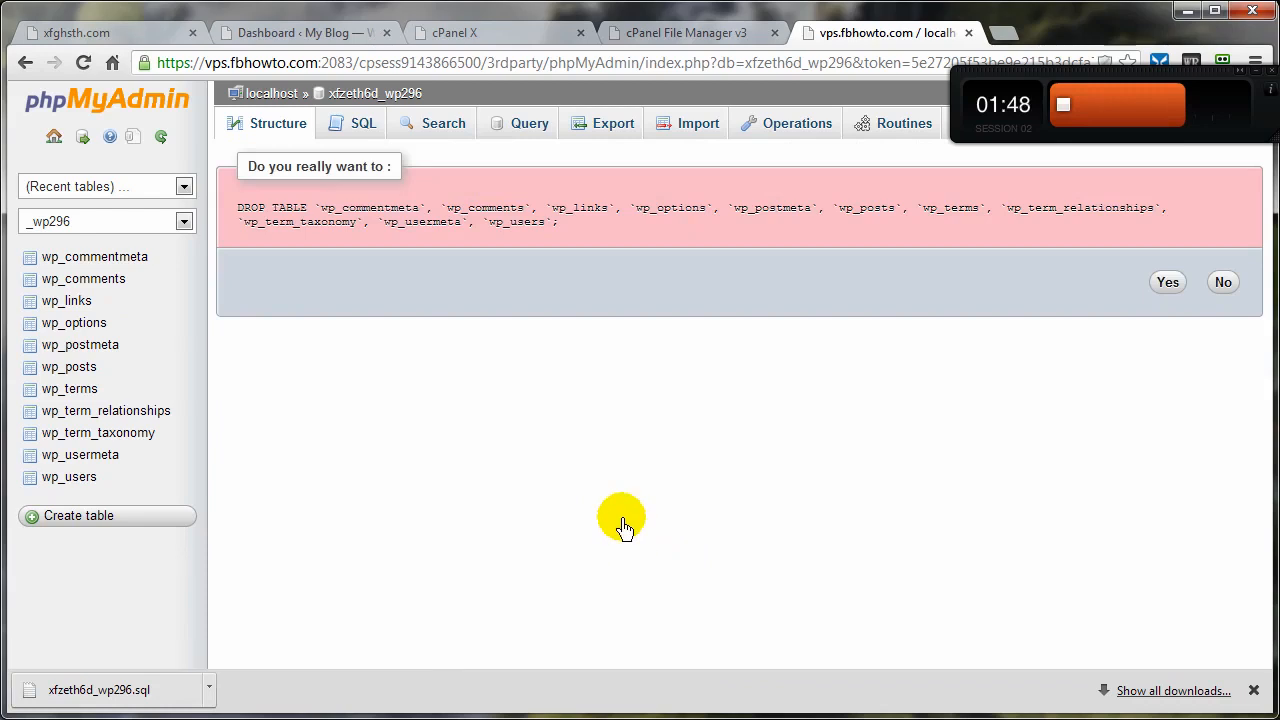
left_click(1167, 281)
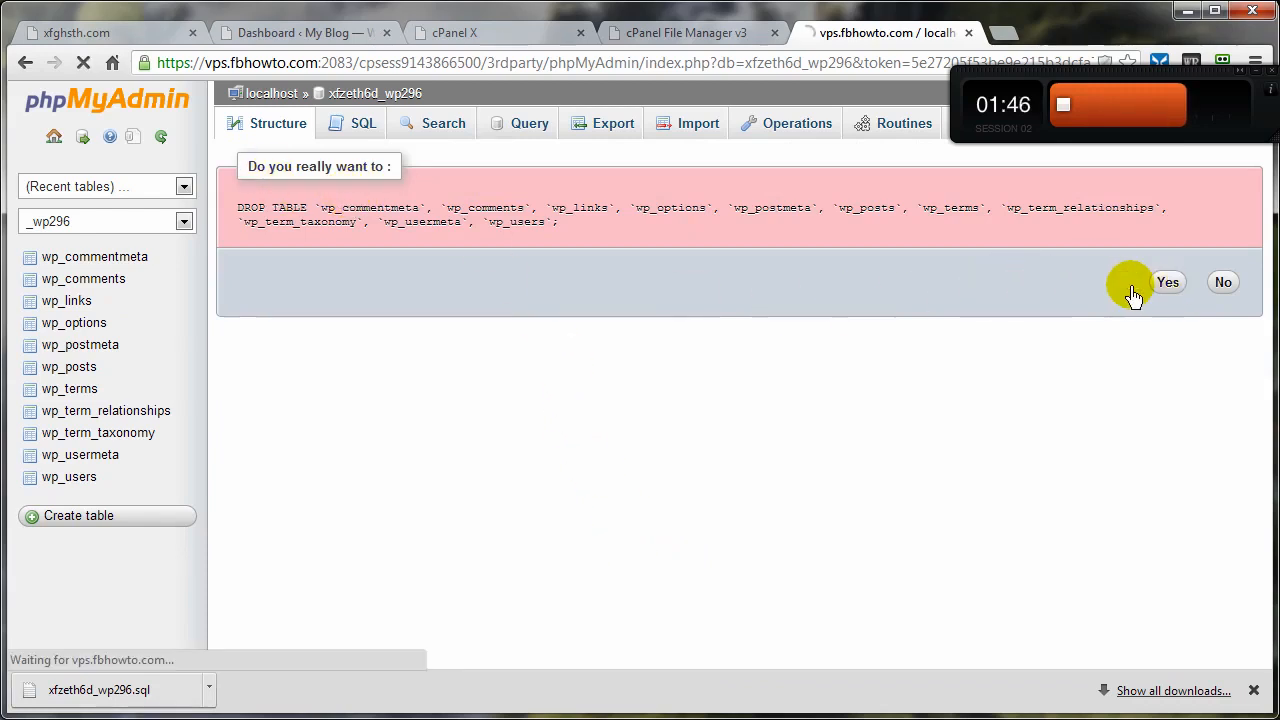
left_click(1168, 281)
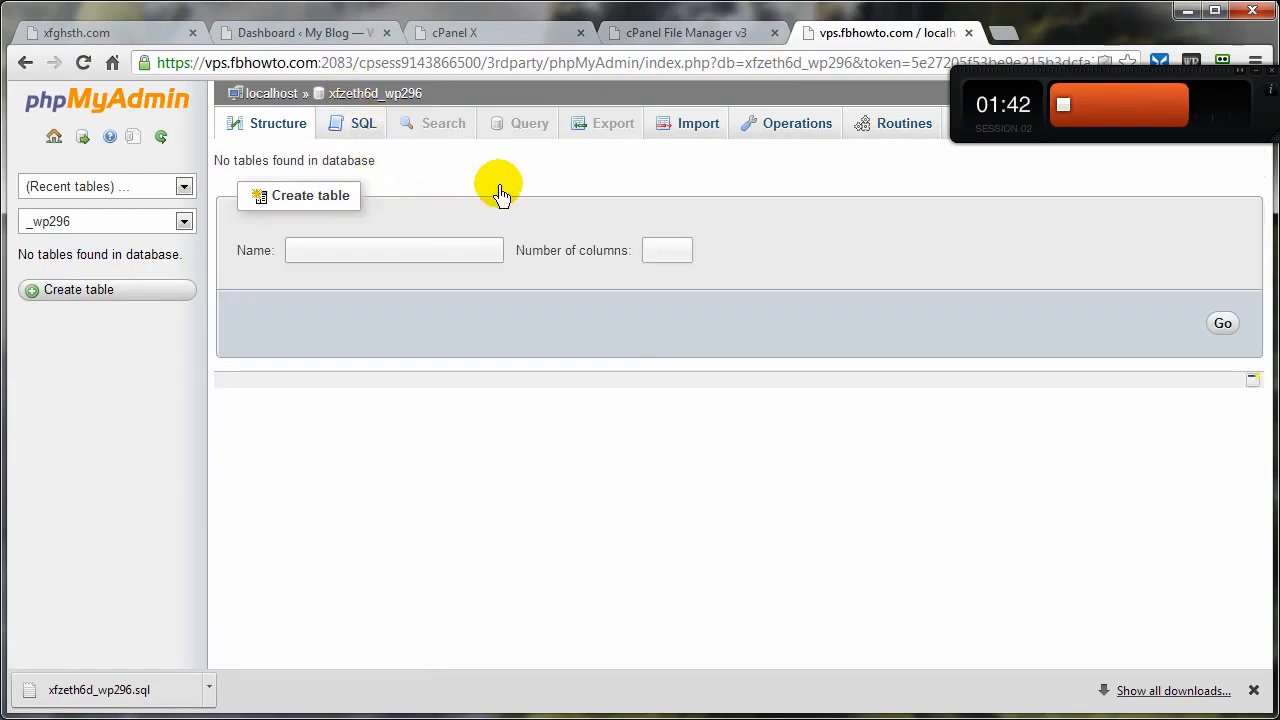
mouse_move(698, 123)
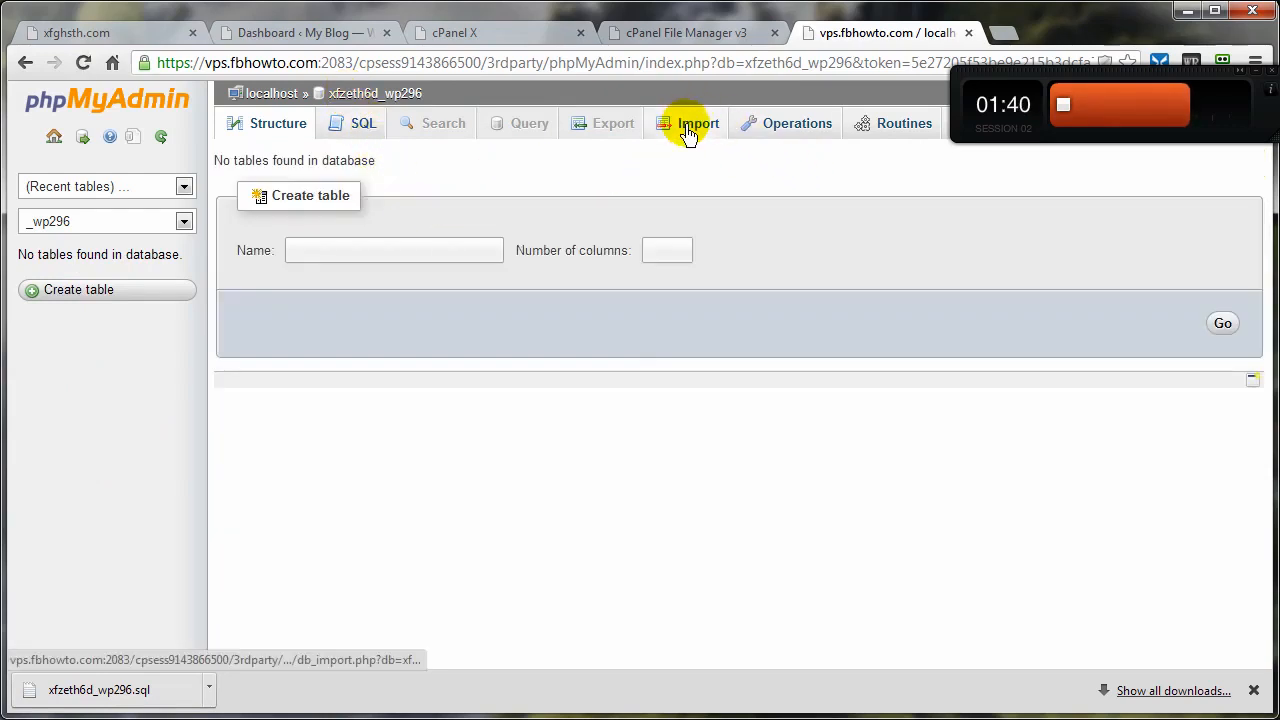
Step: Upload and import xfzeth6d_wp296.sql, then view the restored tables in Structure
left_click(698, 123)
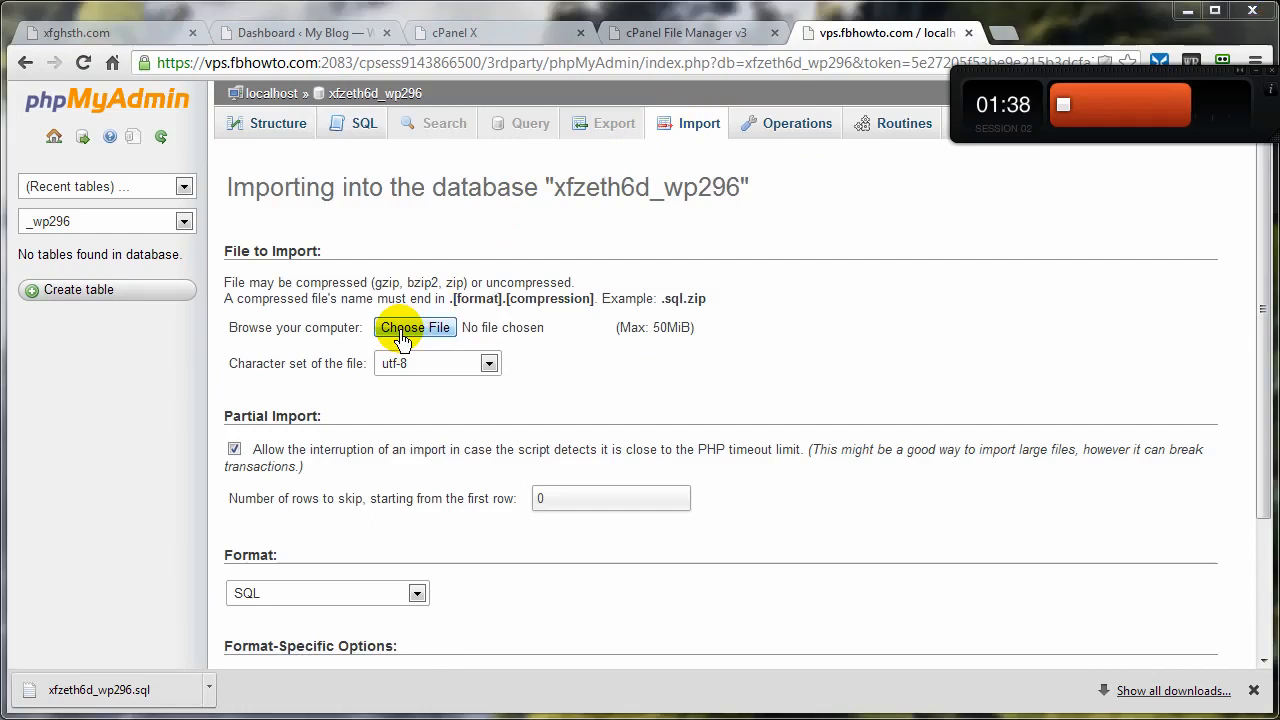
left_click(414, 327)
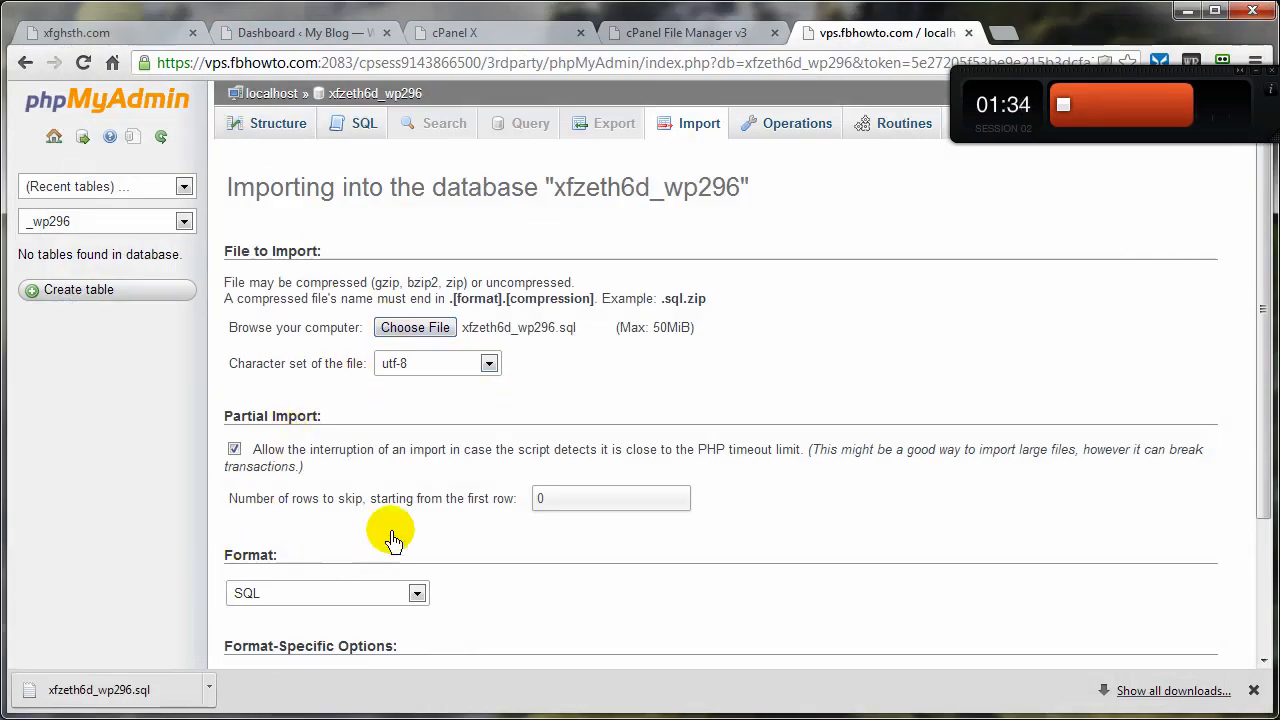
scroll("down", 3)
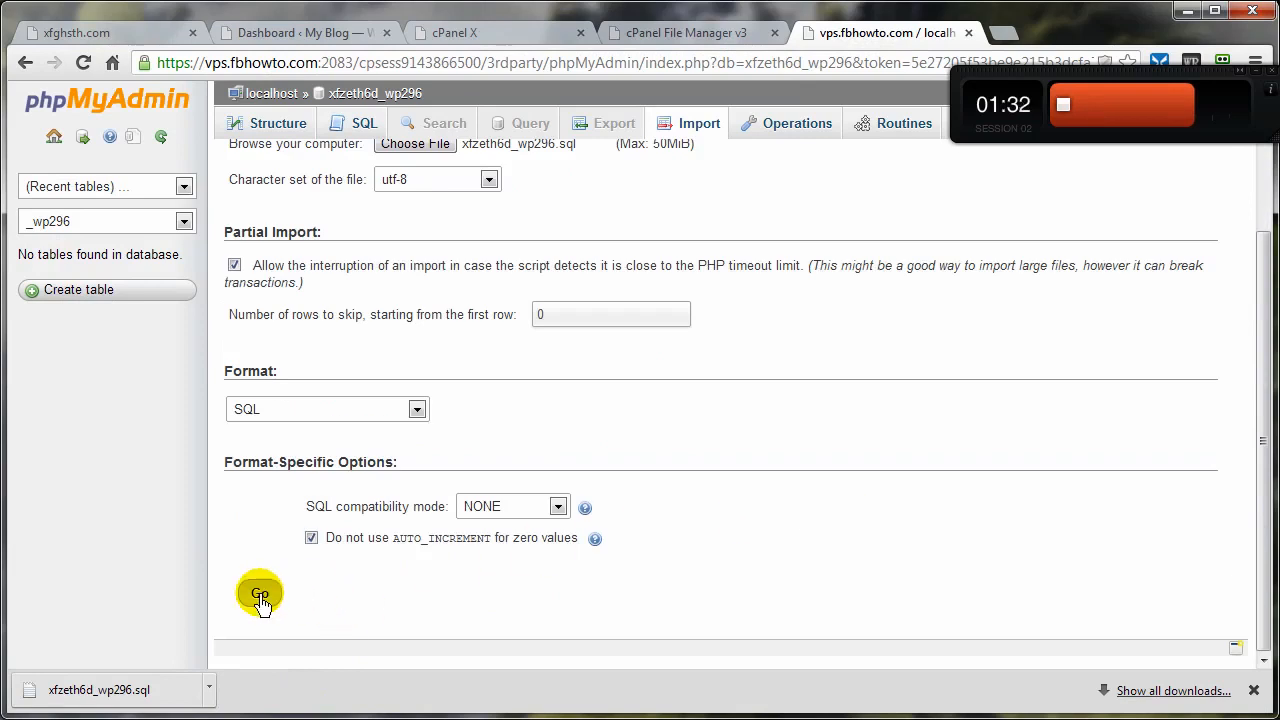
left_click(259, 595)
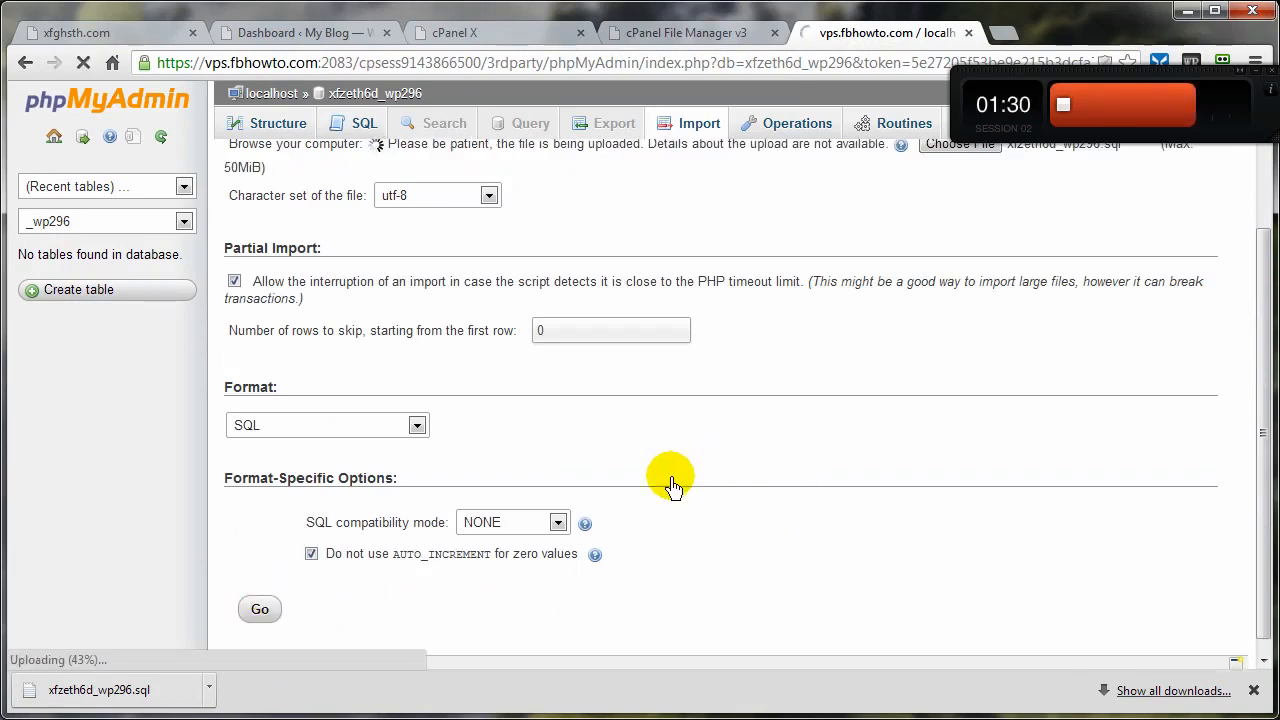
mouse_move(890, 357)
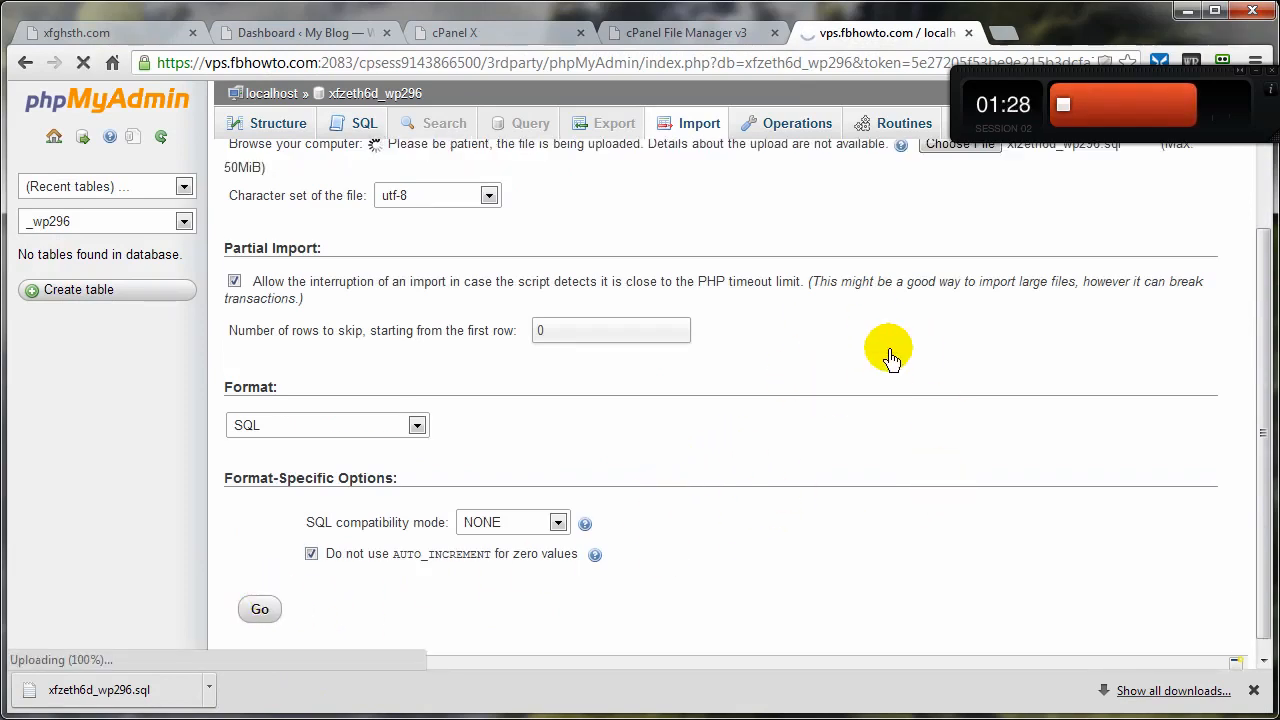
left_click(259, 609)
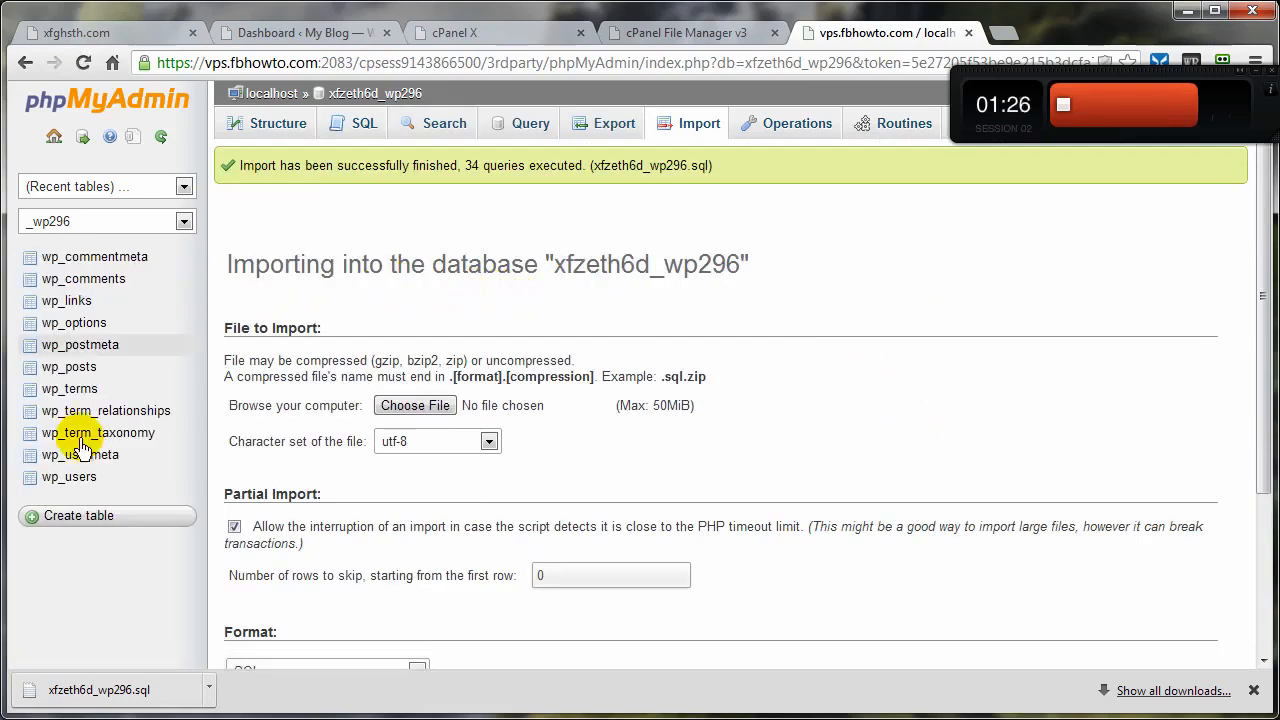
left_click(278, 123)
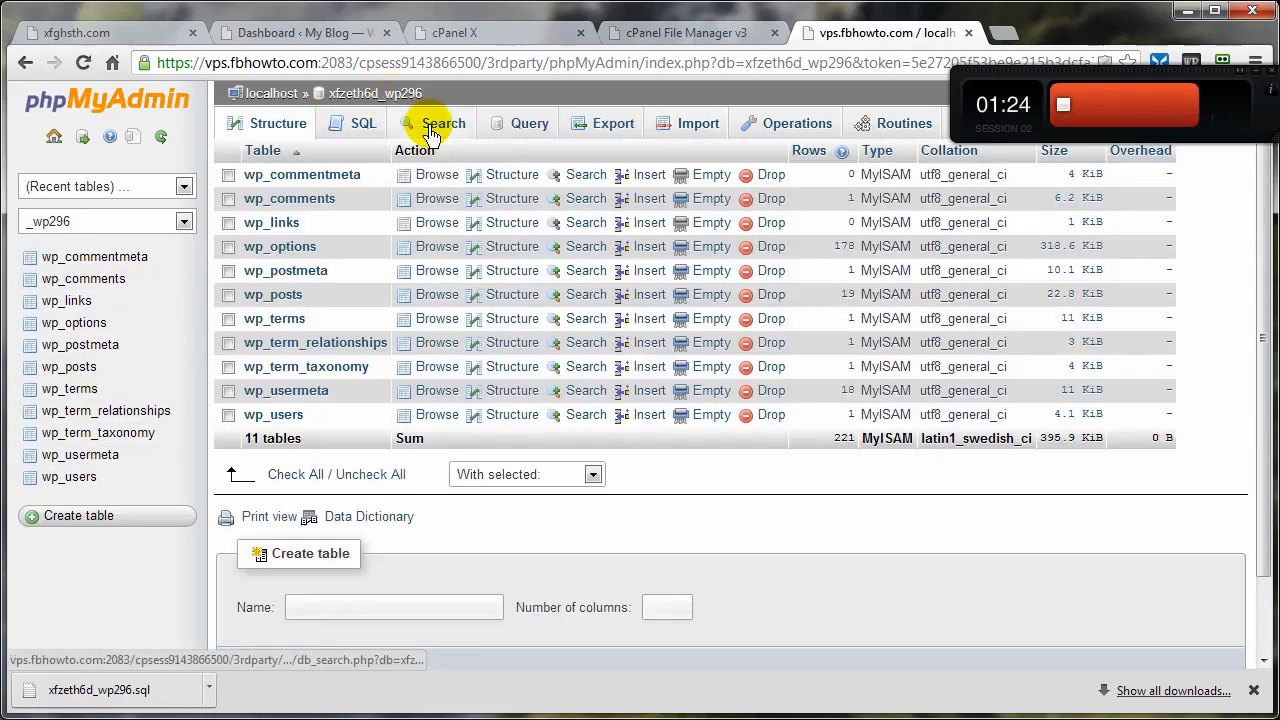
Step: Extract 03-23-2013.zip into /public_html and close the results
left_click(455, 32)
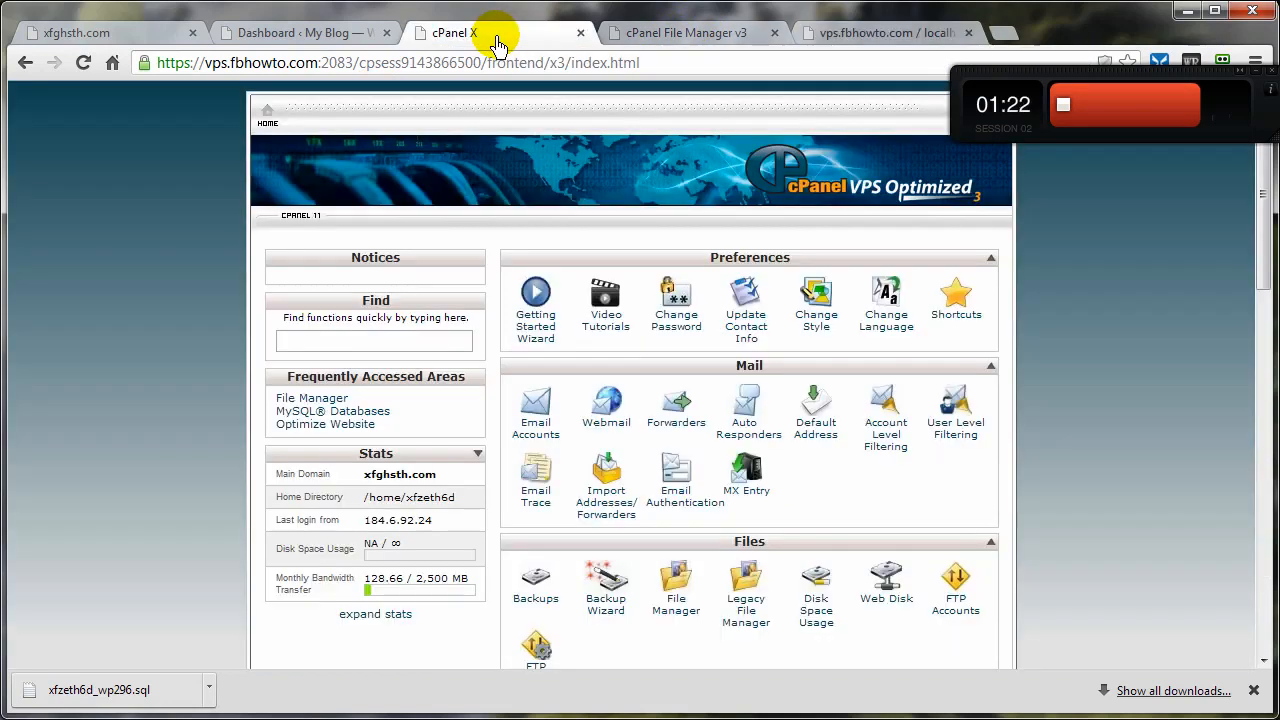
mouse_move(676, 585)
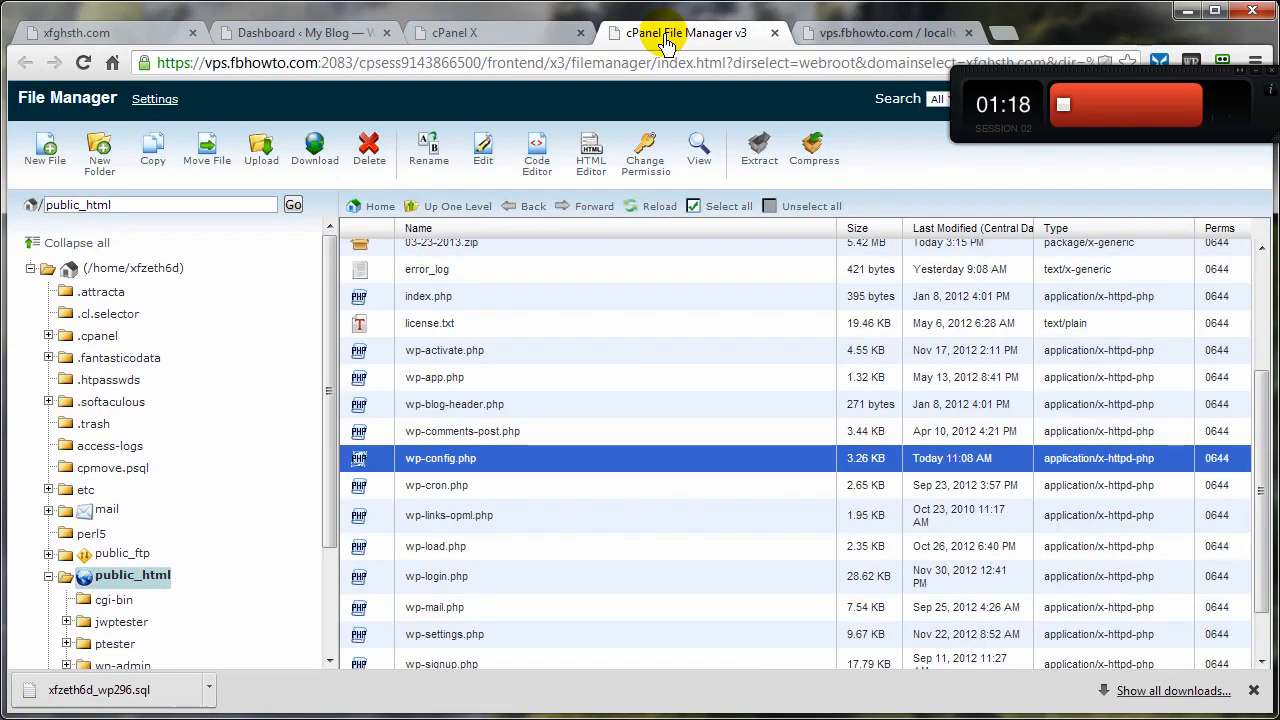
left_click(441, 242)
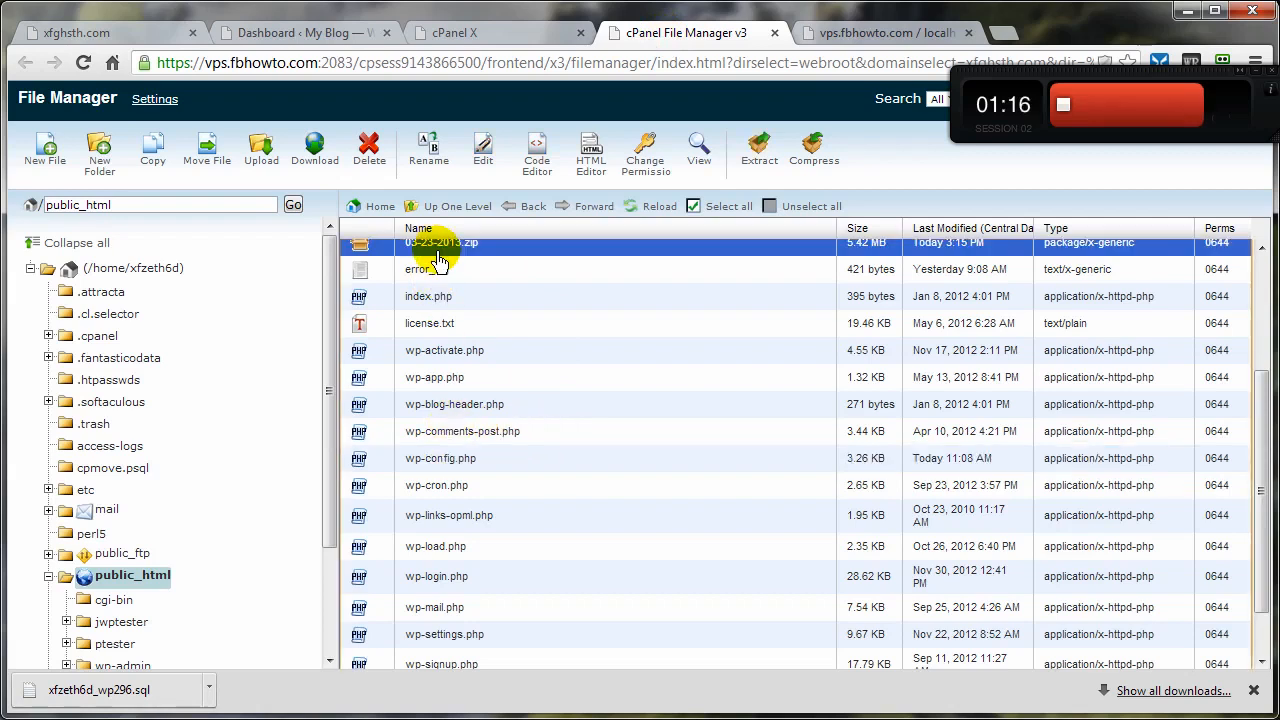
scroll("up", 3)
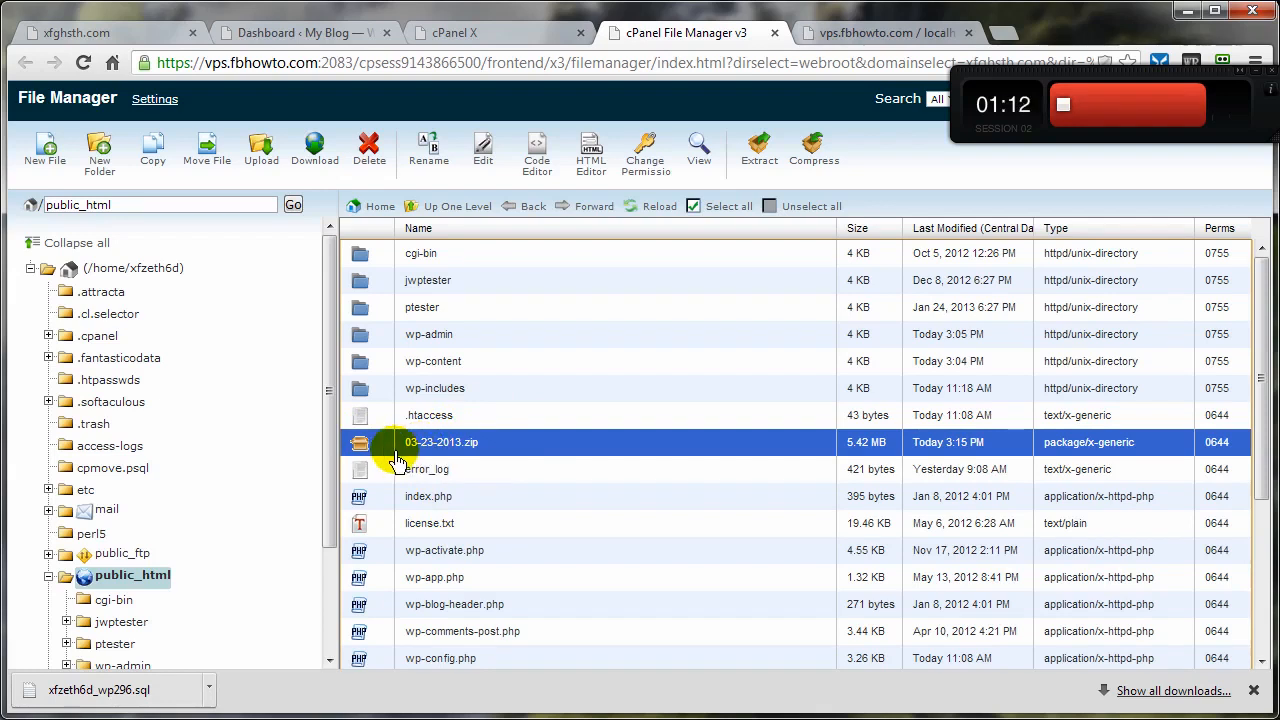
mouse_move(758, 150)
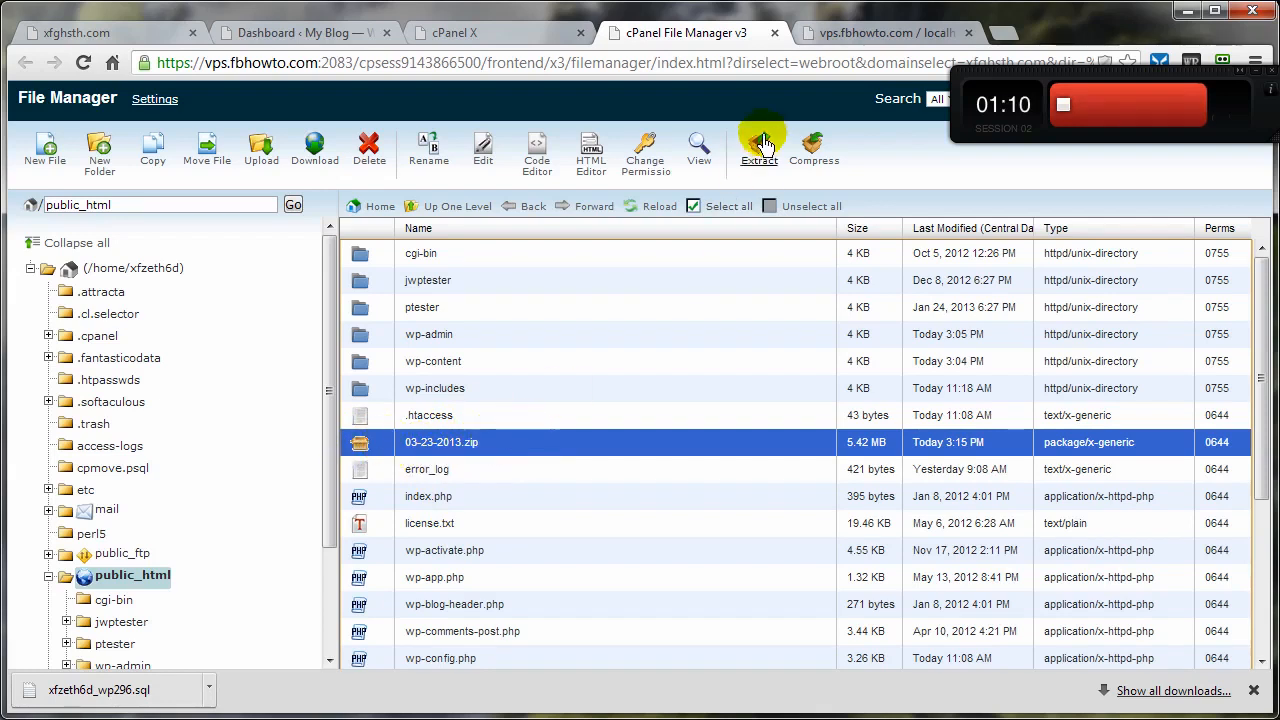
left_click(758, 150)
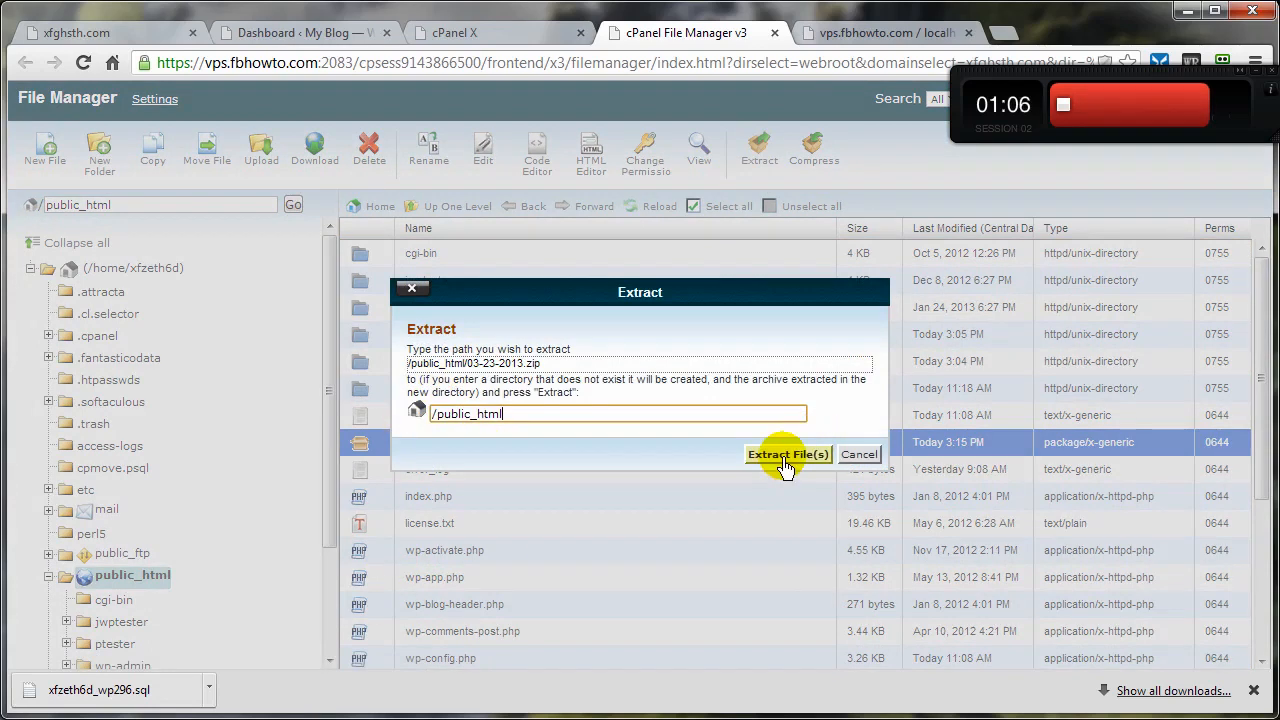
left_click(788, 454)
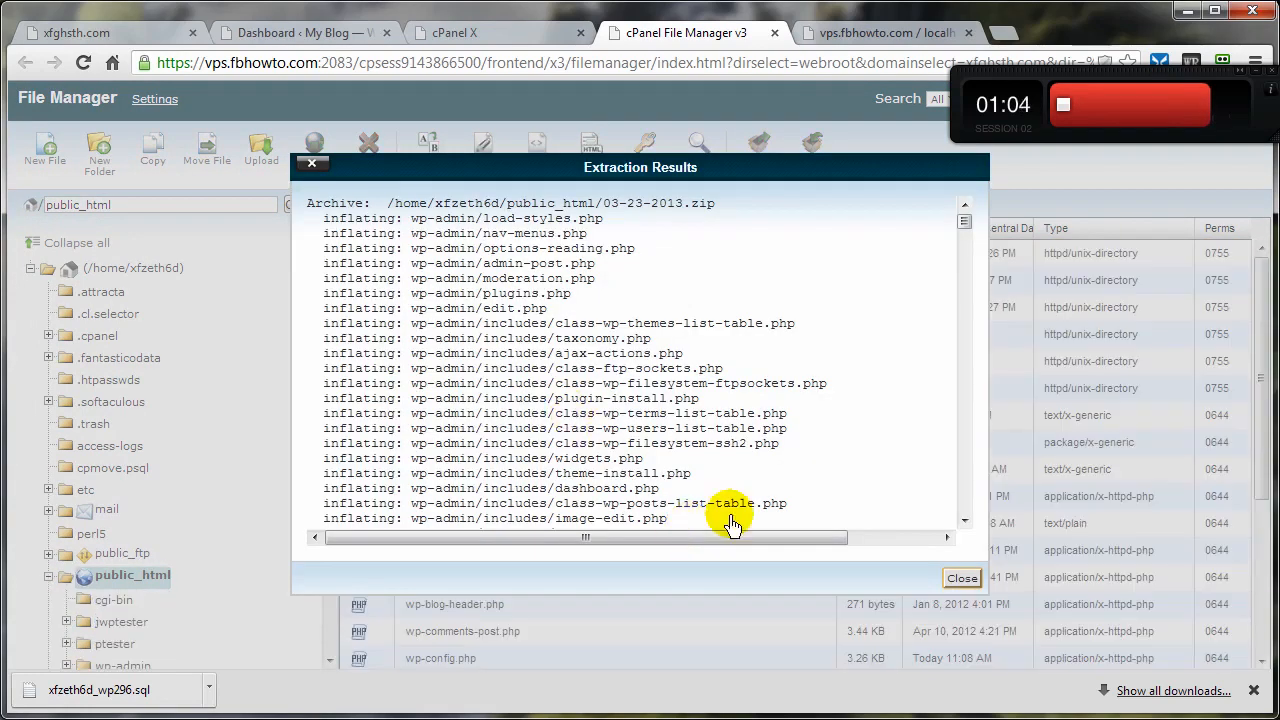
left_click(961, 577)
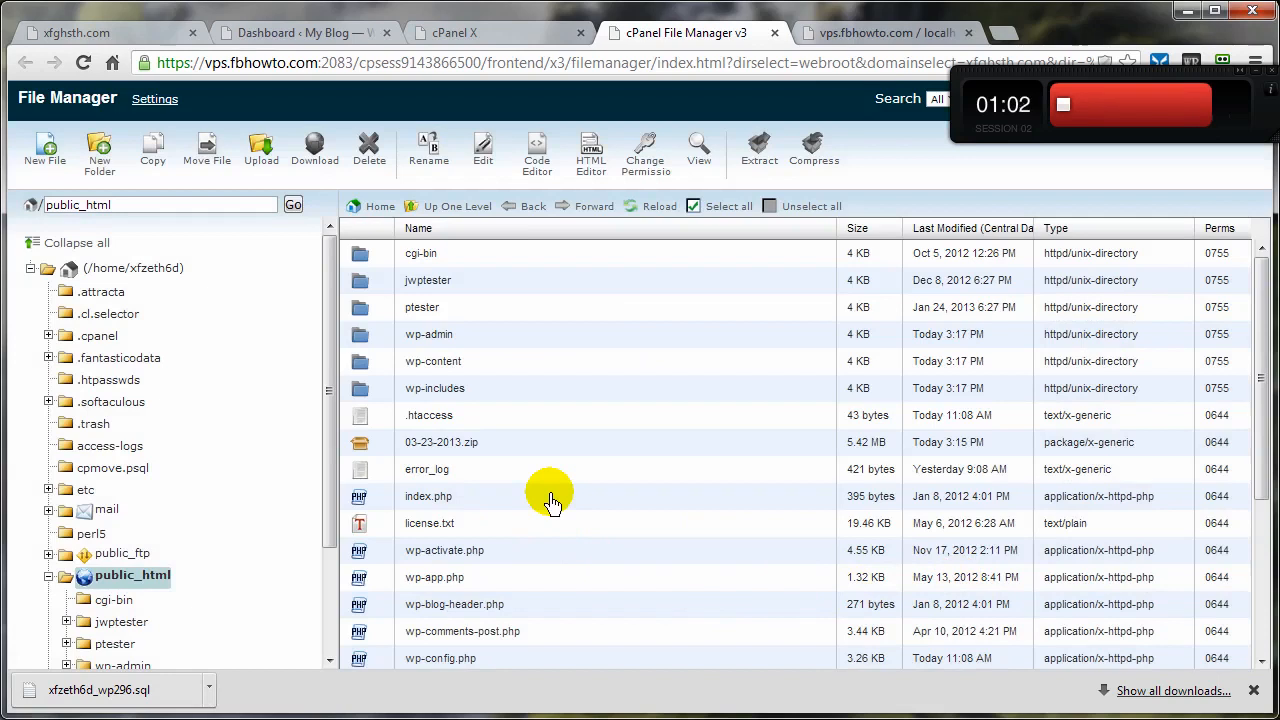
Step: Delete the 03-23-2013.zip archive and reload the blog to confirm it loads
left_click(441, 442)
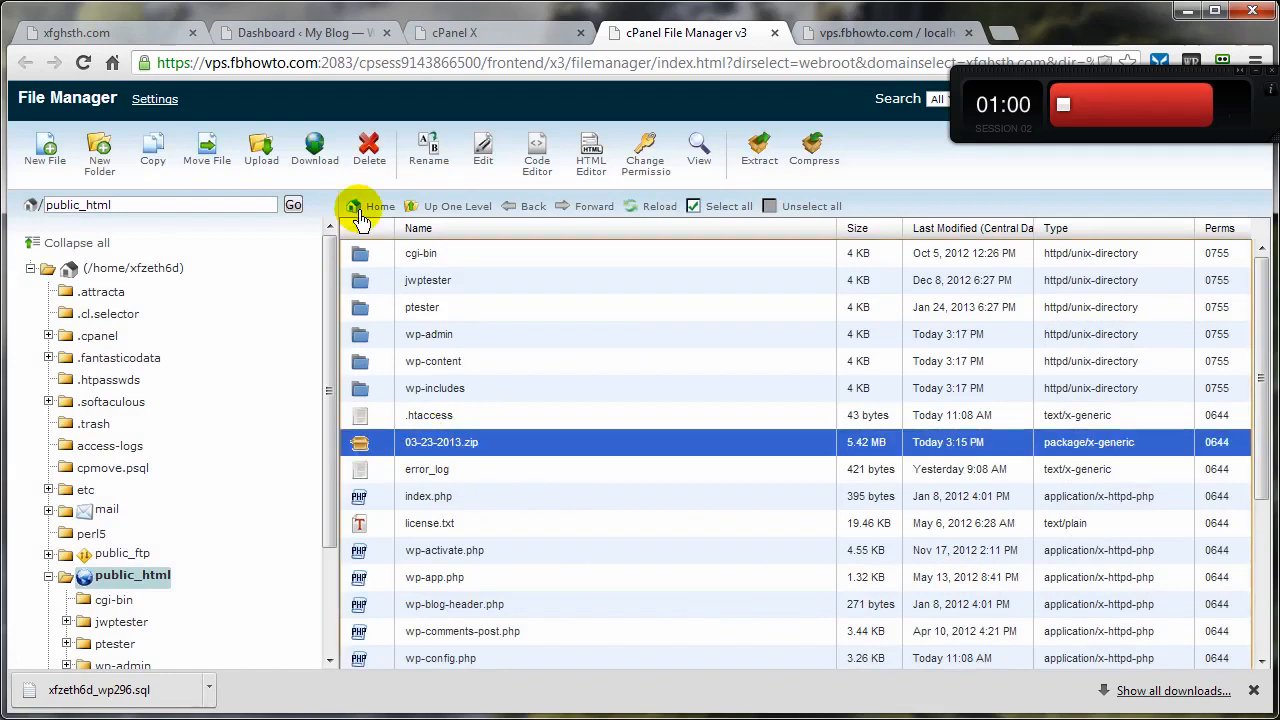
left_click(369, 150)
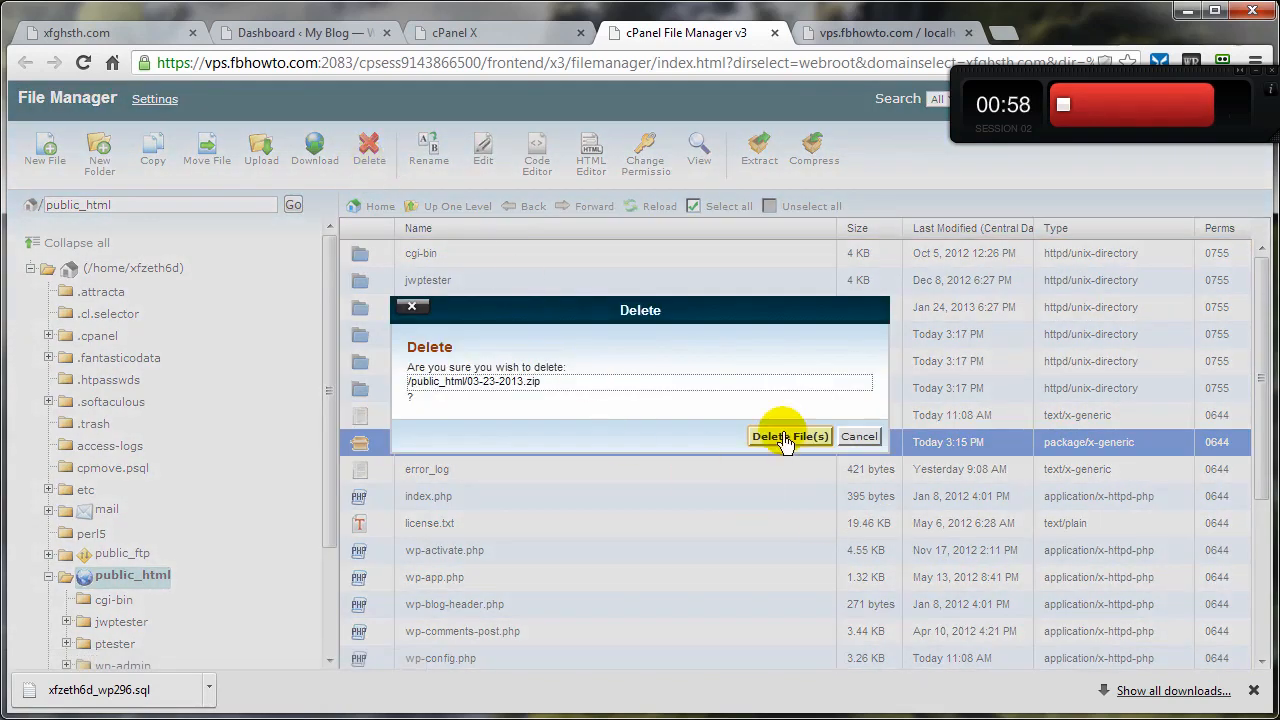
left_click(789, 437)
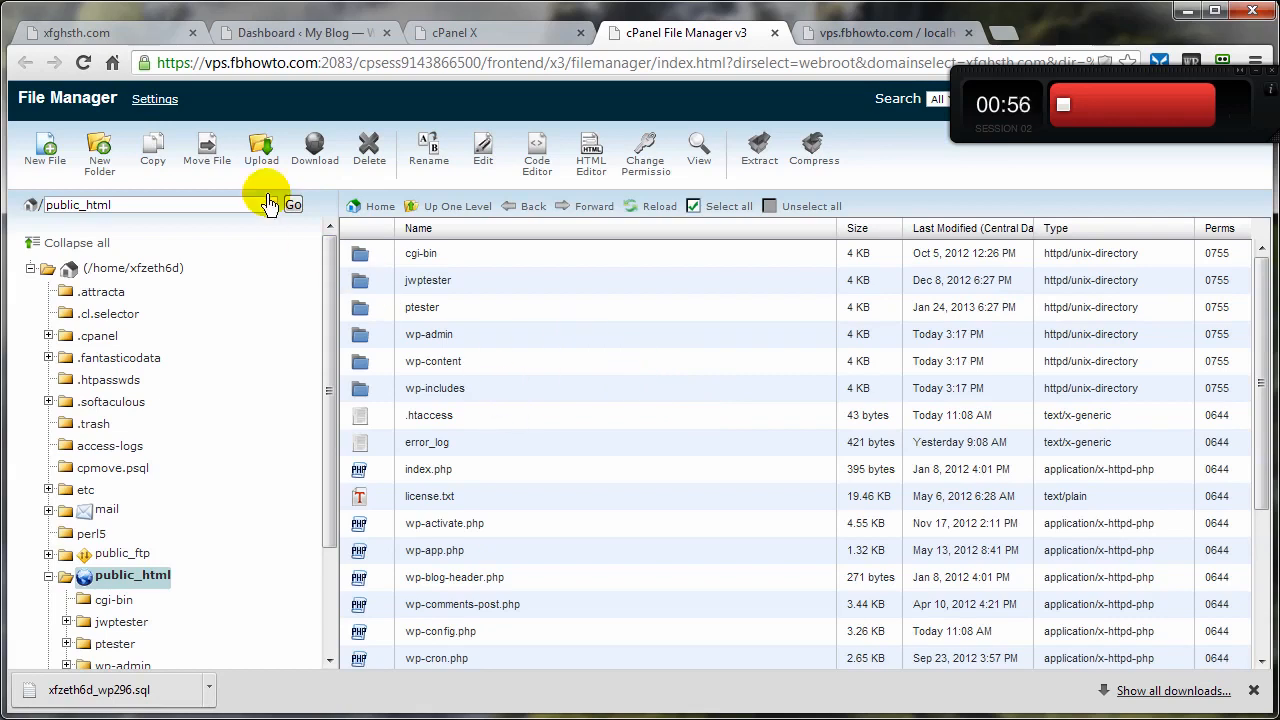
left_click(100, 32)
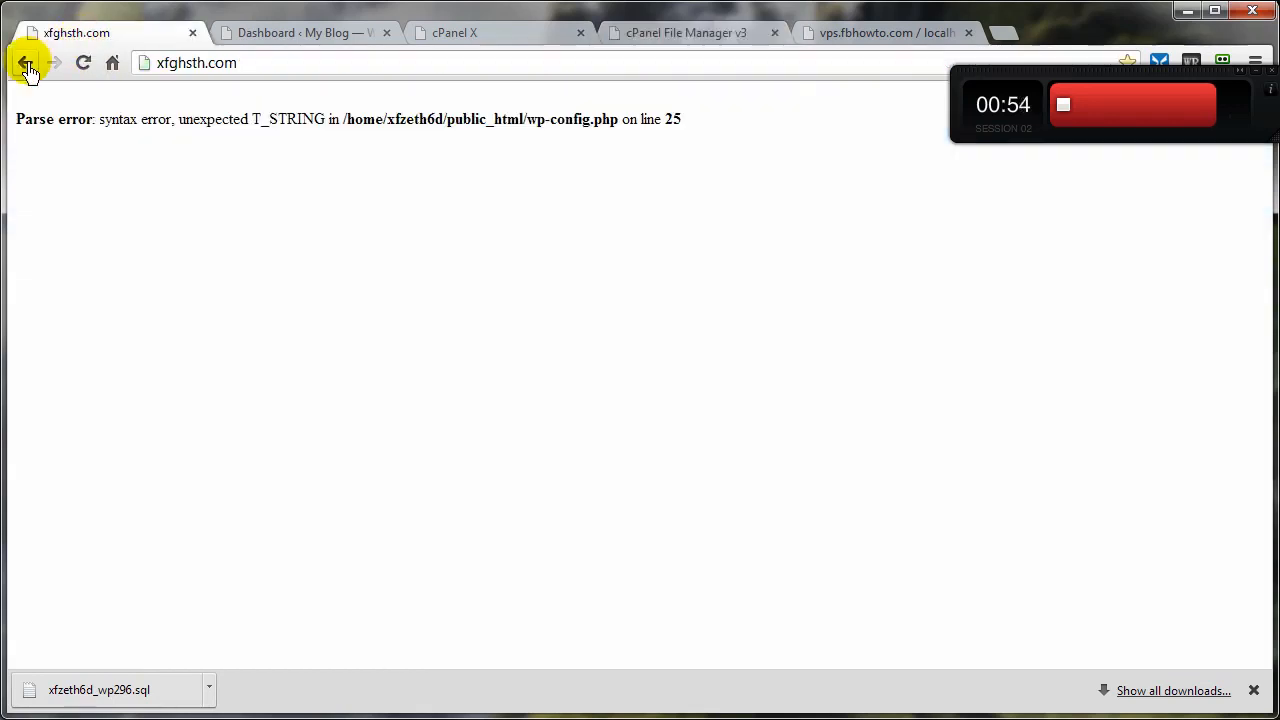
left_click(25, 62)
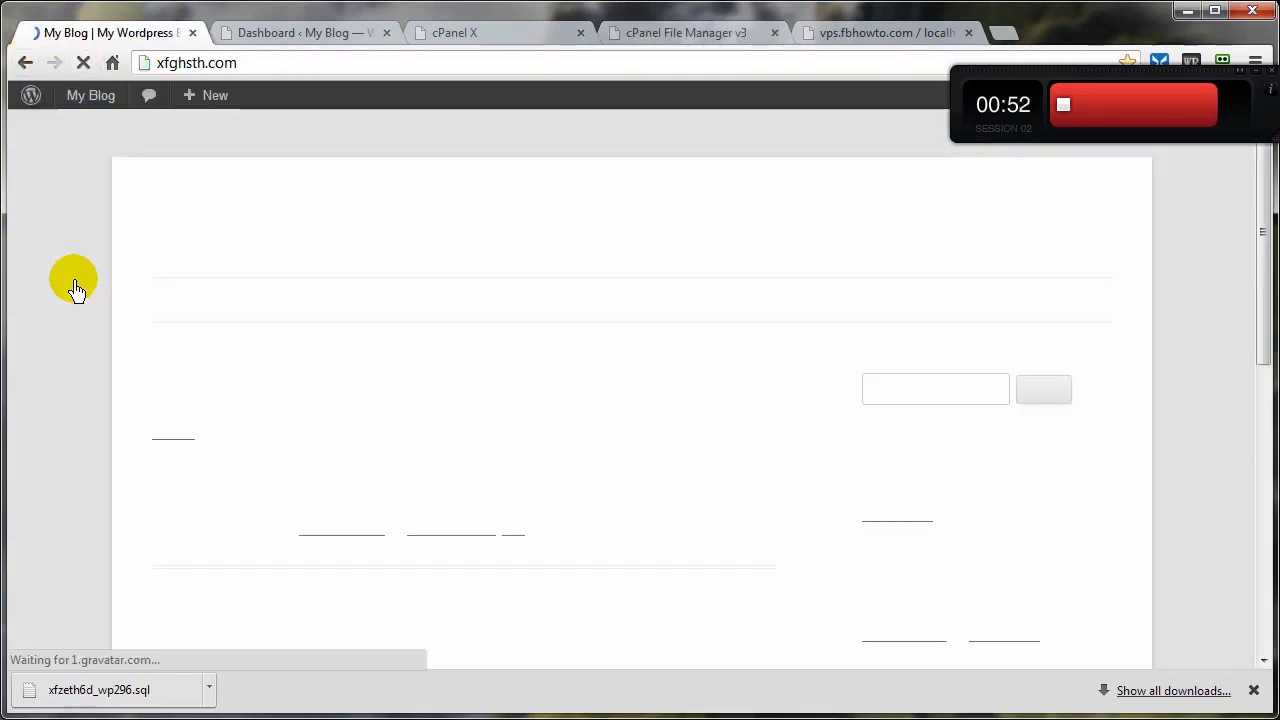